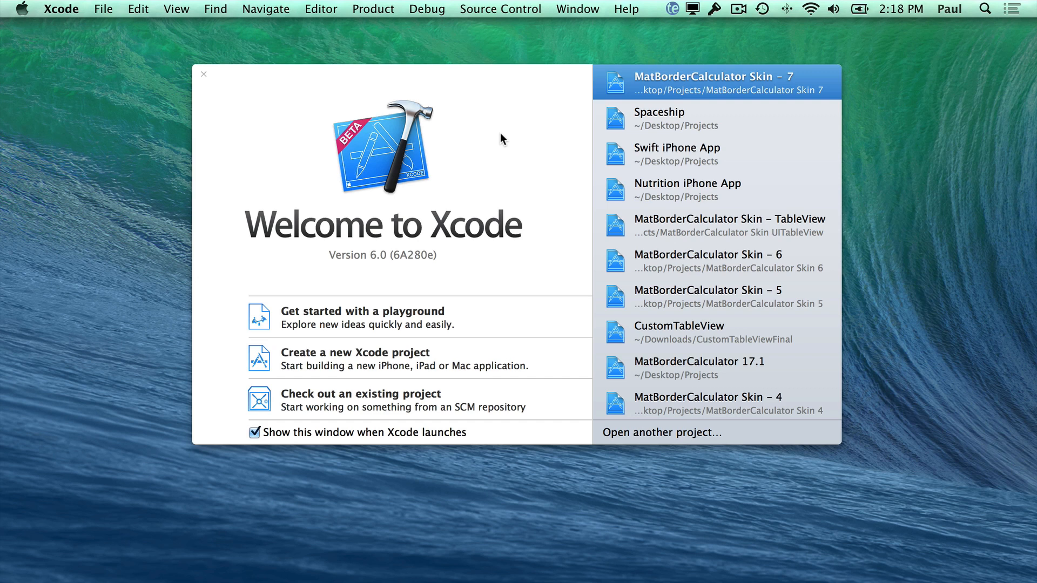
pyautogui.moveTo(519, 115)
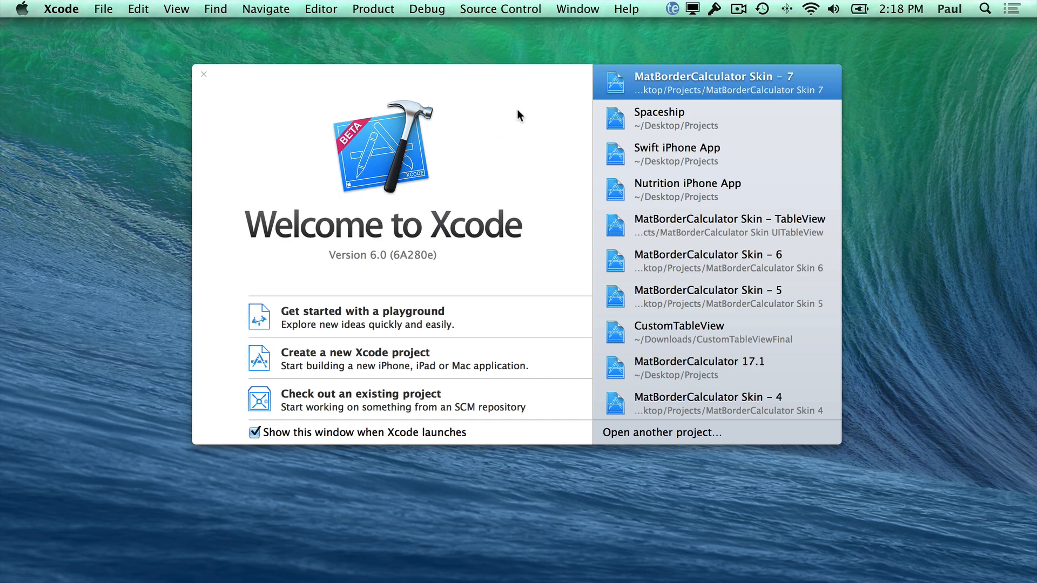
pyautogui.moveTo(512, 86)
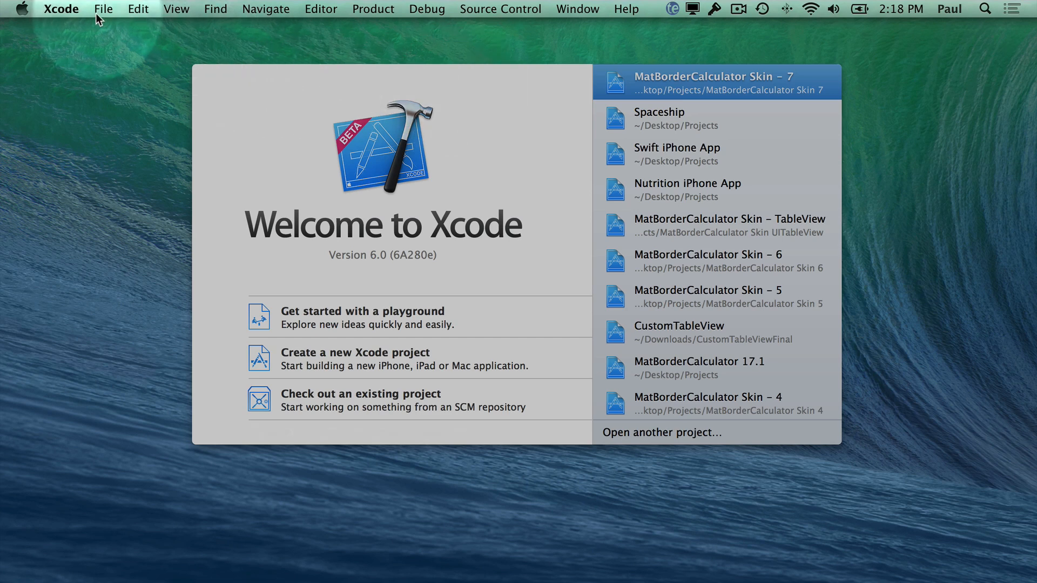
# - Look around the Xcode welcome window and dismiss the recent projects list
pyautogui.click(103, 9)
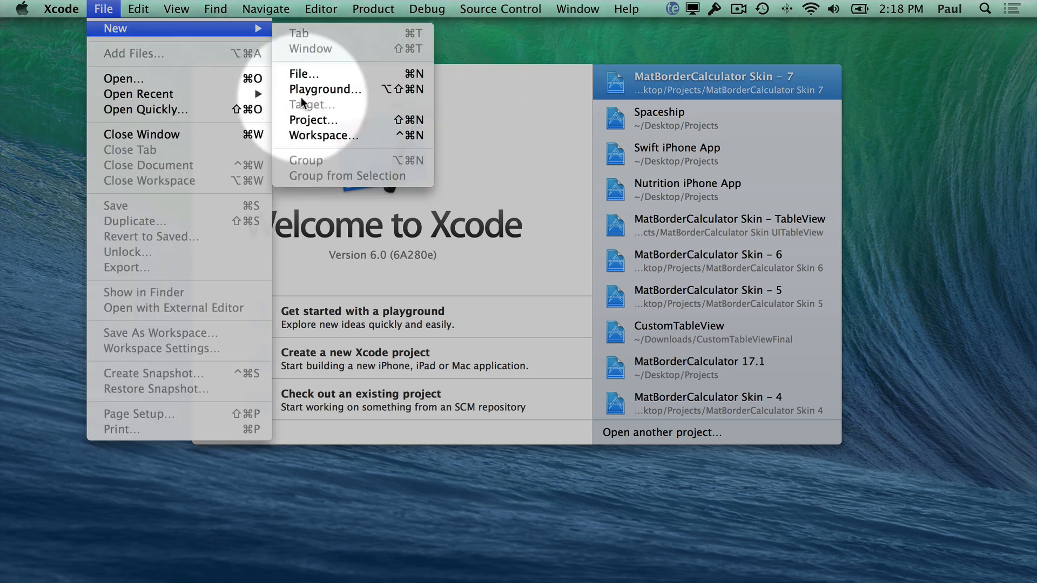
pyautogui.moveTo(352, 120)
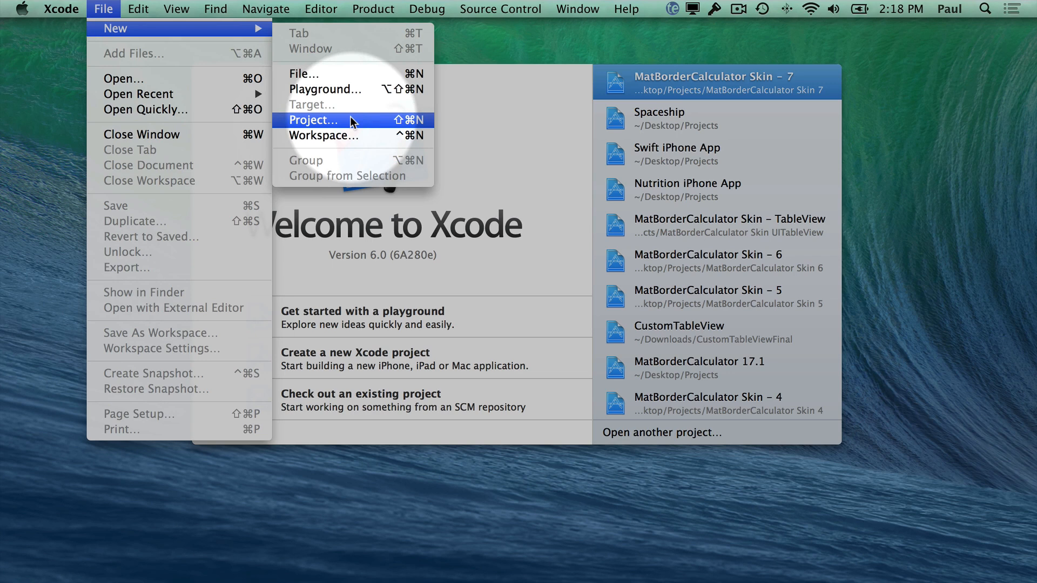
pyautogui.moveTo(321, 124)
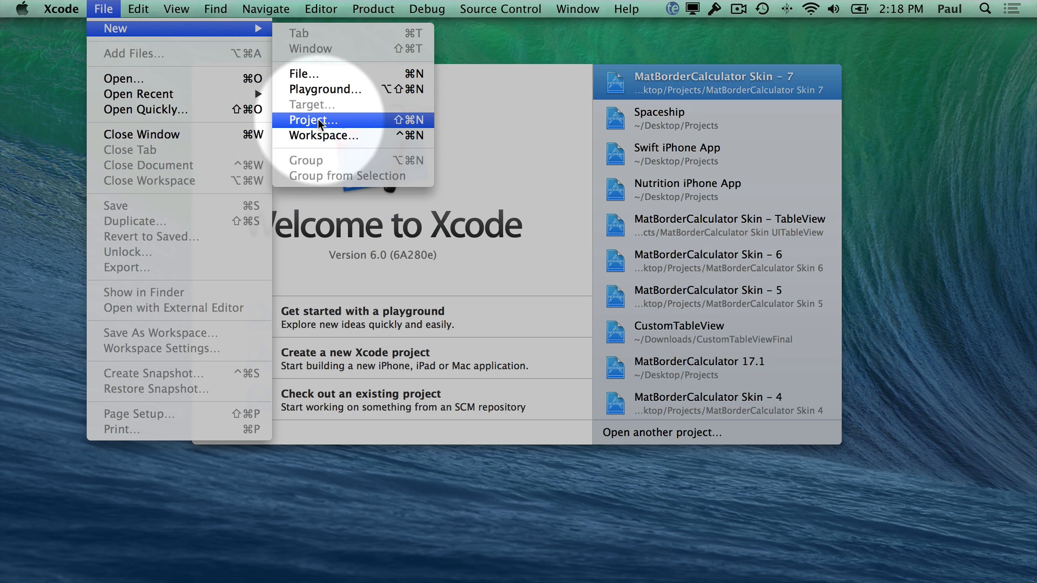
pyautogui.moveTo(115, 28)
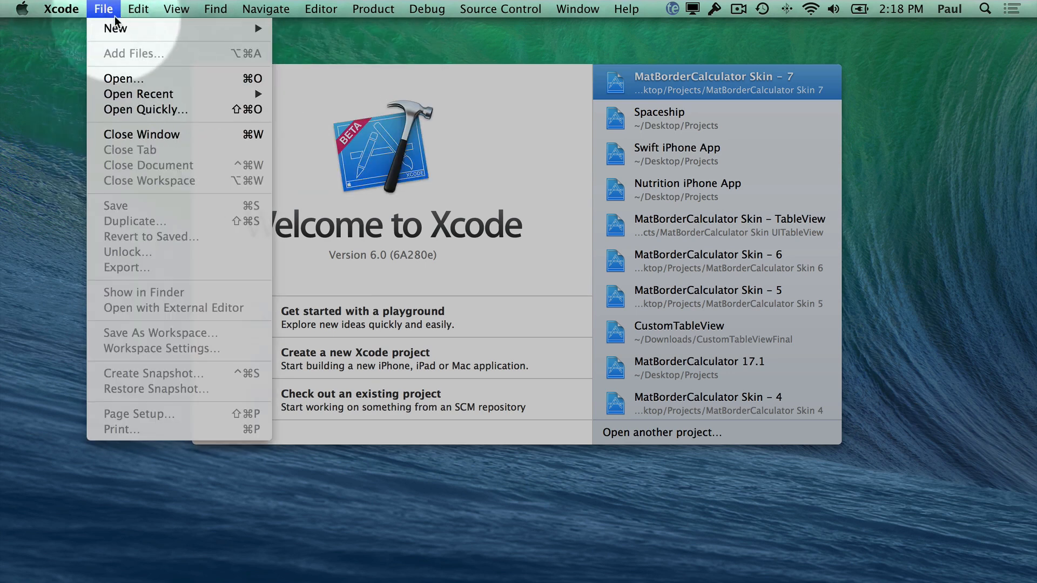
pyautogui.moveTo(115, 27)
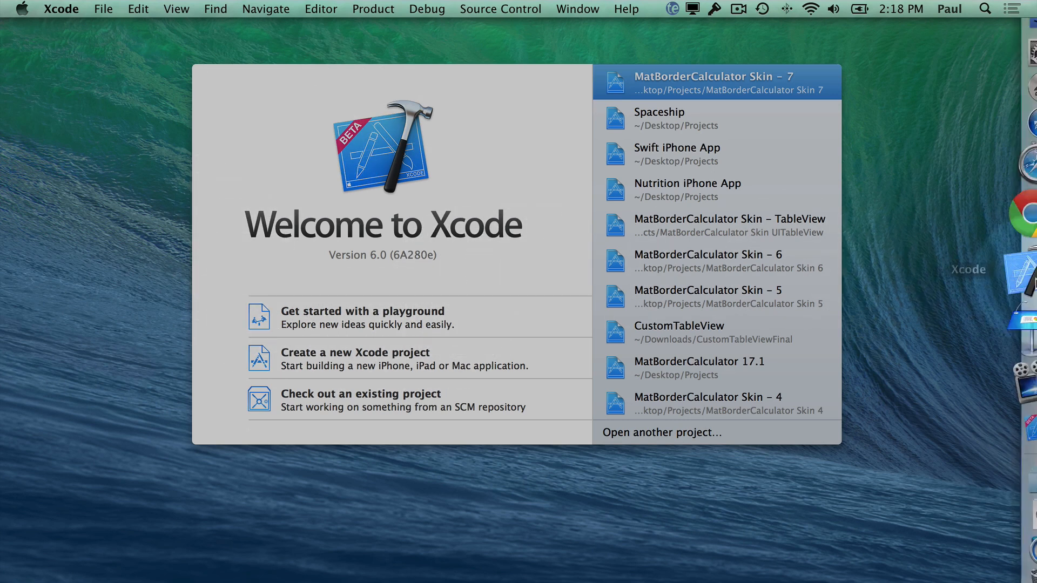
pyautogui.moveTo(979, 383)
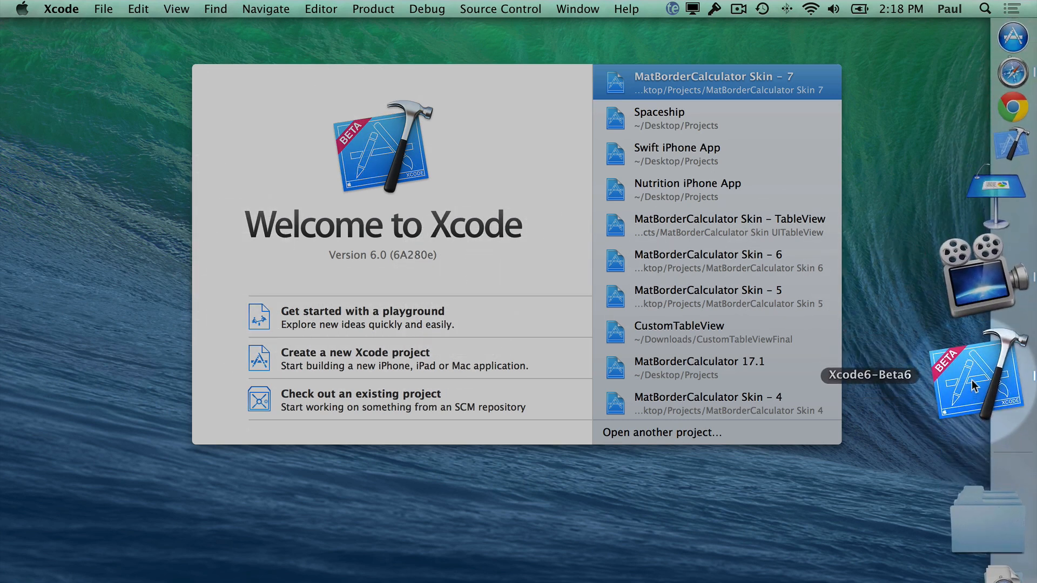
pyautogui.rightClick(978, 370)
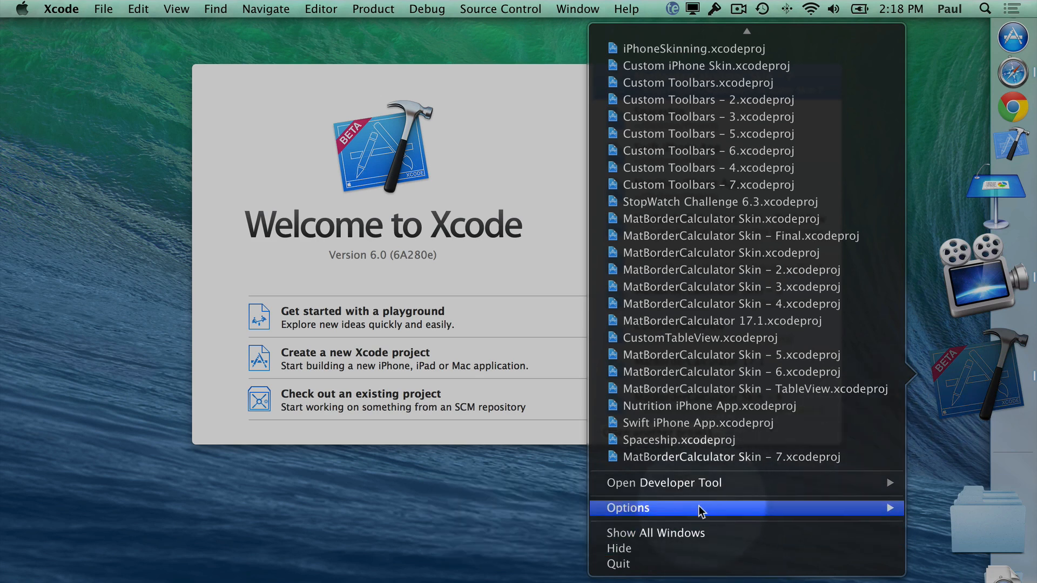
pyautogui.click(627, 508)
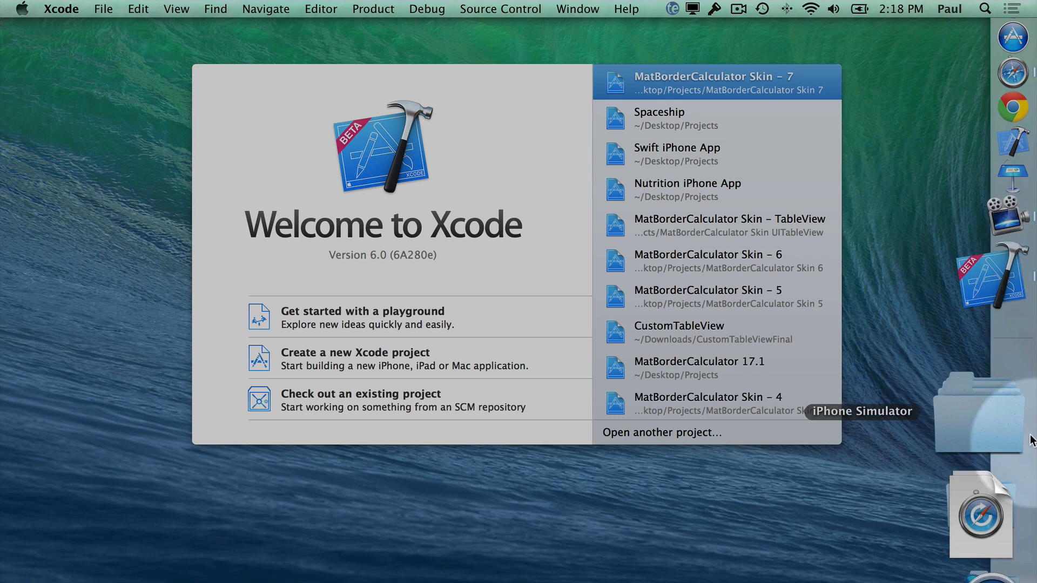
pyautogui.moveTo(986, 393)
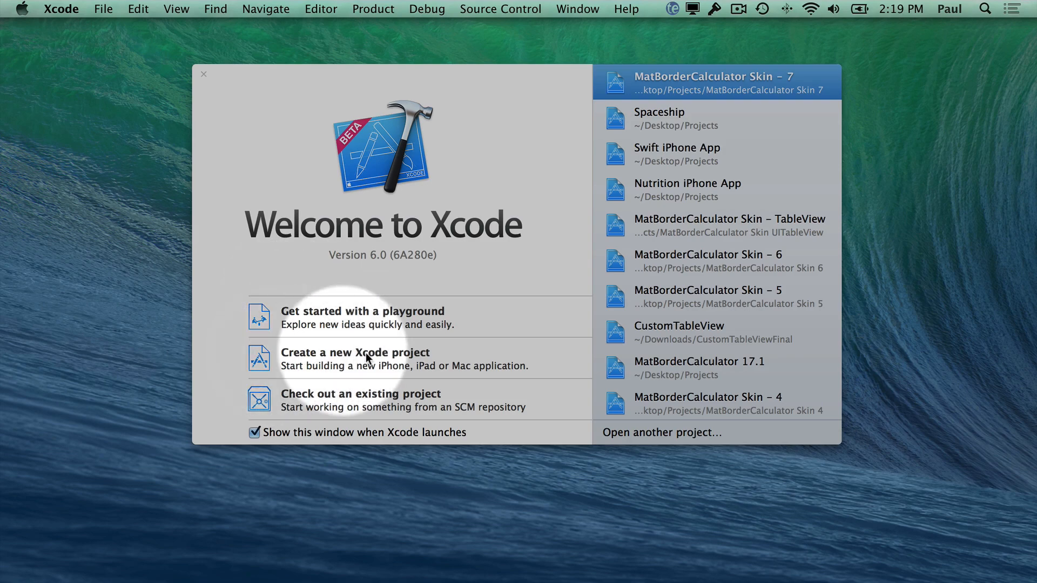
# - Start a new project and pick iOS > Application > Single View Application
pyautogui.click(203, 73)
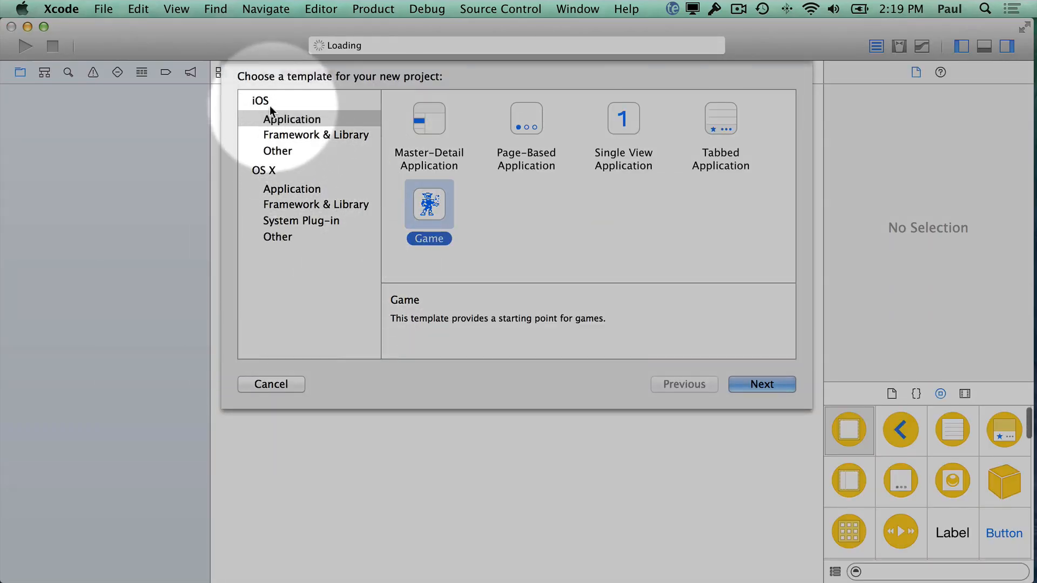
pyautogui.click(260, 100)
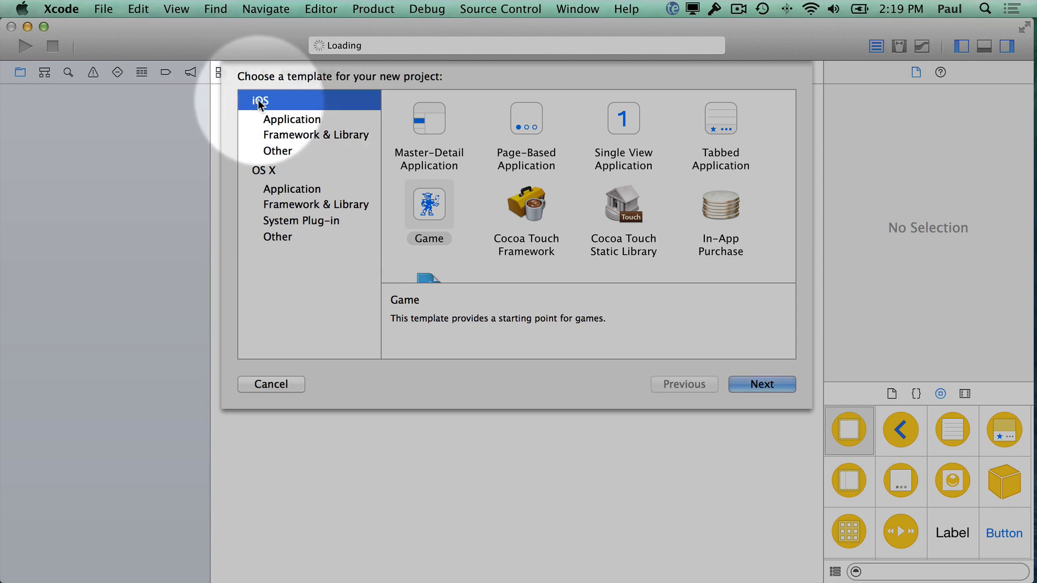
pyautogui.moveTo(263, 108)
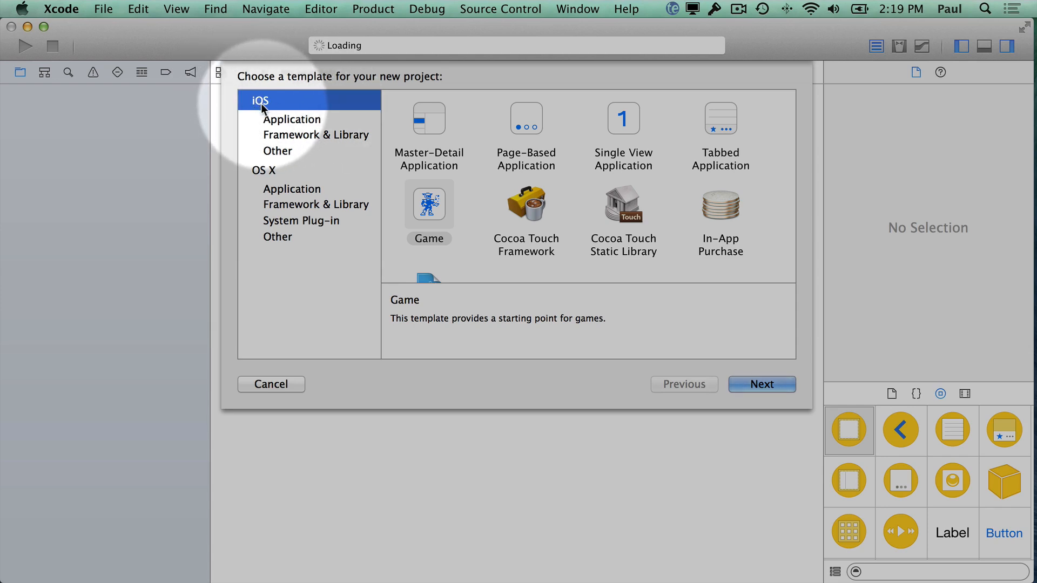
pyautogui.moveTo(276, 126)
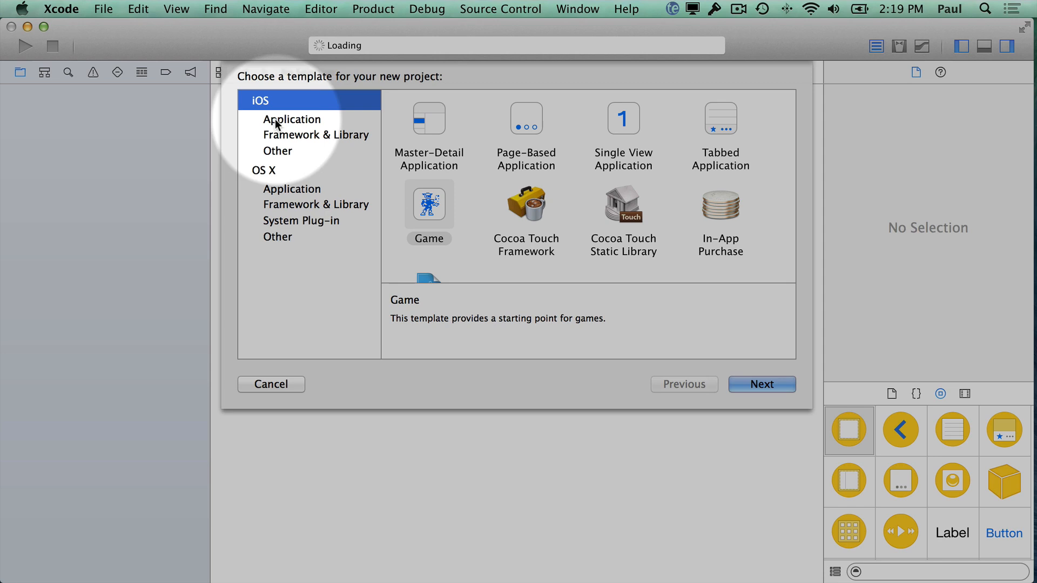
pyautogui.click(292, 119)
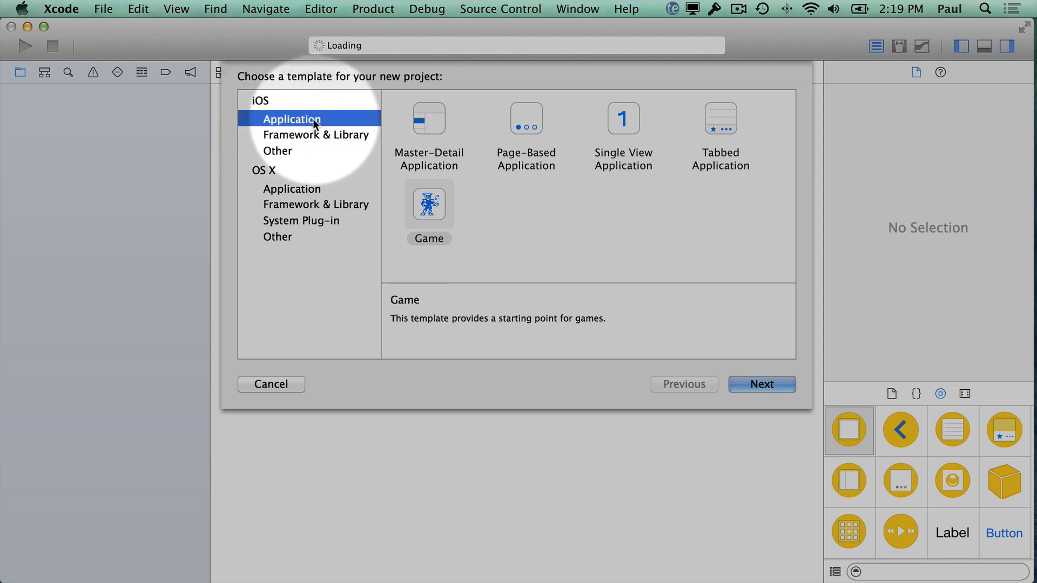
pyautogui.moveTo(437, 147)
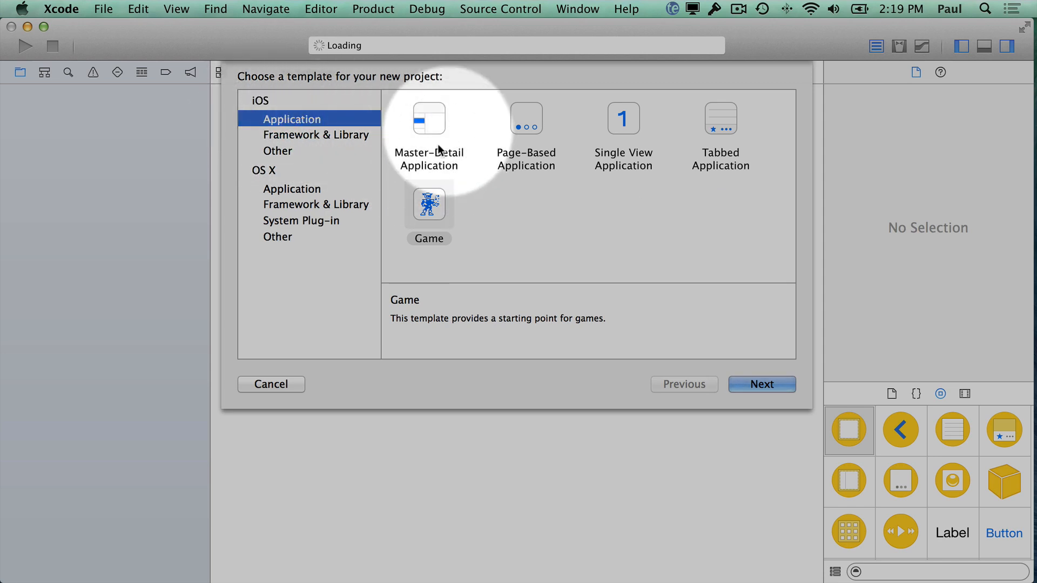
pyautogui.moveTo(650, 125)
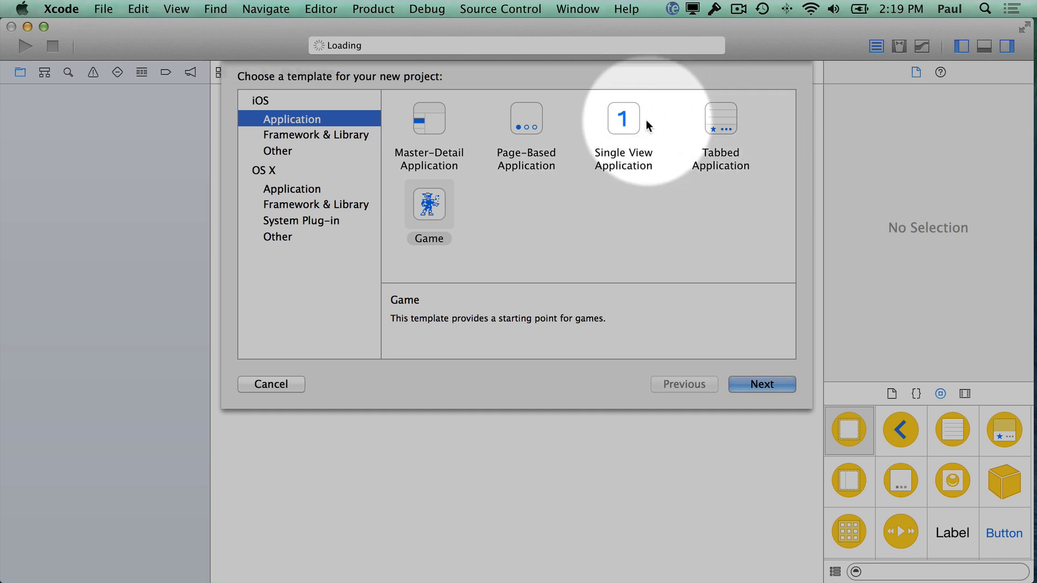
pyautogui.click(622, 119)
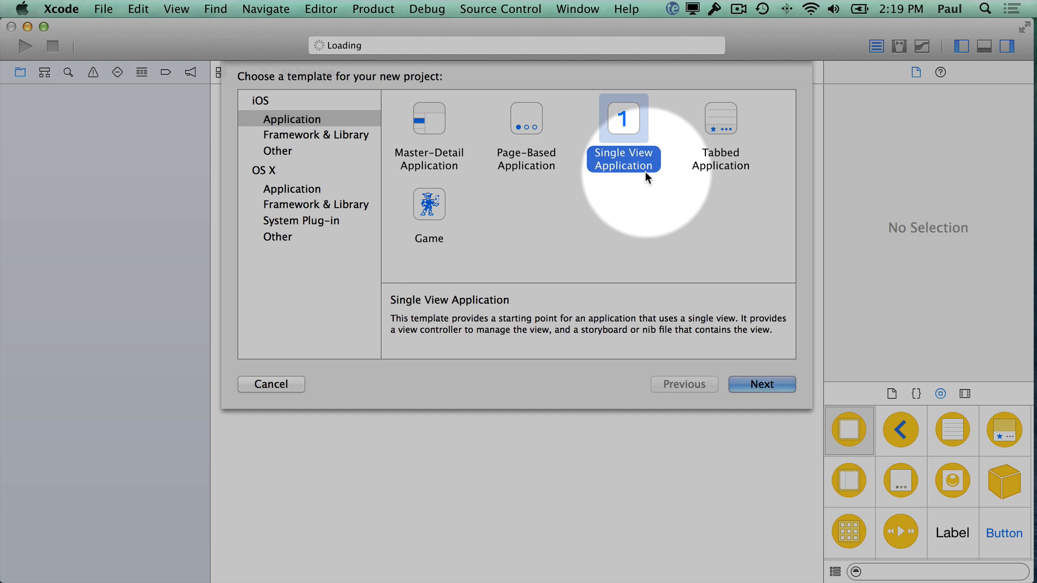
pyautogui.moveTo(612, 119)
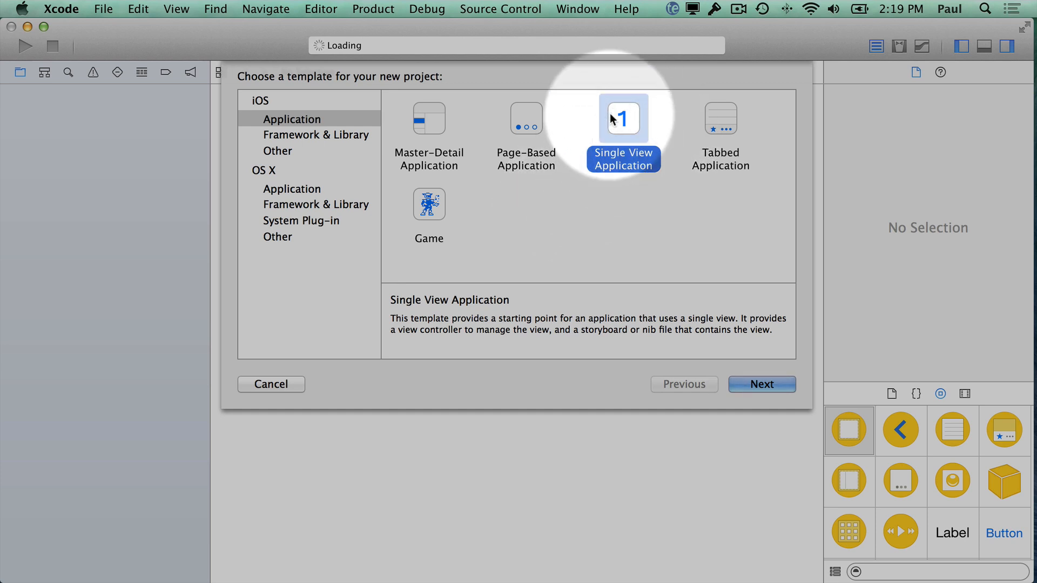
pyautogui.moveTo(622, 162)
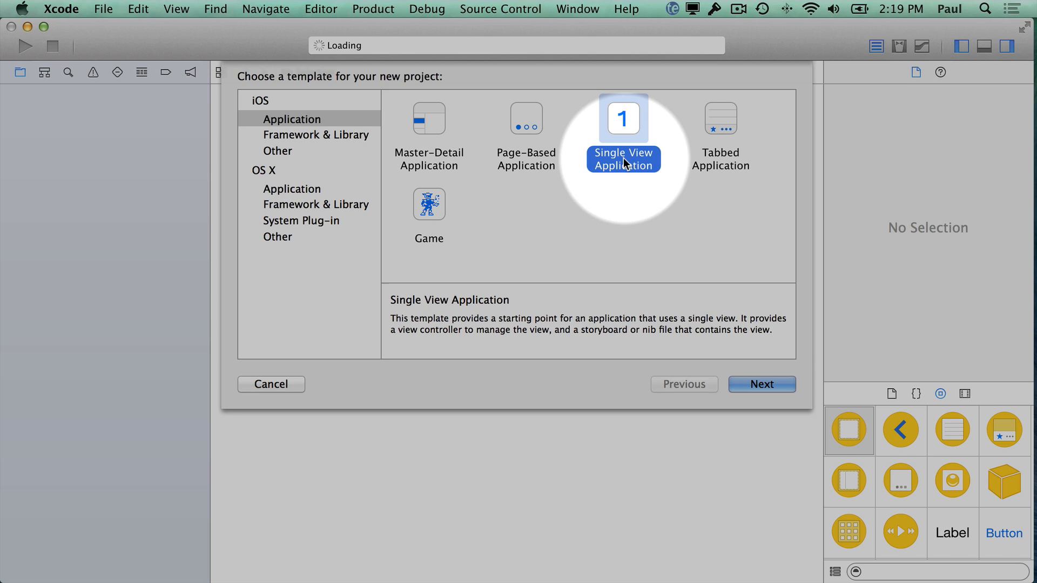
pyautogui.moveTo(631, 145)
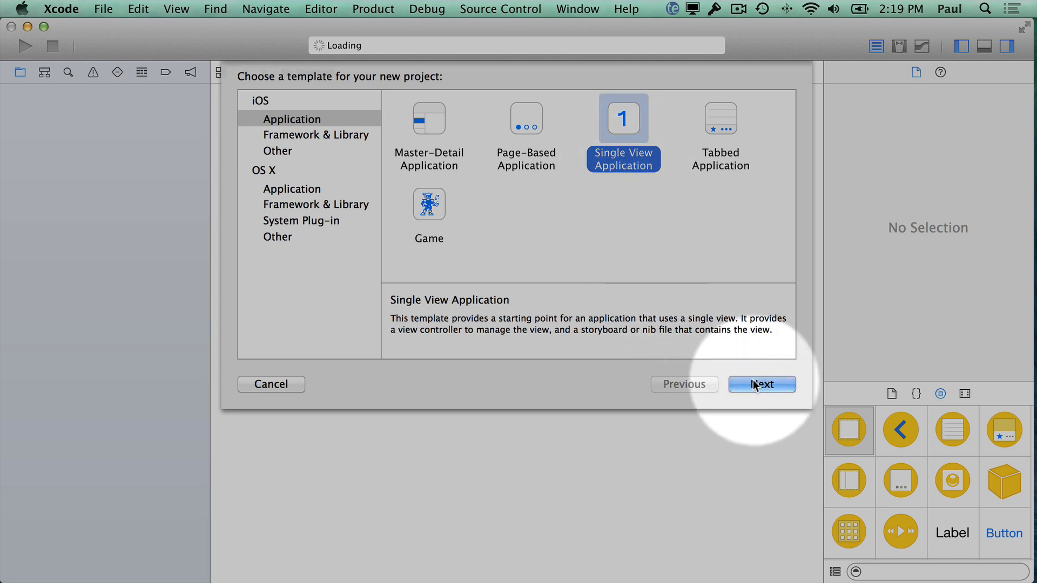
# - Advance to project options and enter product name 'BirthdayInDays', keeping Swift and iPhone
pyautogui.click(762, 384)
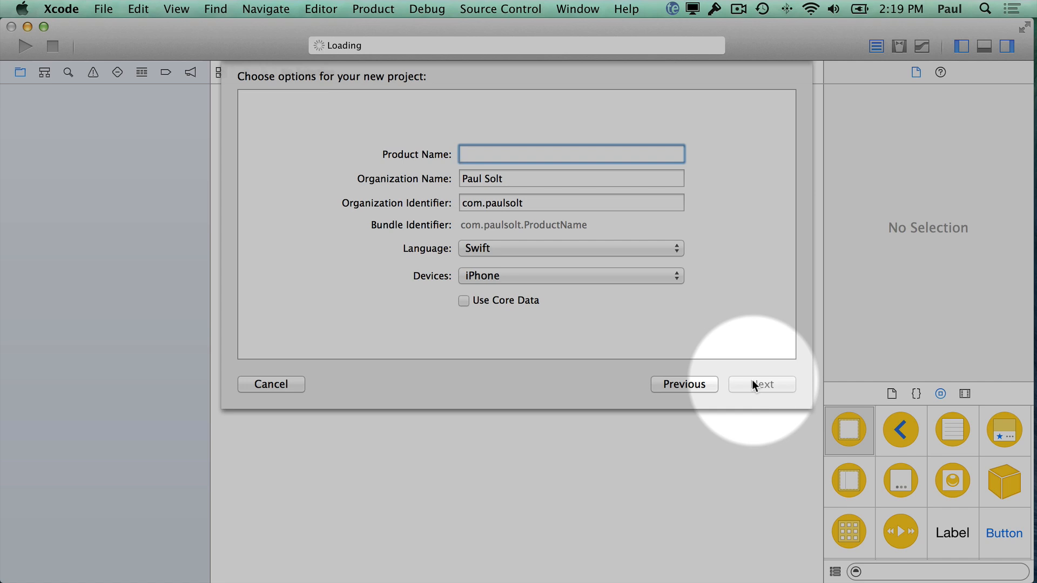
pyautogui.moveTo(442, 167)
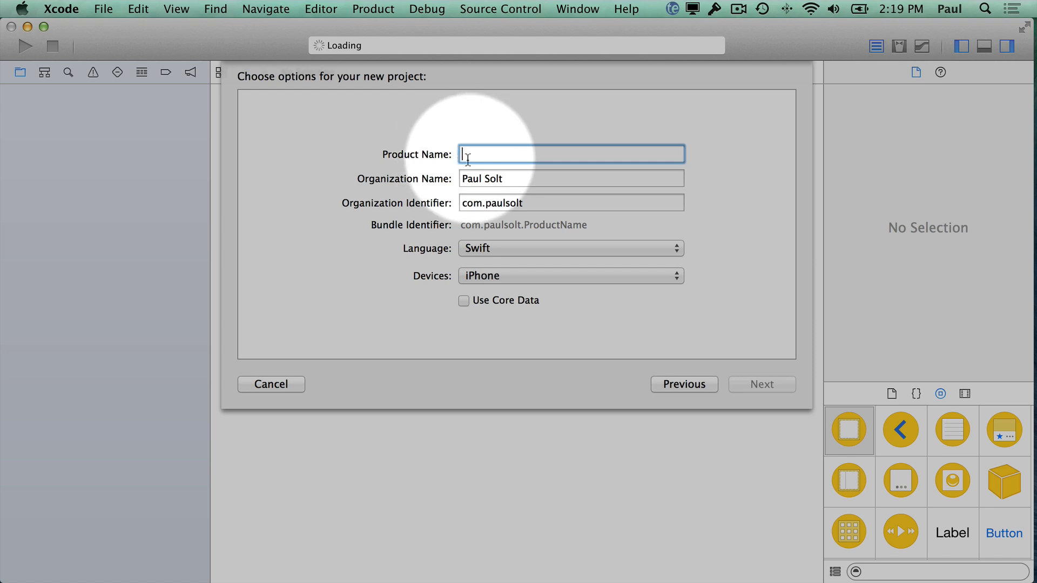
pyautogui.moveTo(467, 159)
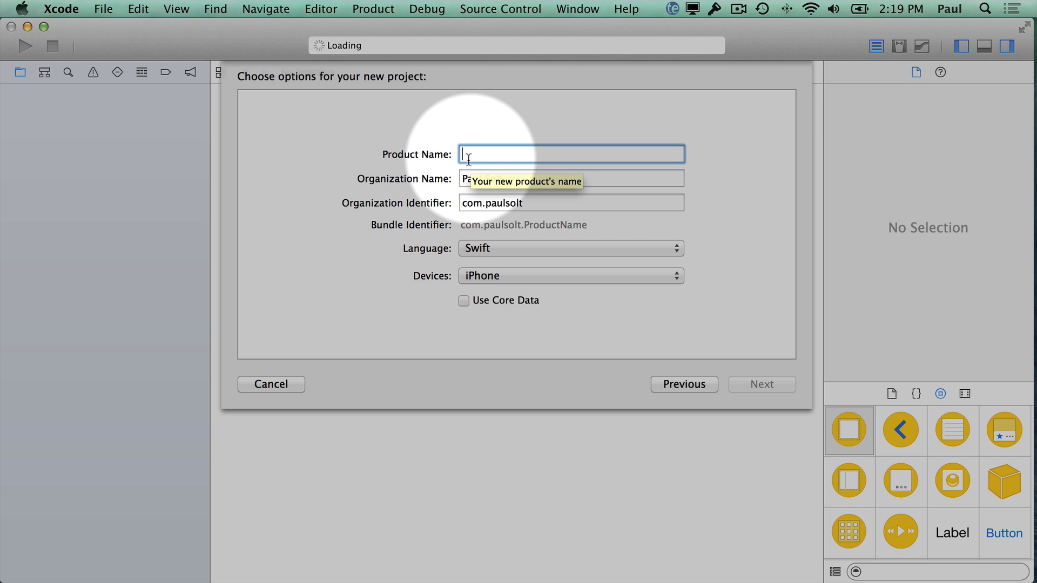
pyautogui.write('Birthd')
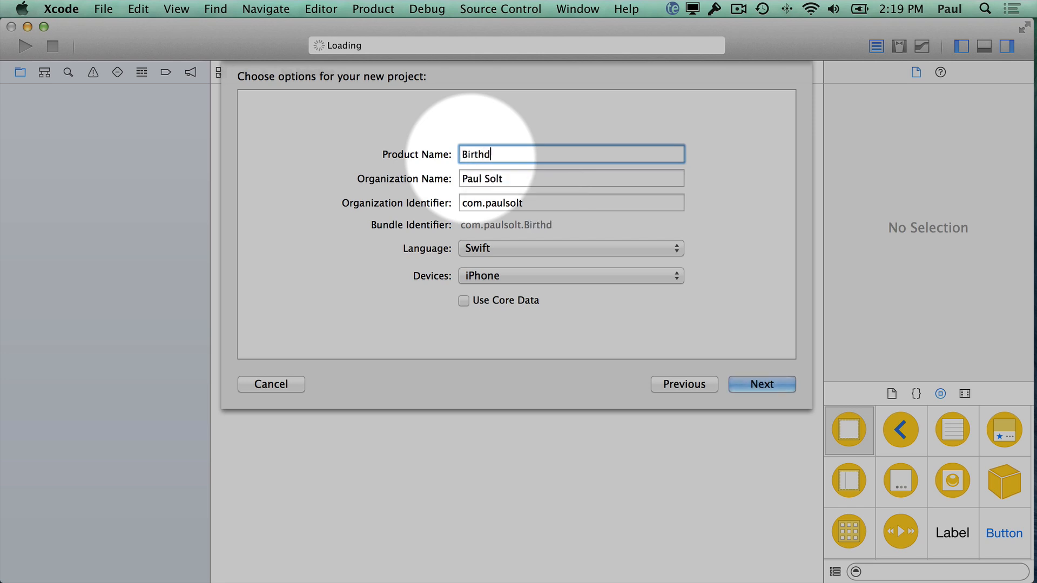
pyautogui.write('ayIn')
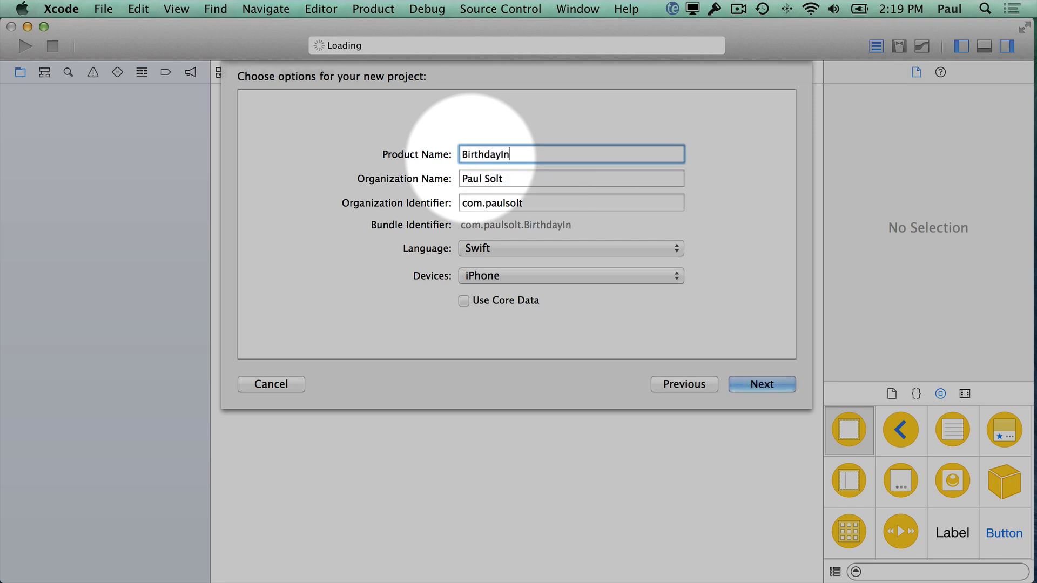
pyautogui.write('Days')
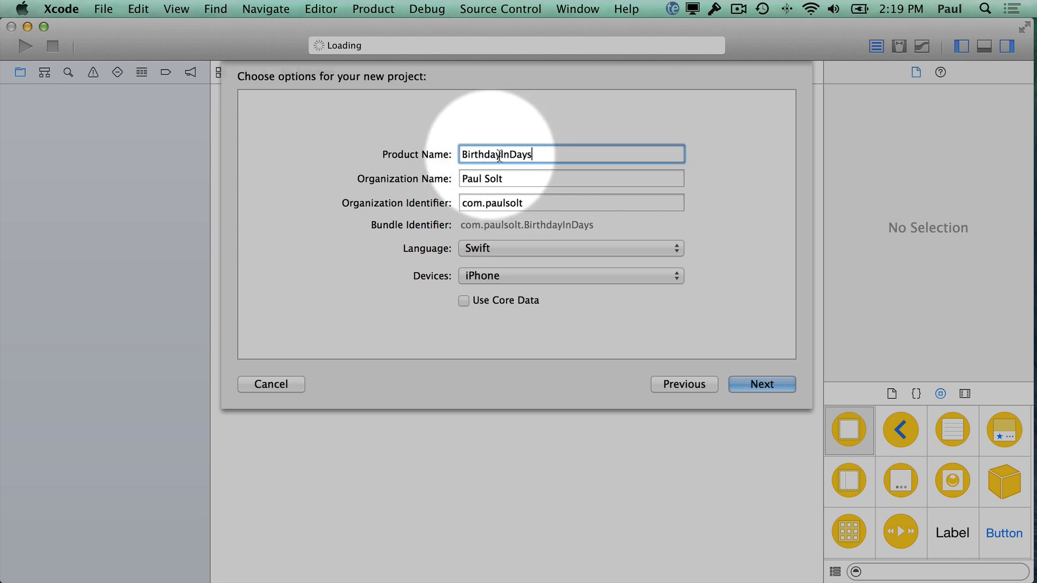
pyautogui.moveTo(506, 154)
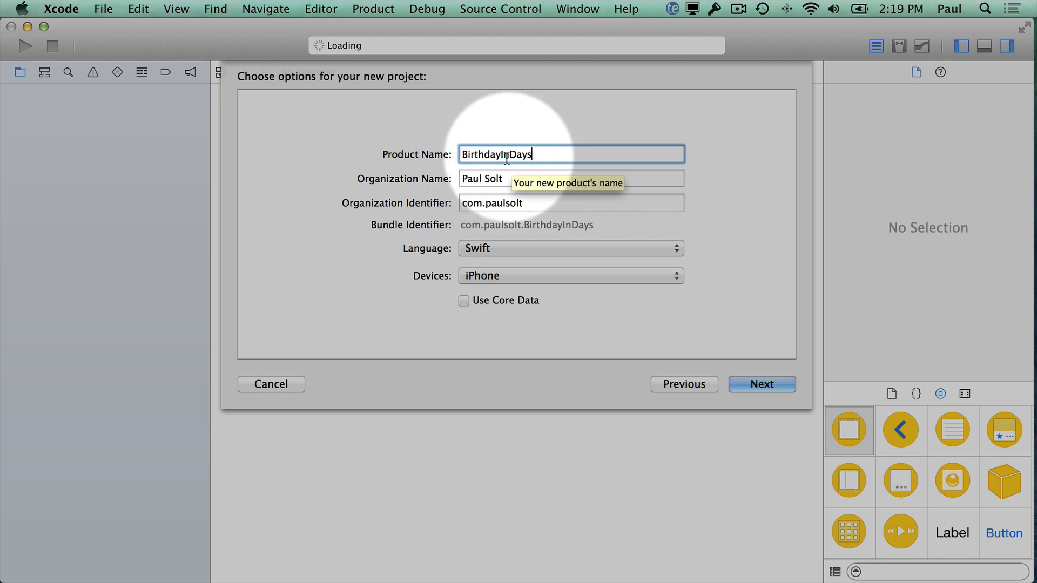
pyautogui.moveTo(507, 167)
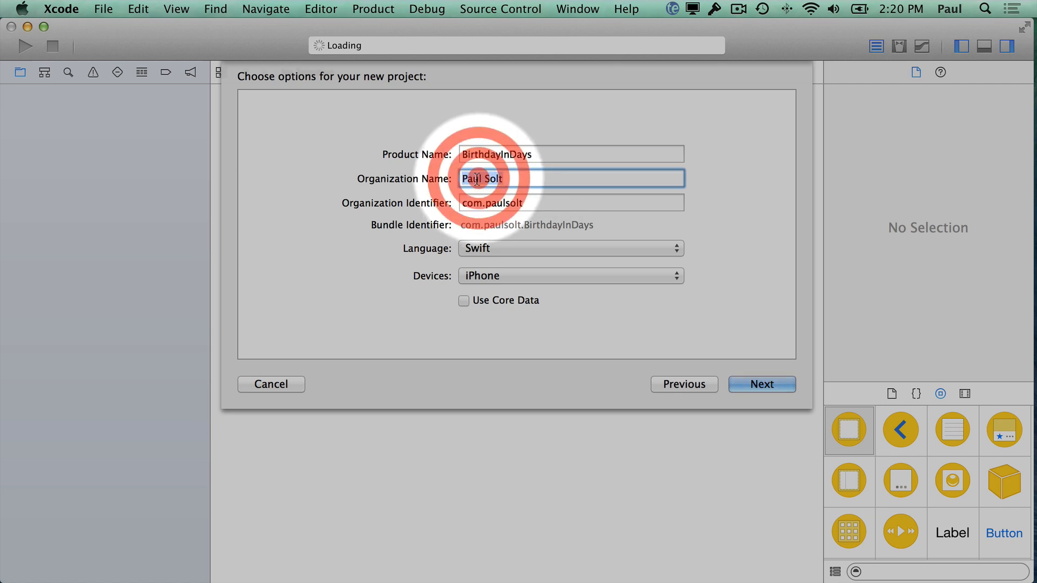
pyautogui.click(569, 203)
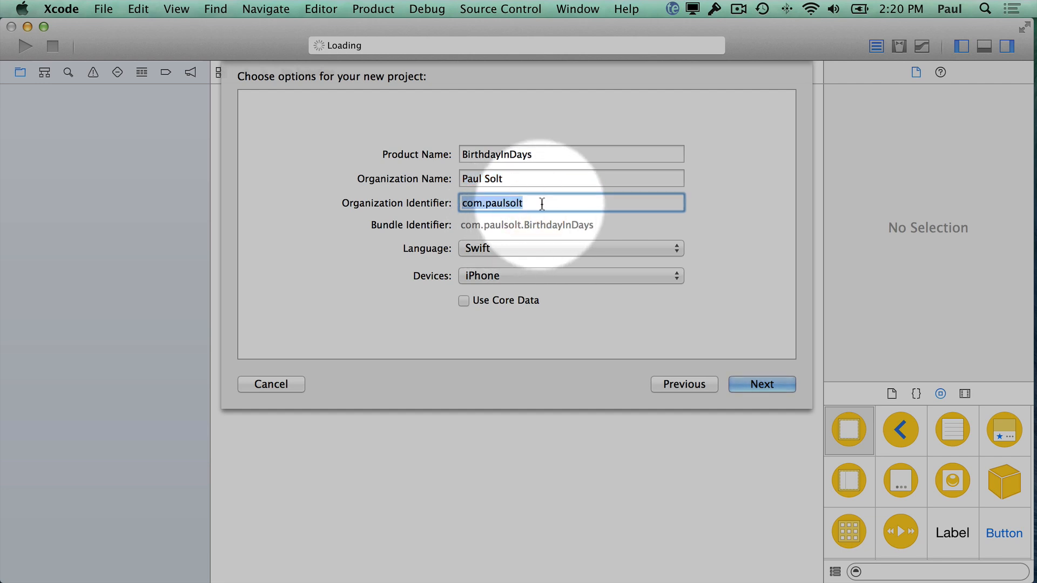
pyautogui.click(512, 202)
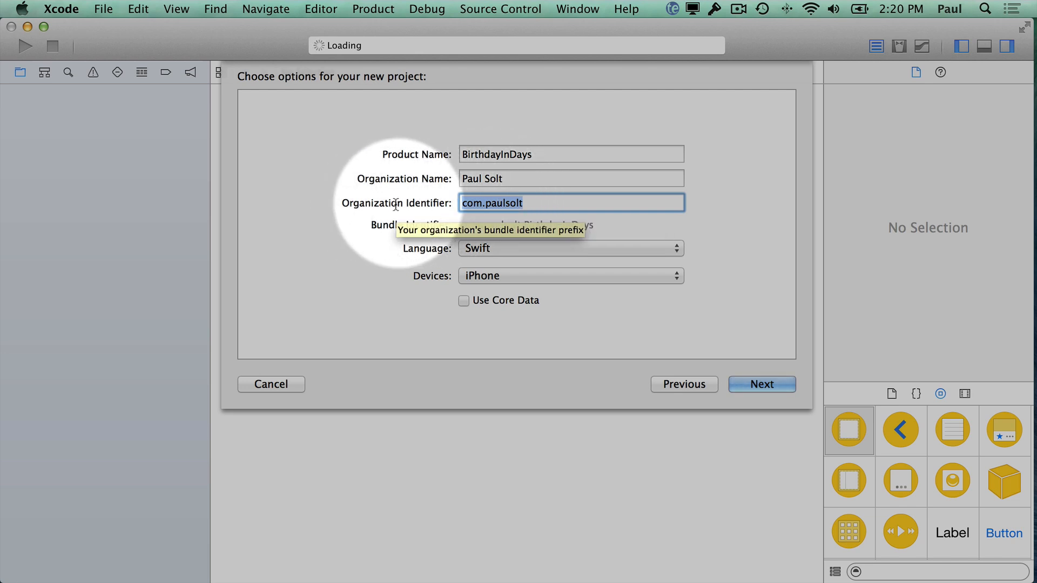
pyautogui.moveTo(375, 239)
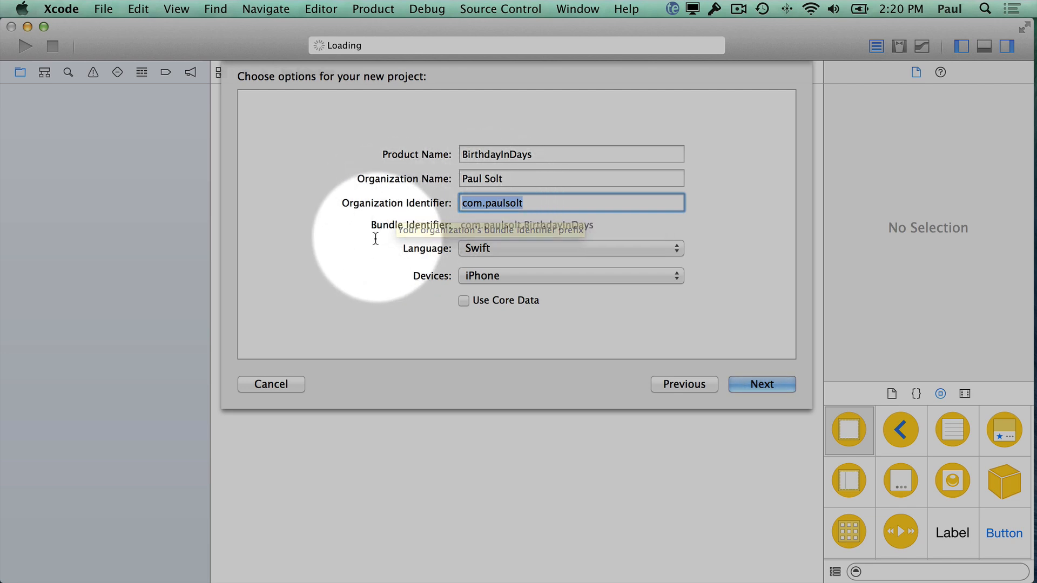
pyautogui.moveTo(430, 200)
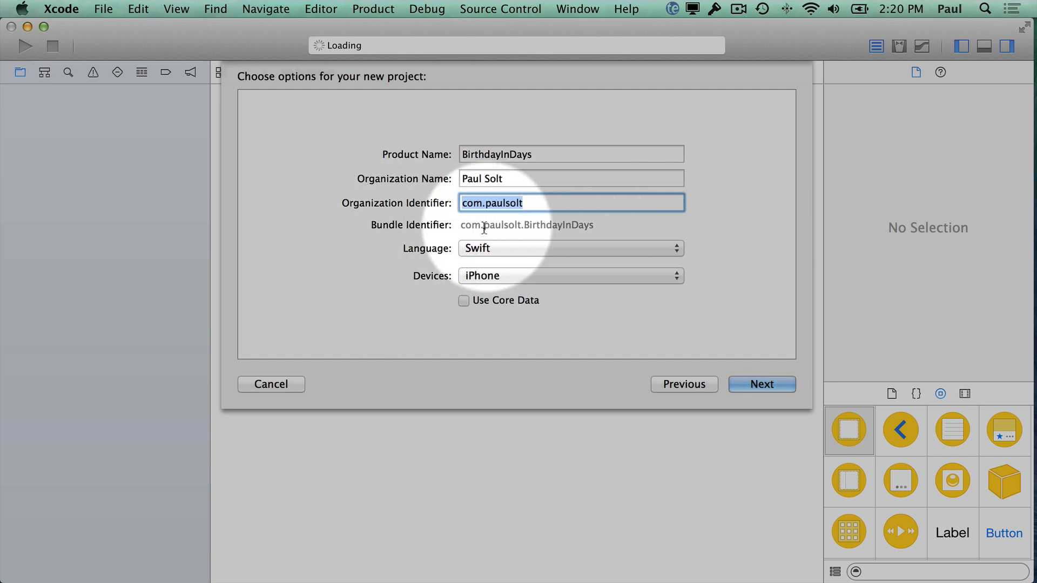
pyautogui.moveTo(549, 228)
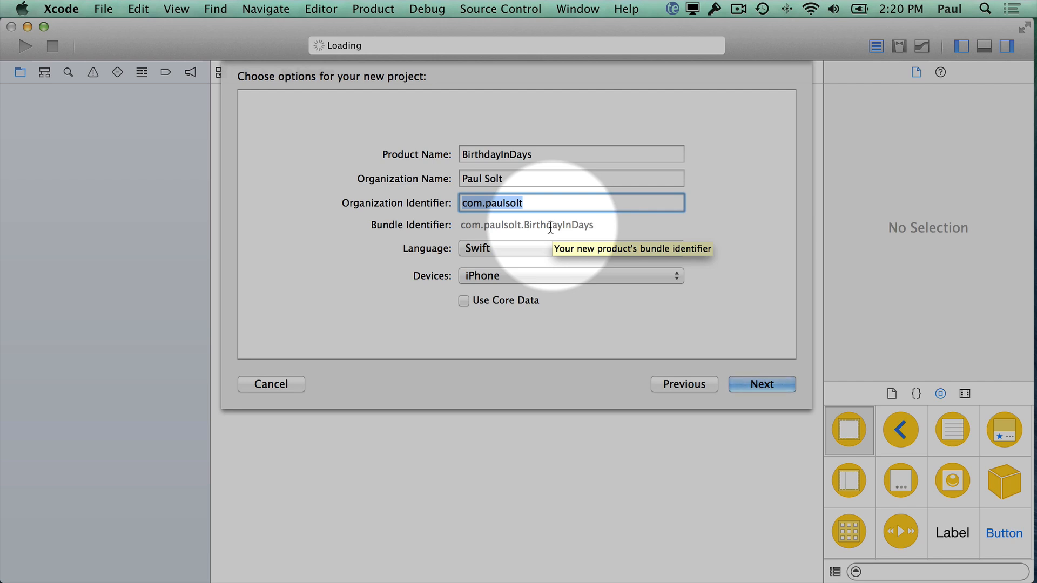
pyautogui.moveTo(469, 228)
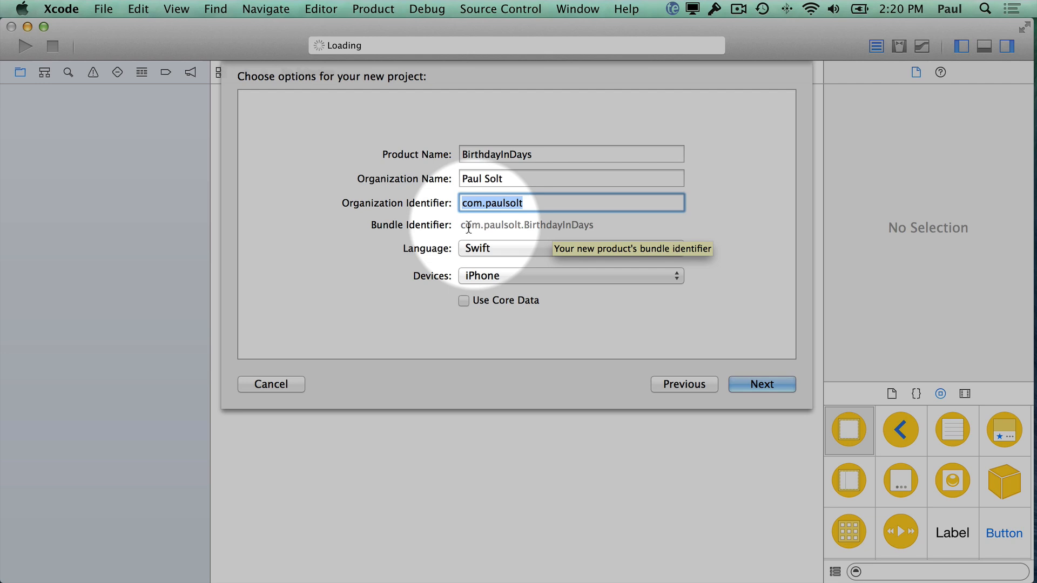
pyautogui.moveTo(482, 252)
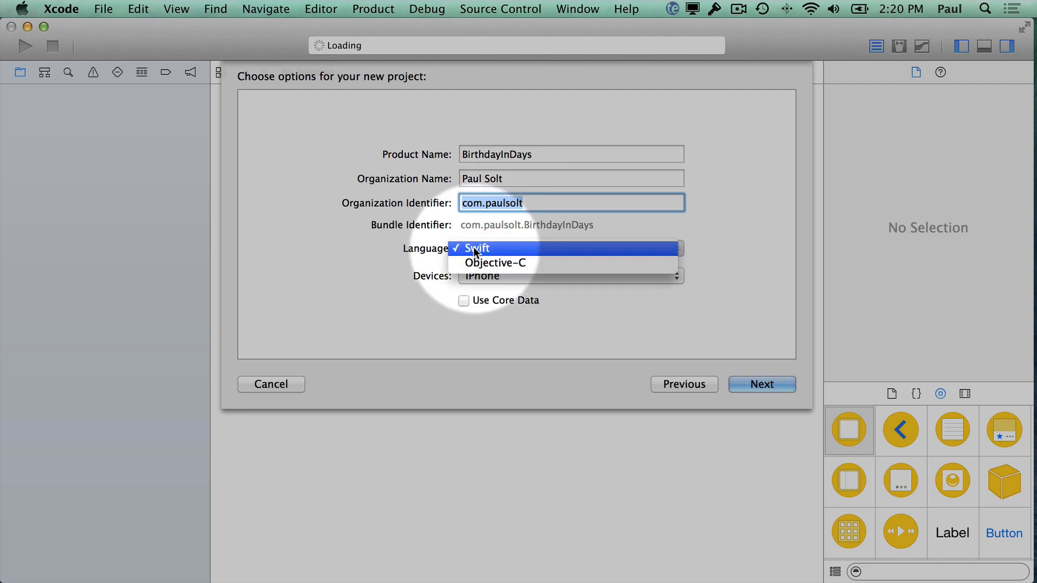
pyautogui.moveTo(481, 255)
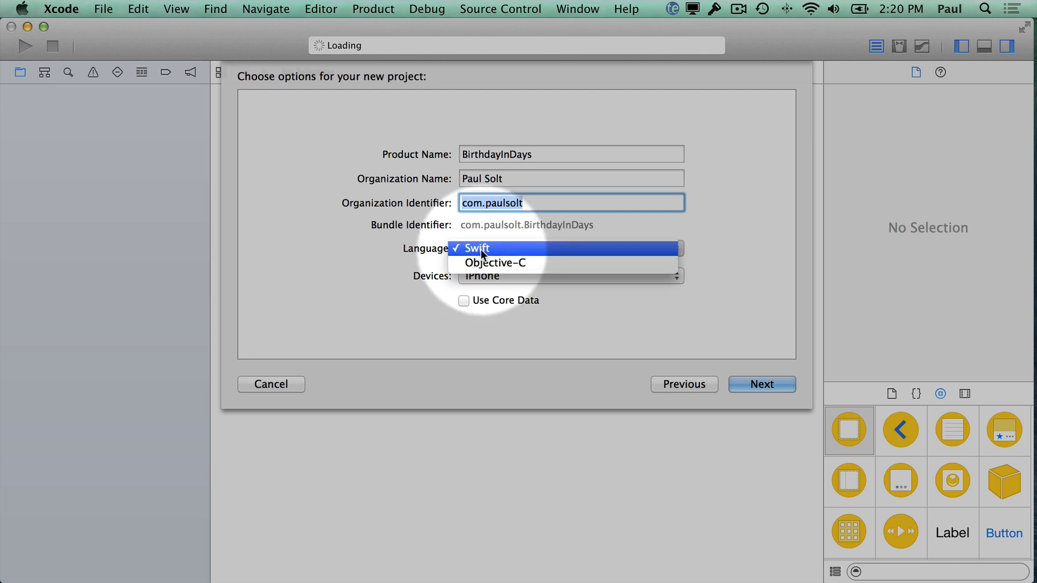
pyautogui.click(474, 248)
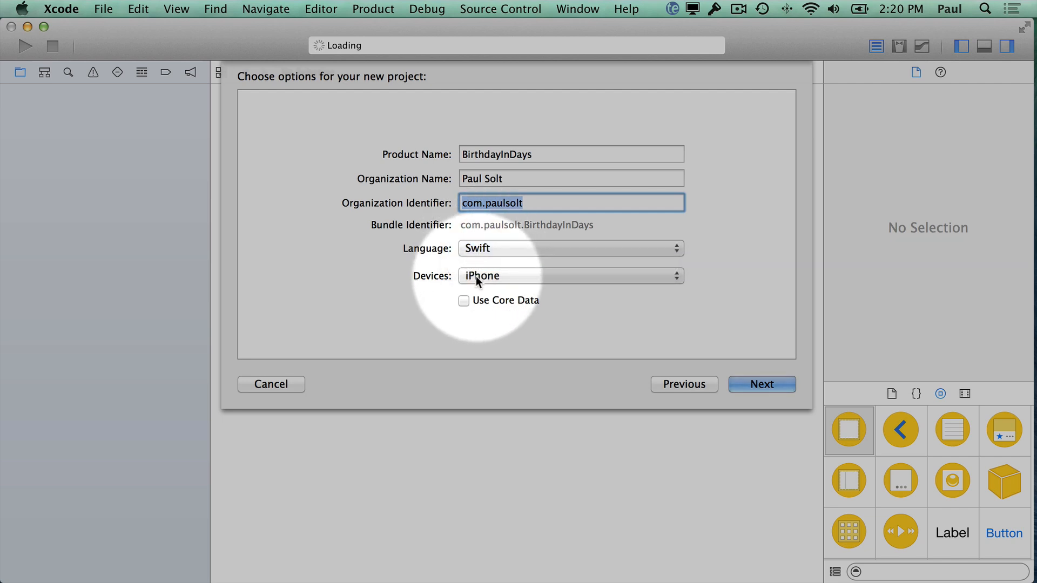
pyautogui.click(568, 276)
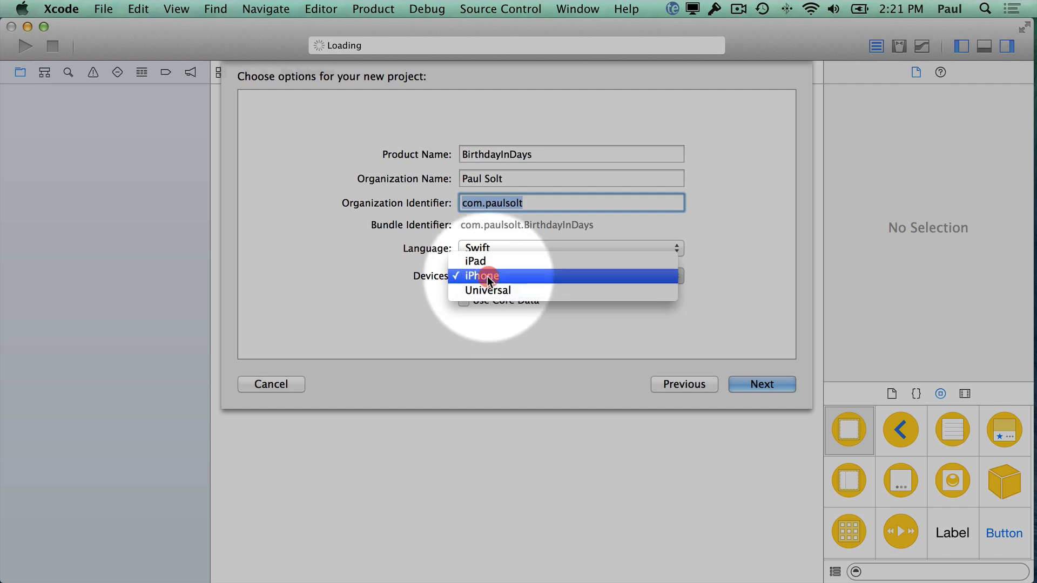
pyautogui.click(485, 277)
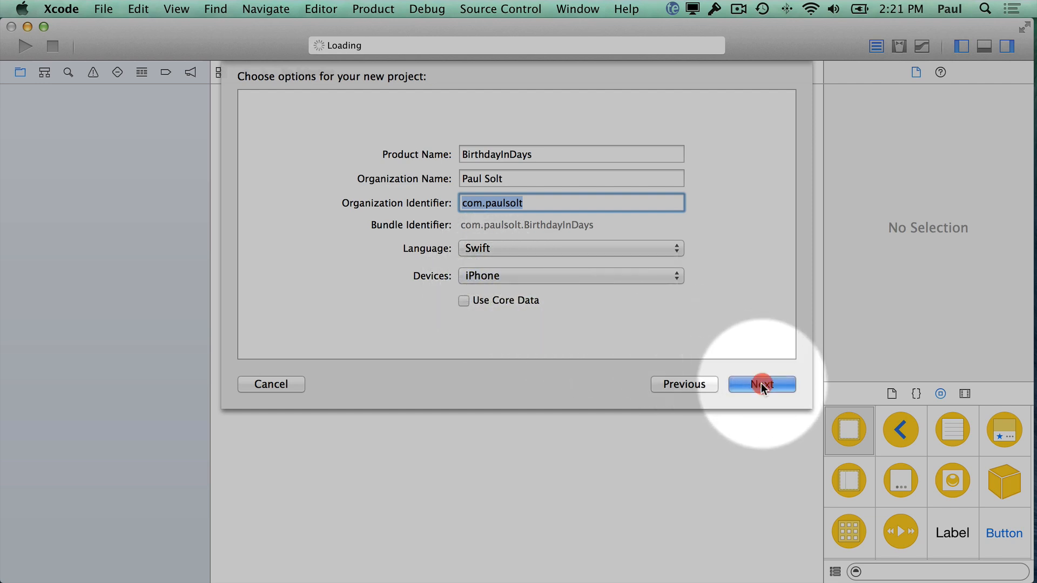
# - Save the project into Desktop > Projects and create it
pyautogui.click(761, 384)
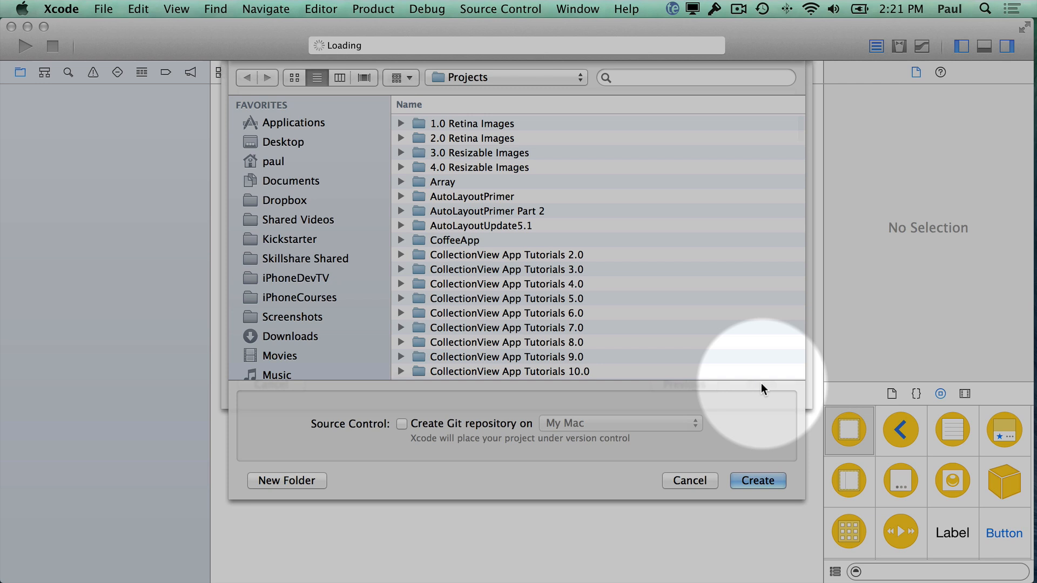
pyautogui.moveTo(718, 372)
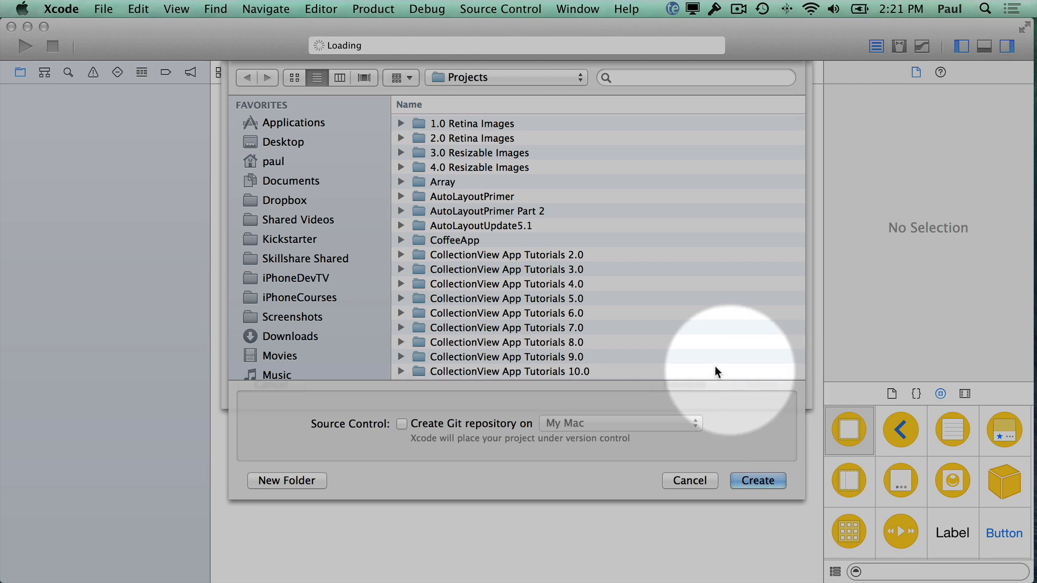
pyautogui.click(285, 141)
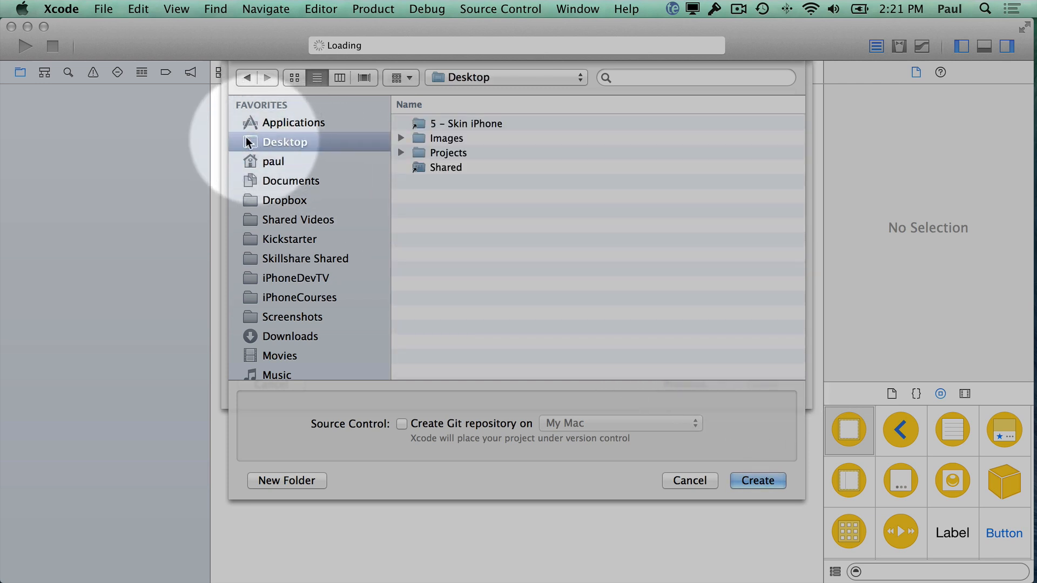
pyautogui.moveTo(424, 167)
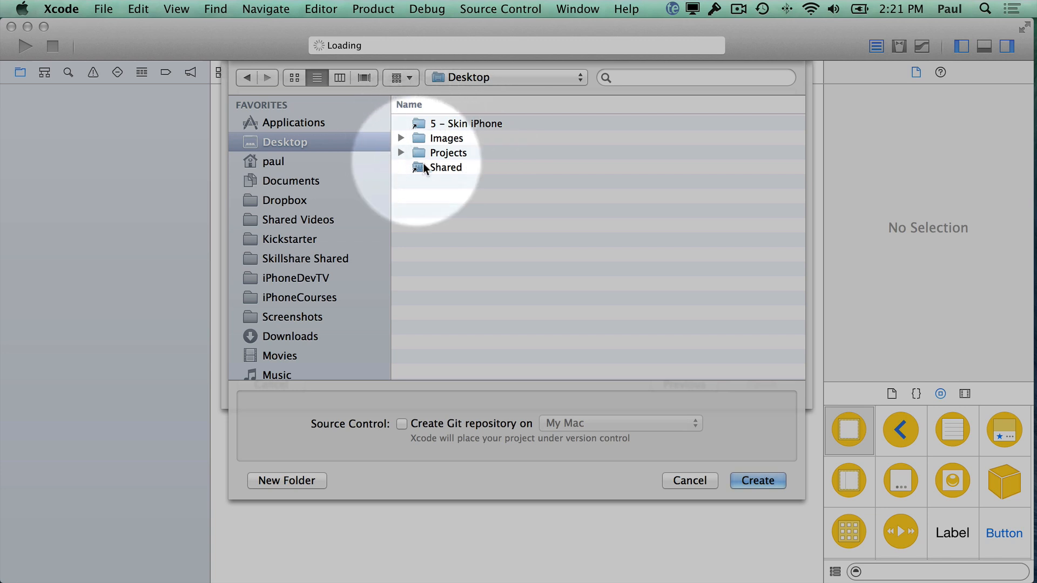
pyautogui.click(449, 153)
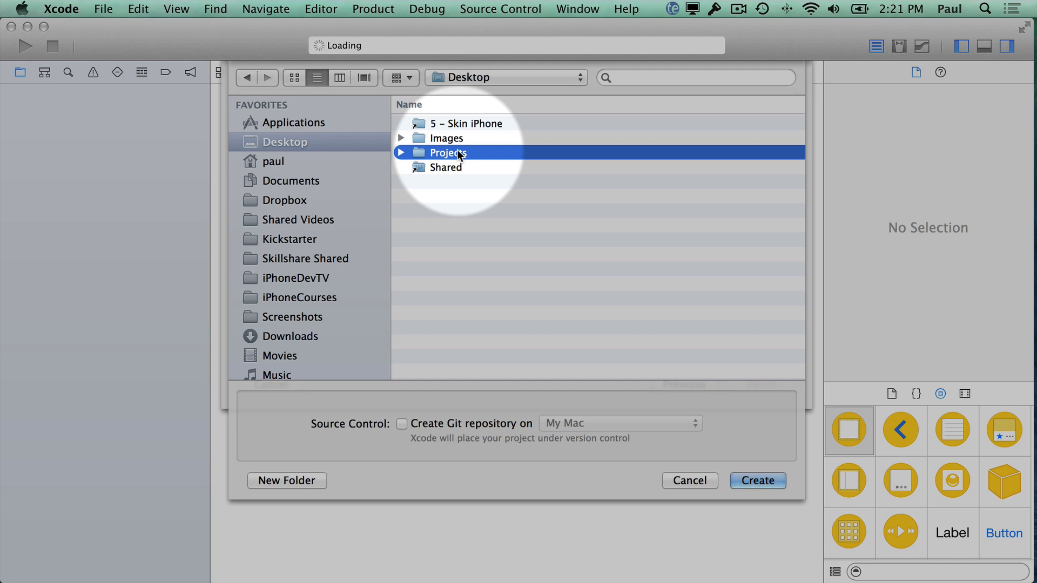
pyautogui.doubleClick(452, 153)
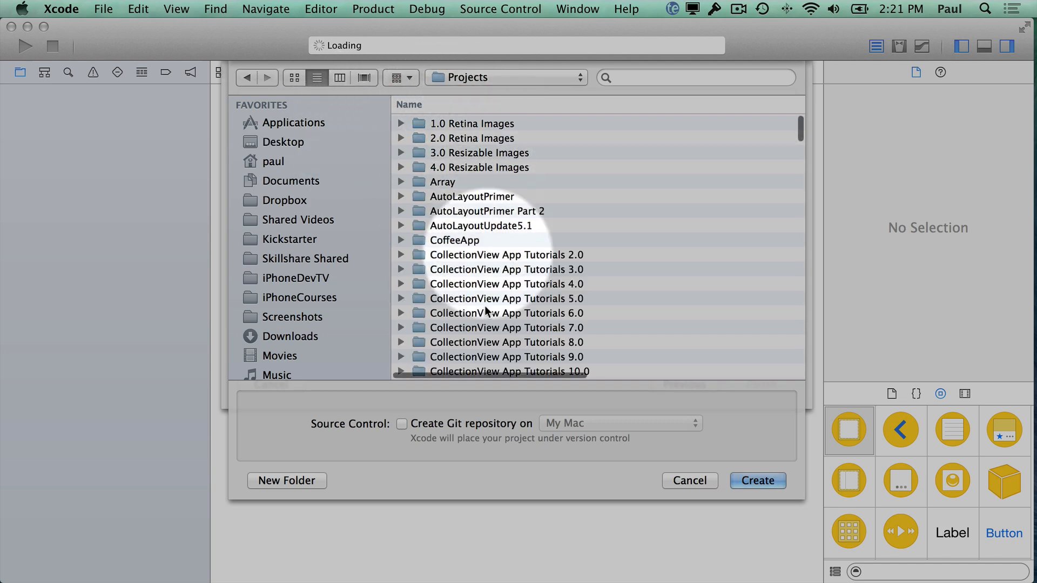
pyautogui.scroll(-3)
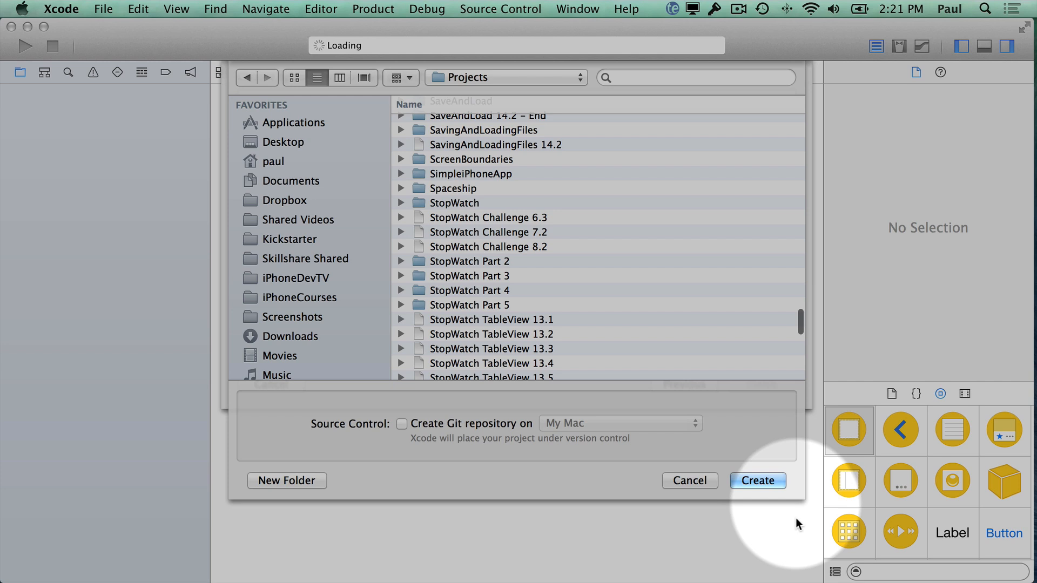
pyautogui.moveTo(397, 428)
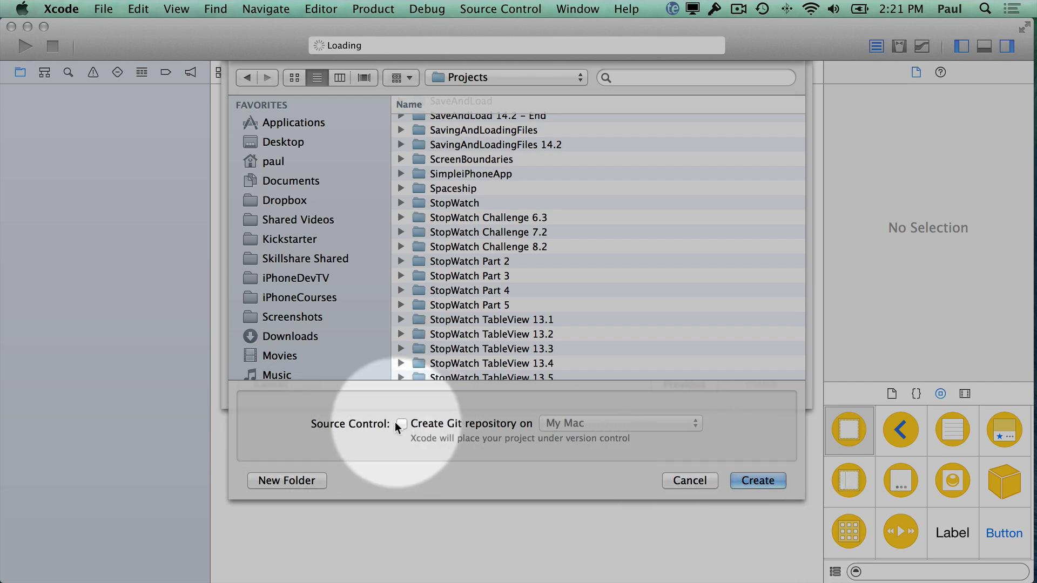
pyautogui.moveTo(439, 421)
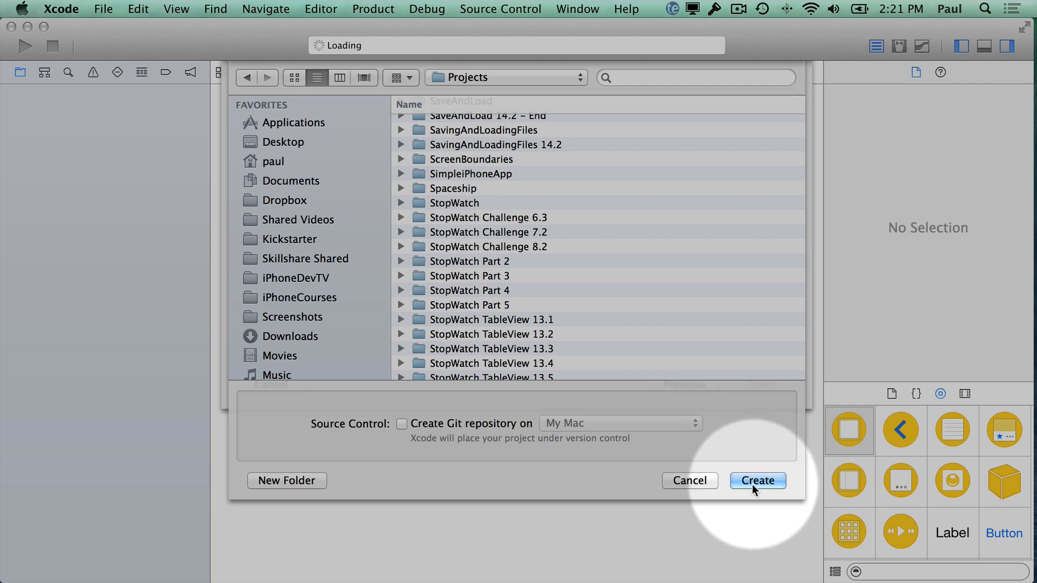
pyautogui.click(757, 480)
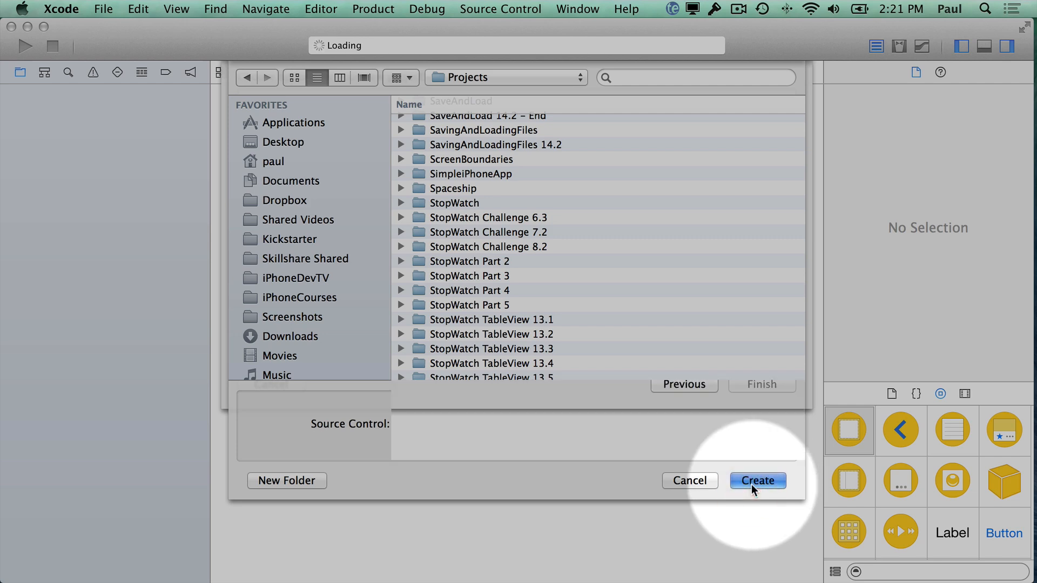
# - View the project settings and read through AppDelegate.swift
pyautogui.click(757, 480)
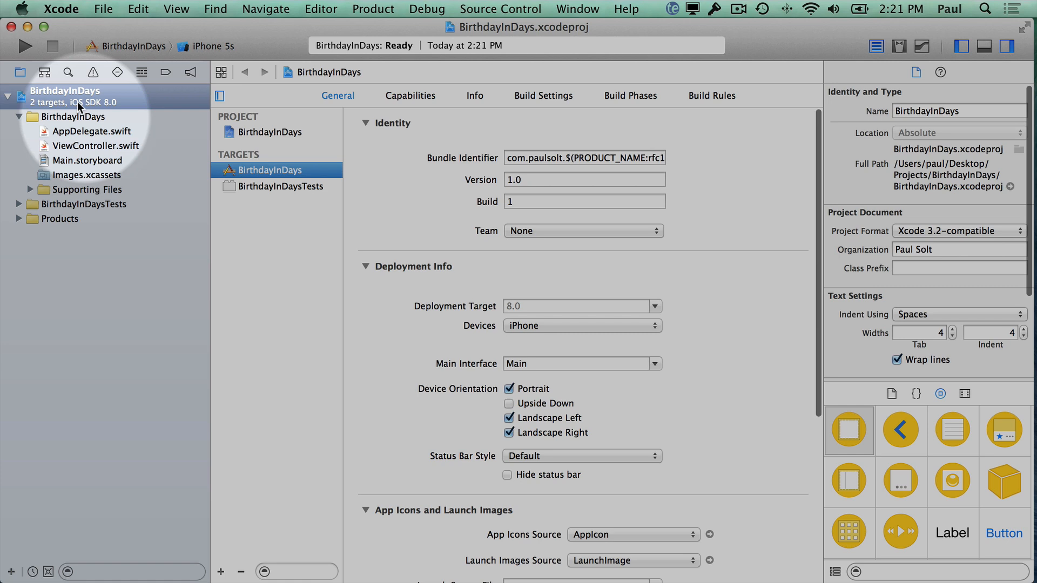
pyautogui.moveTo(71, 218)
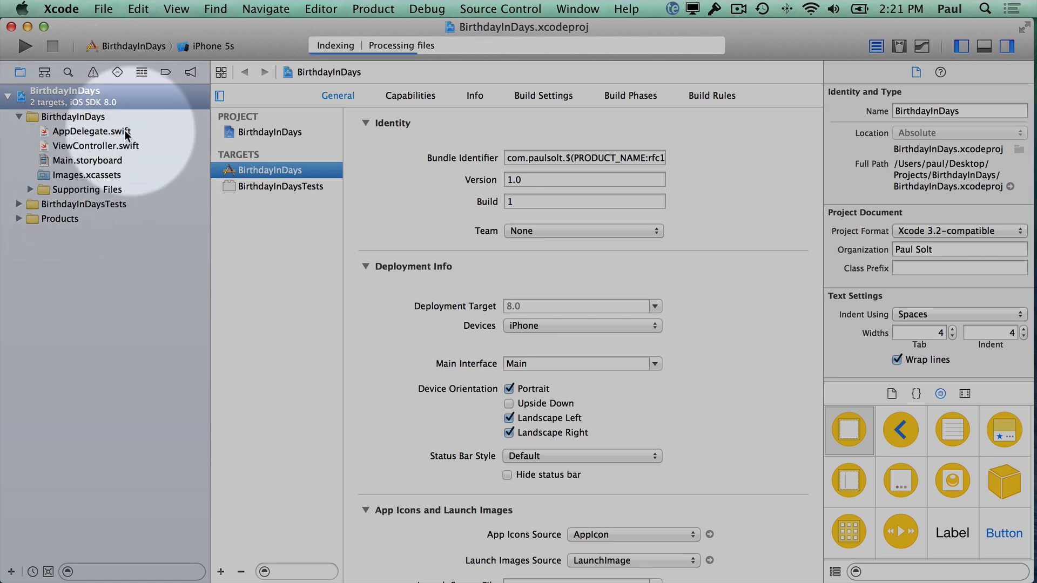
pyautogui.click(92, 131)
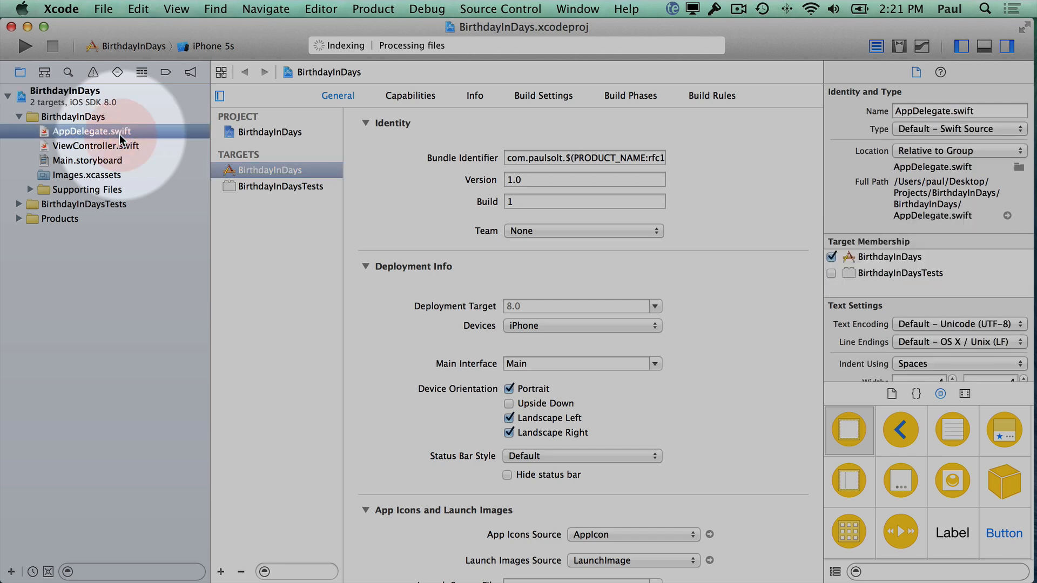
pyautogui.click(91, 131)
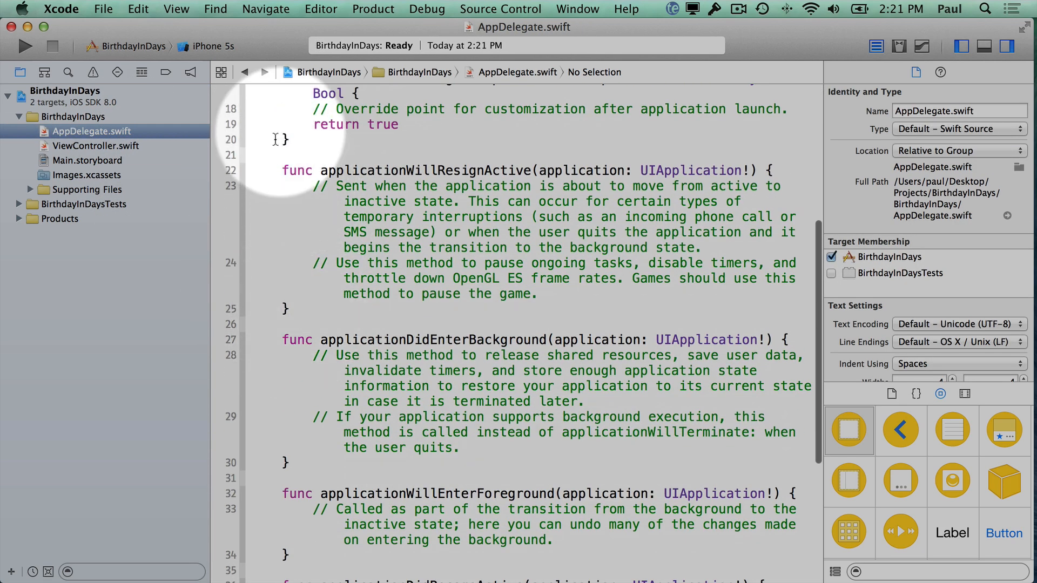
pyautogui.scroll(-3)
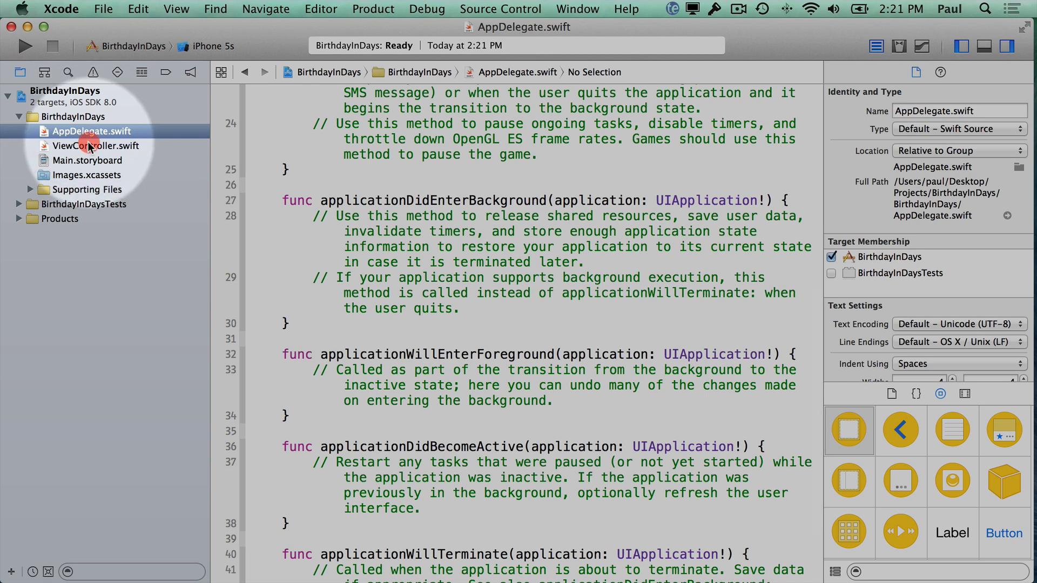
# - Switch between ViewController.swift and AppDelegate.swift, then open Main.storyboard
pyautogui.click(95, 145)
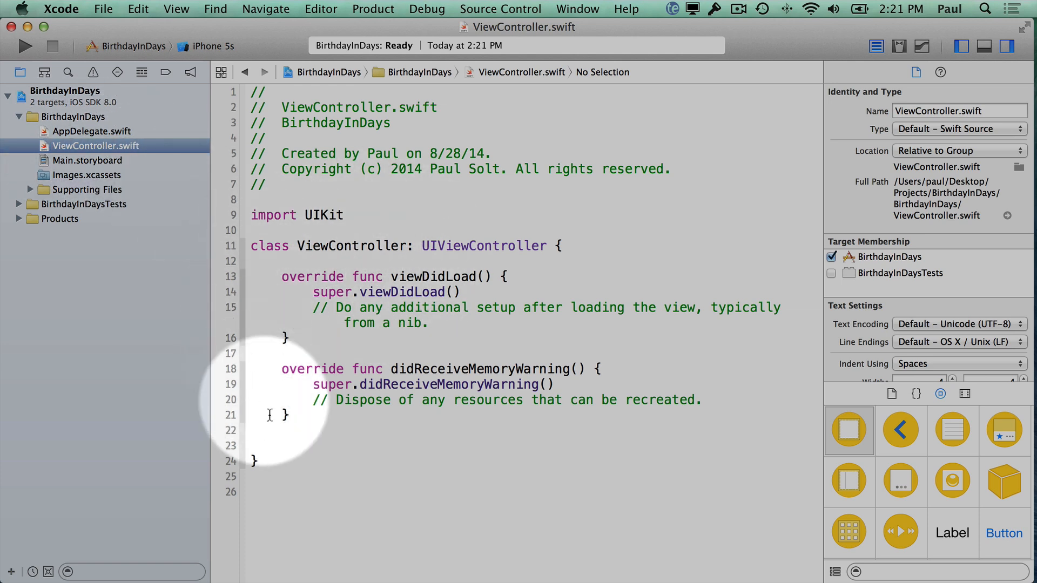
pyautogui.moveTo(334, 245)
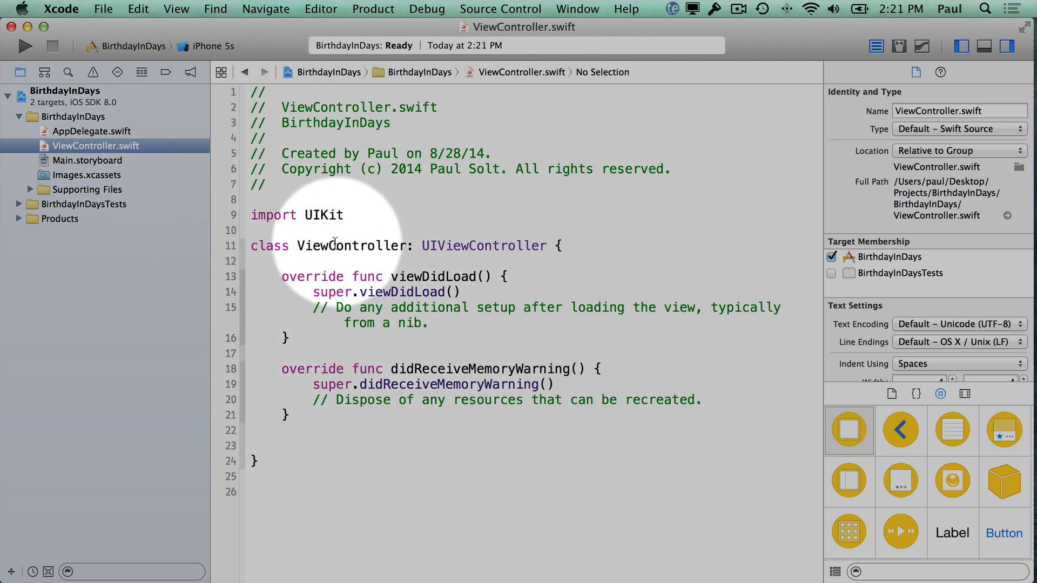
pyautogui.click(92, 131)
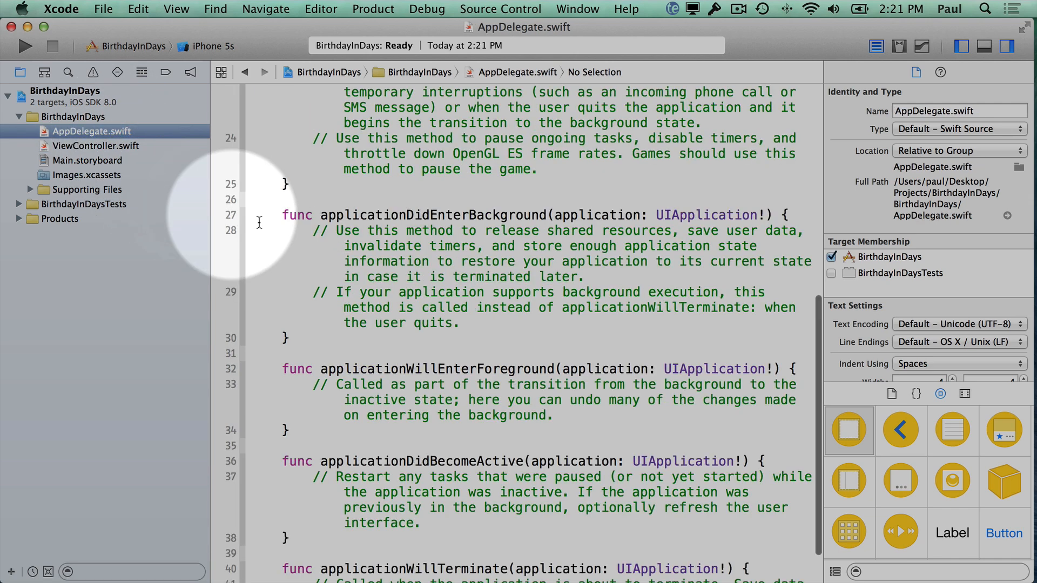
pyautogui.scroll(3)
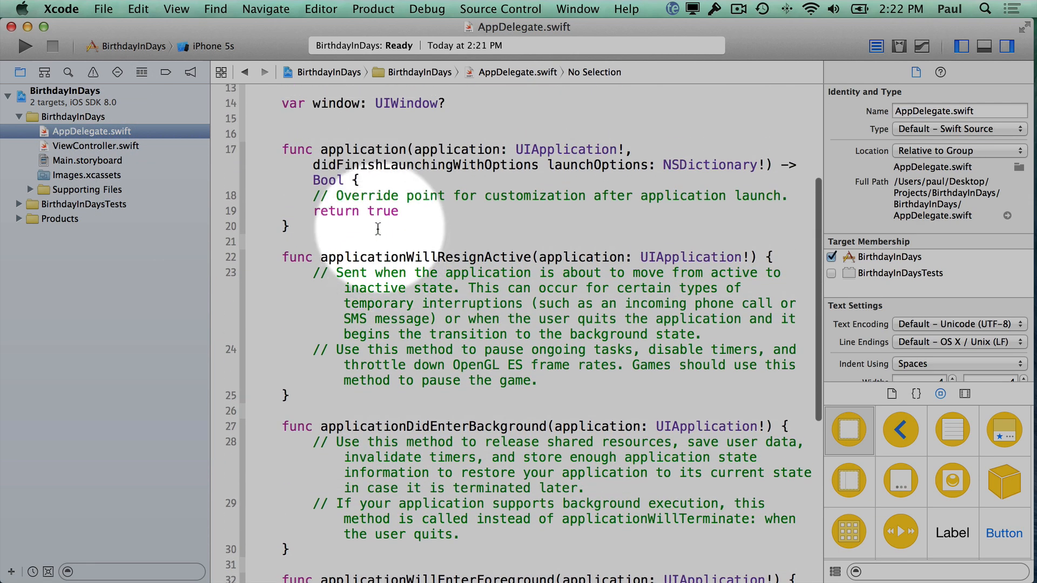
pyautogui.moveTo(350, 218)
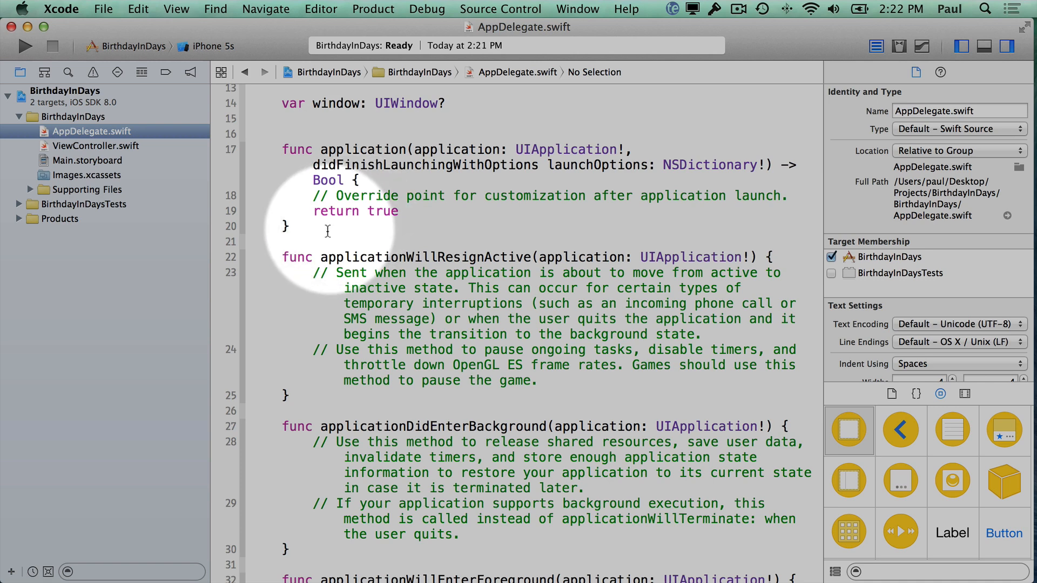
pyautogui.scroll(-3)
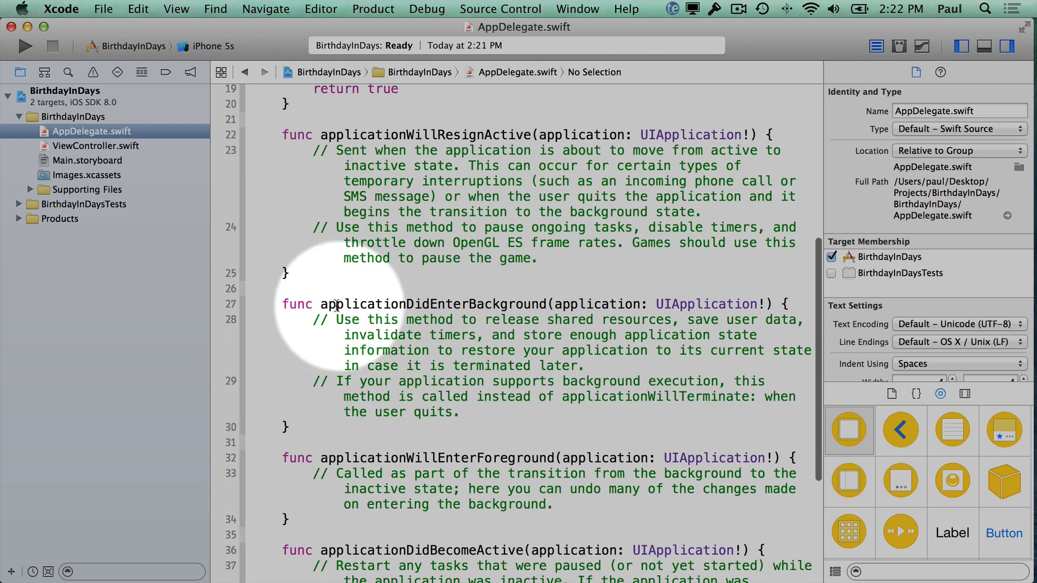
pyautogui.scroll(-3)
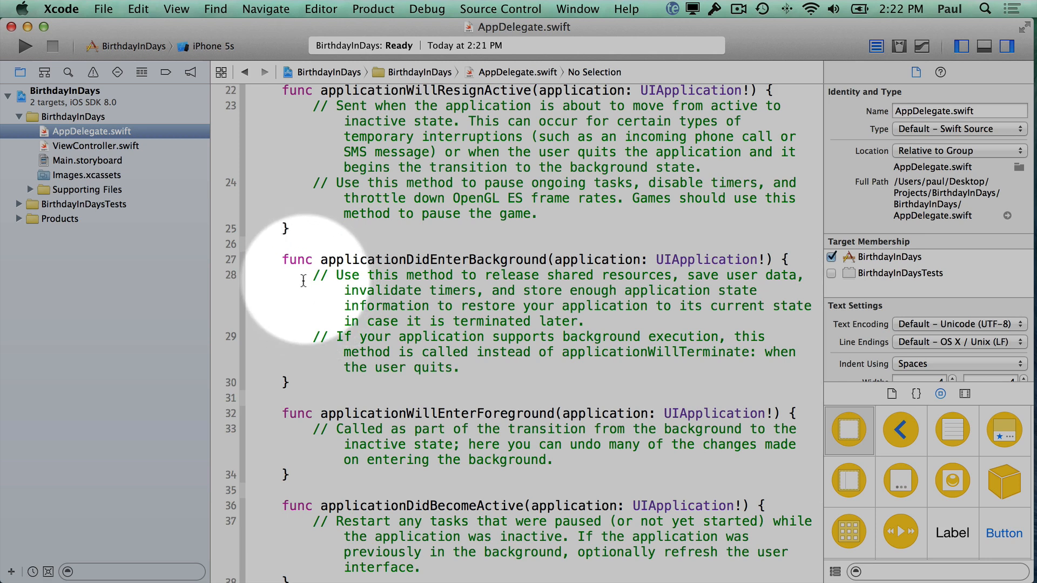
pyautogui.click(96, 145)
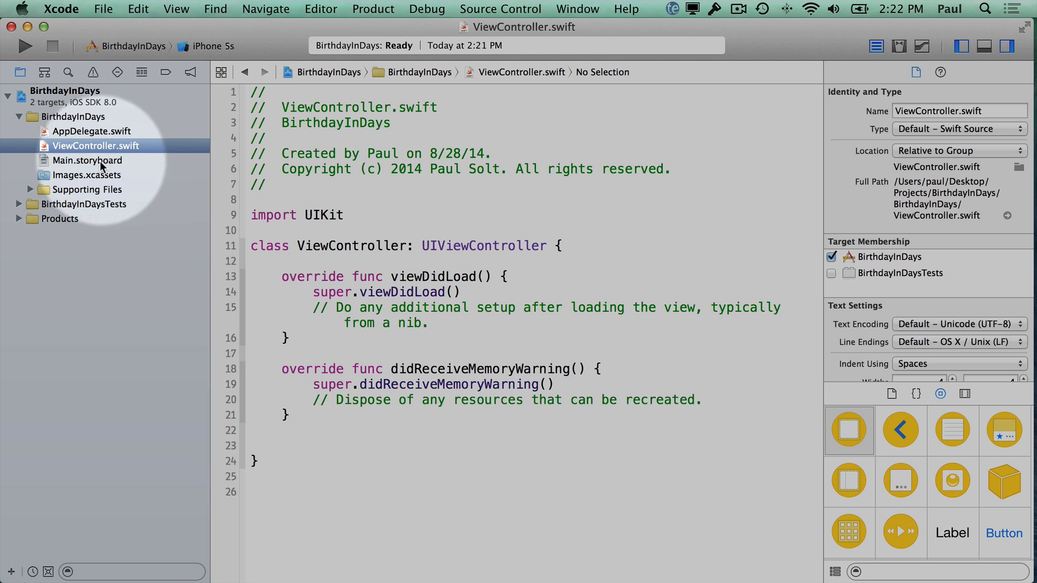
pyautogui.moveTo(342, 215)
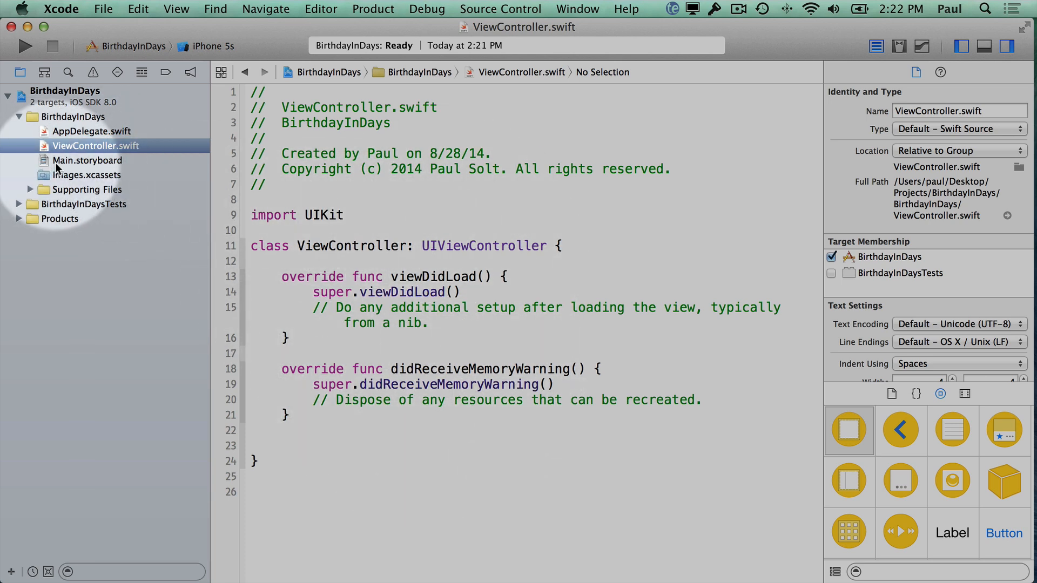
pyautogui.click(87, 160)
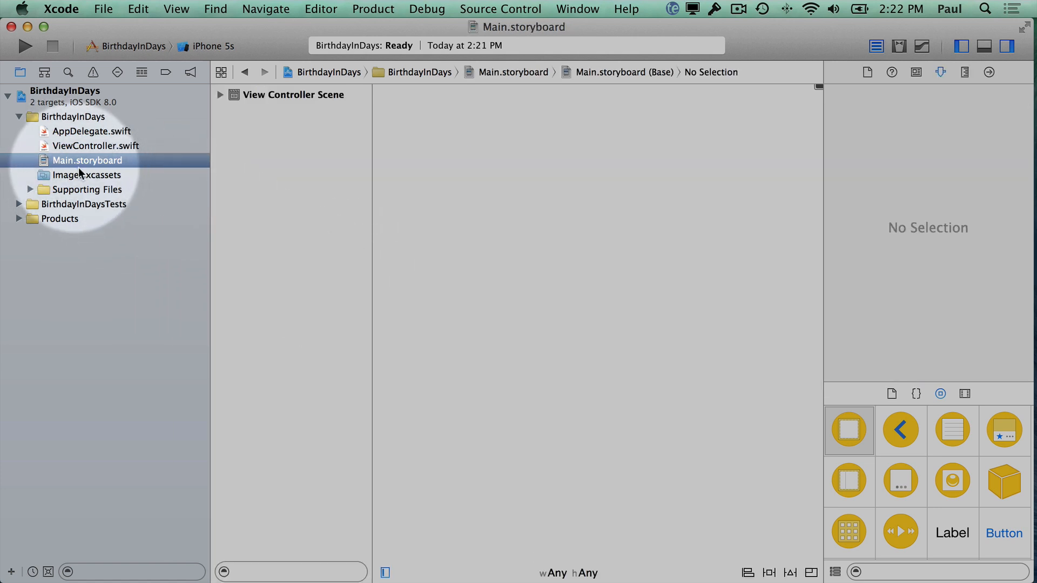
pyautogui.moveTo(86, 164)
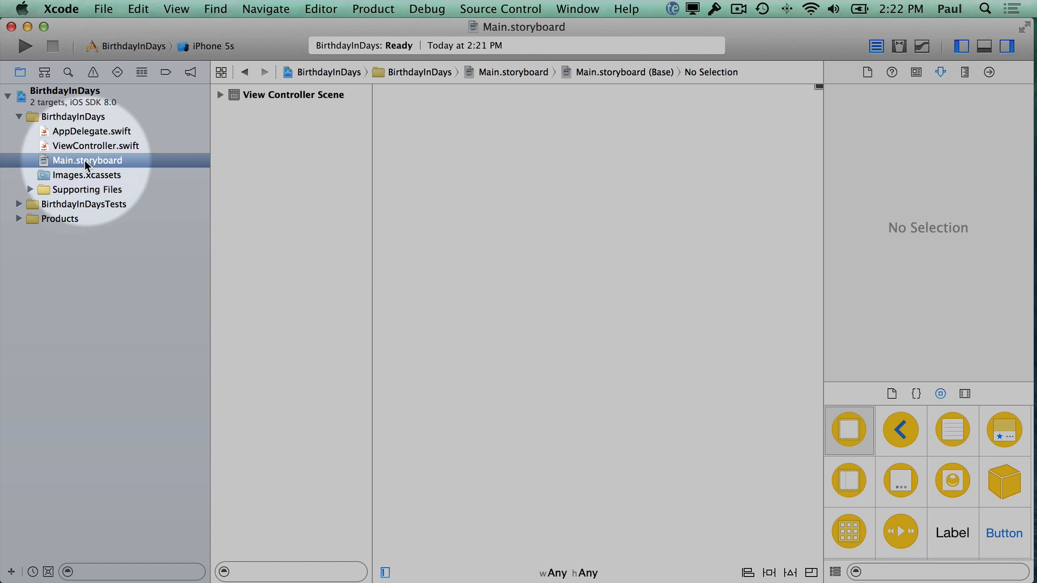
pyautogui.moveTo(797, 285)
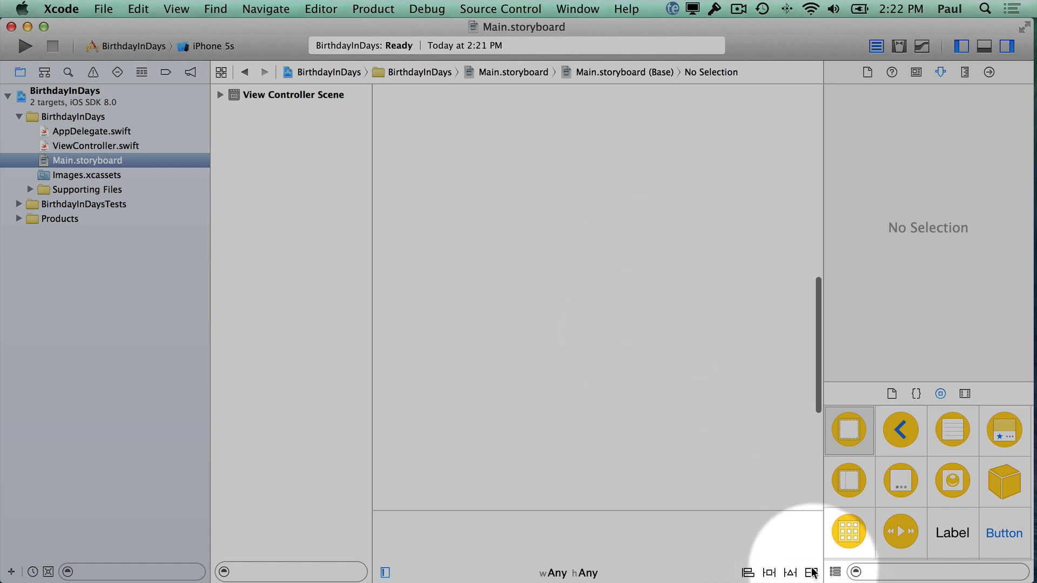
pyautogui.moveTo(976, 88)
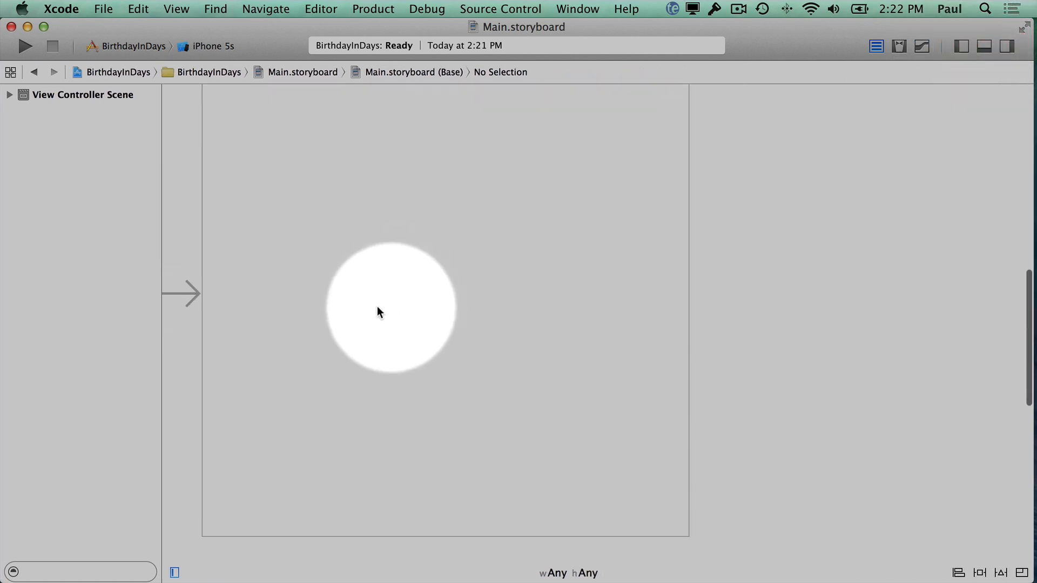
# - Open the view's Size inspector and switch the canvas to compact width, any height
pyautogui.scroll(3)
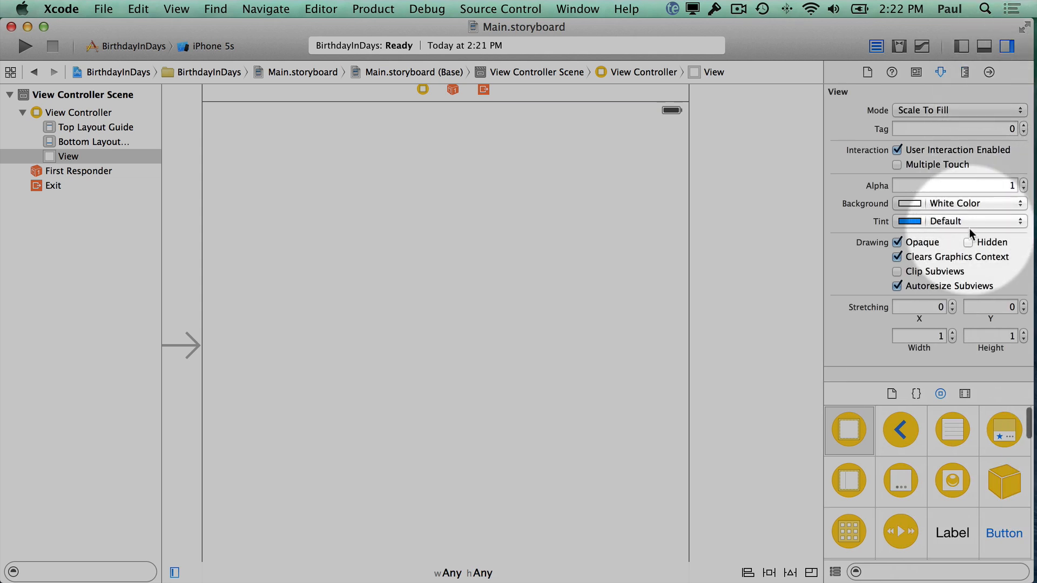
pyautogui.click(965, 72)
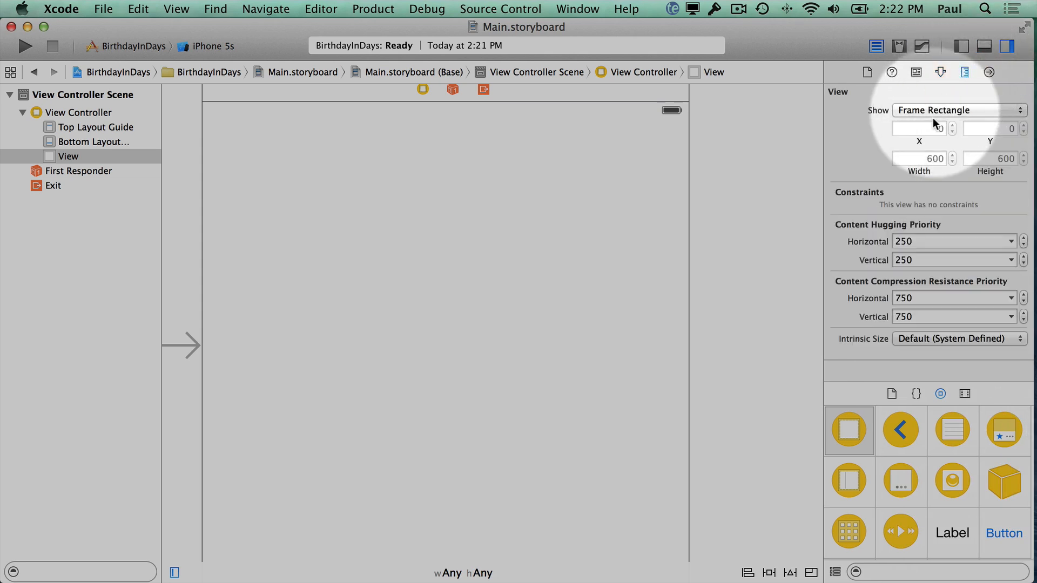
pyautogui.moveTo(916, 294)
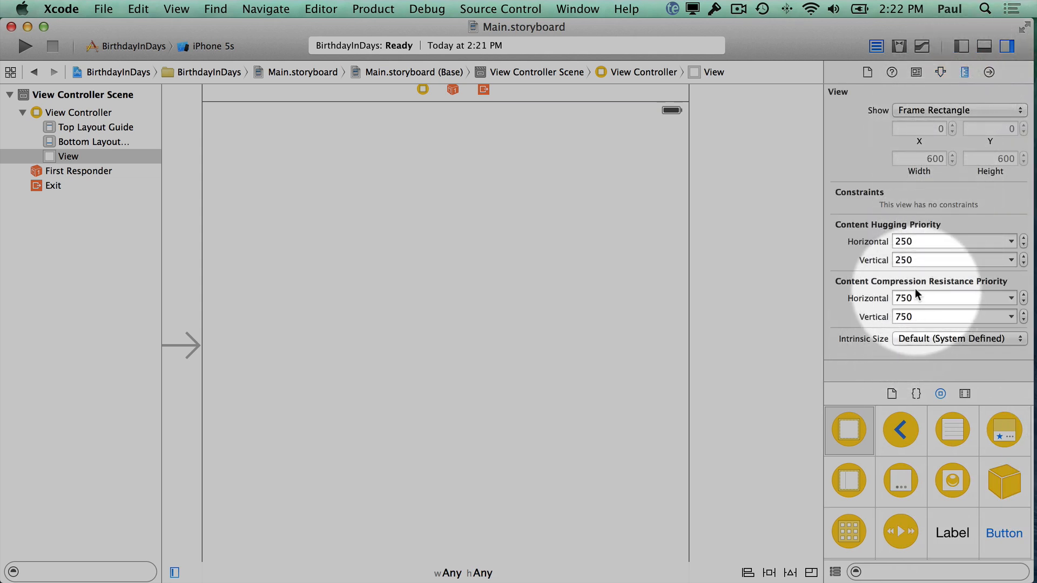
pyautogui.moveTo(349, 193)
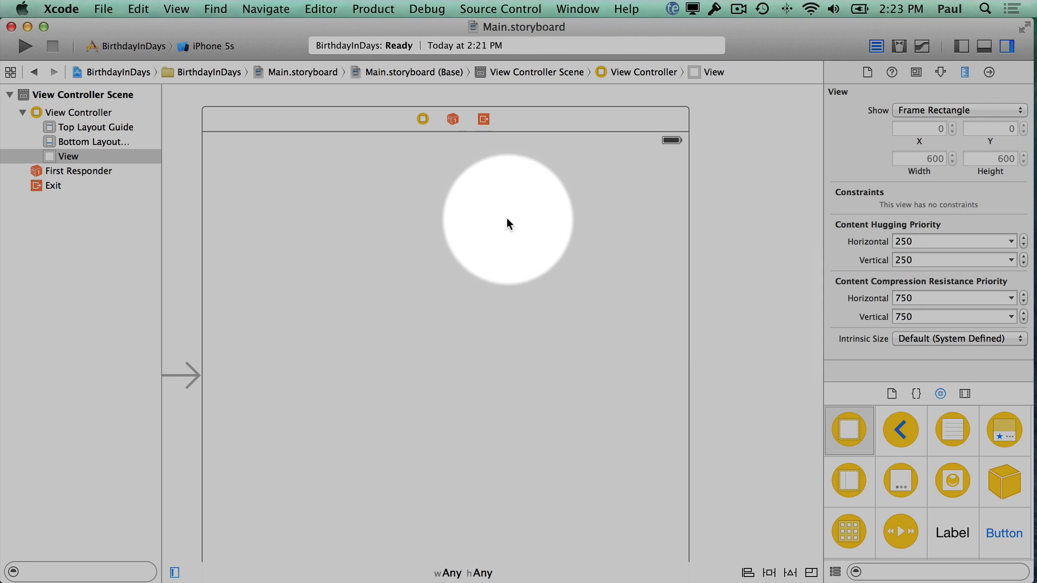
pyautogui.click(463, 573)
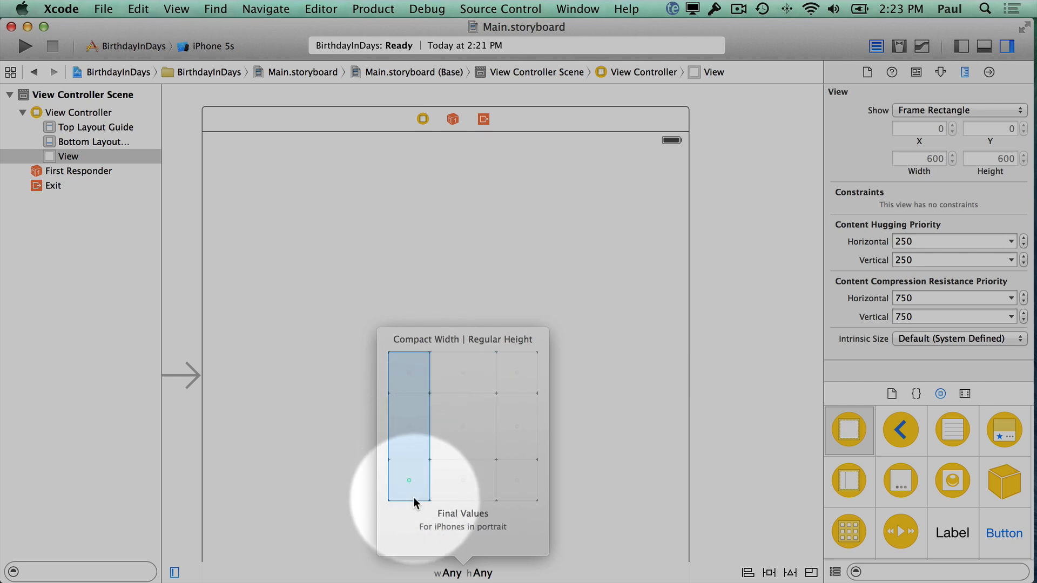
pyautogui.moveTo(465, 535)
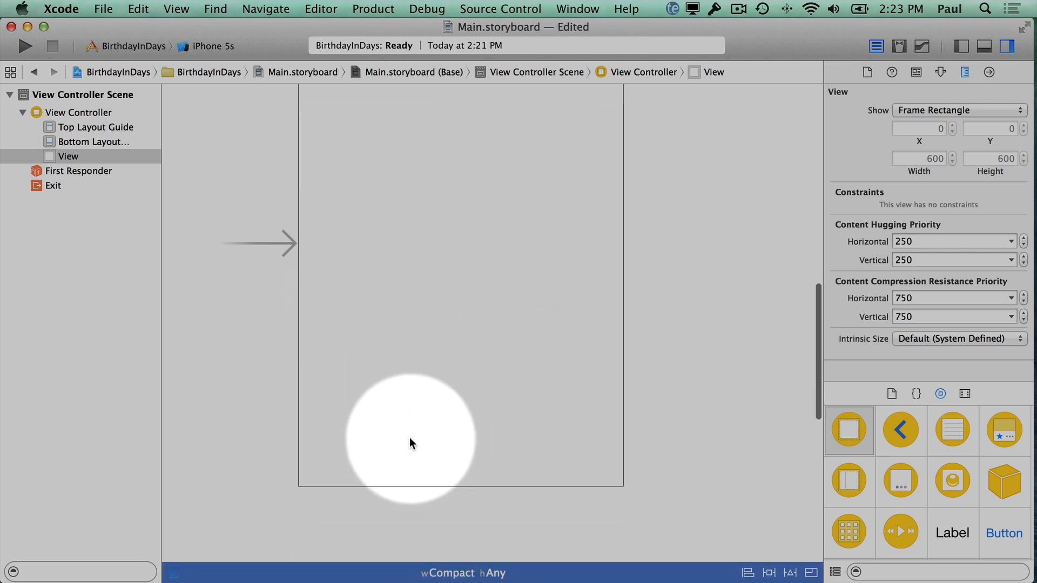
pyautogui.scroll(3)
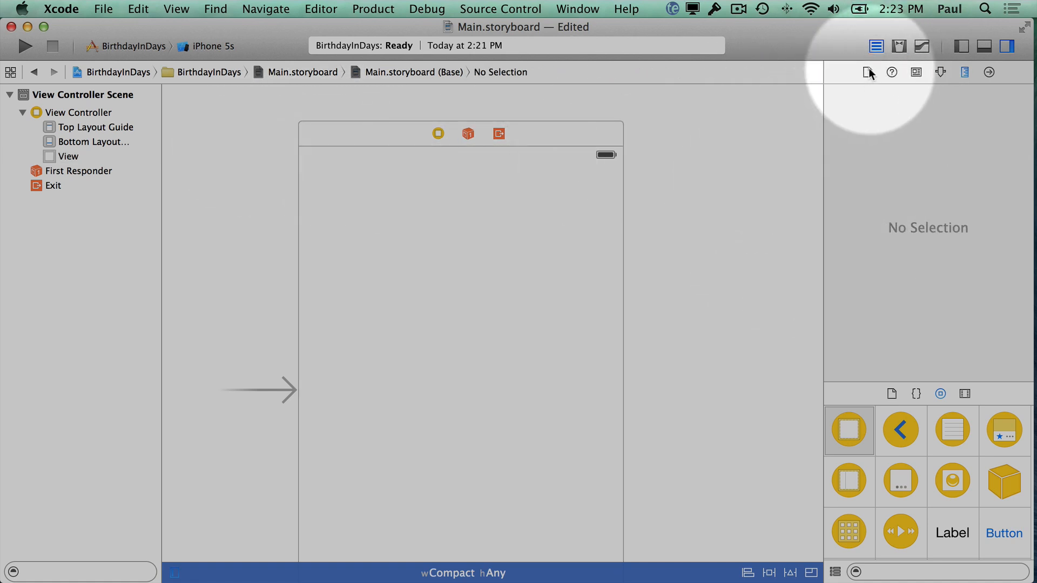
# - Uncheck Use Size Classes in the File inspector, keeping iPhone data for 320×568
pyautogui.click(867, 72)
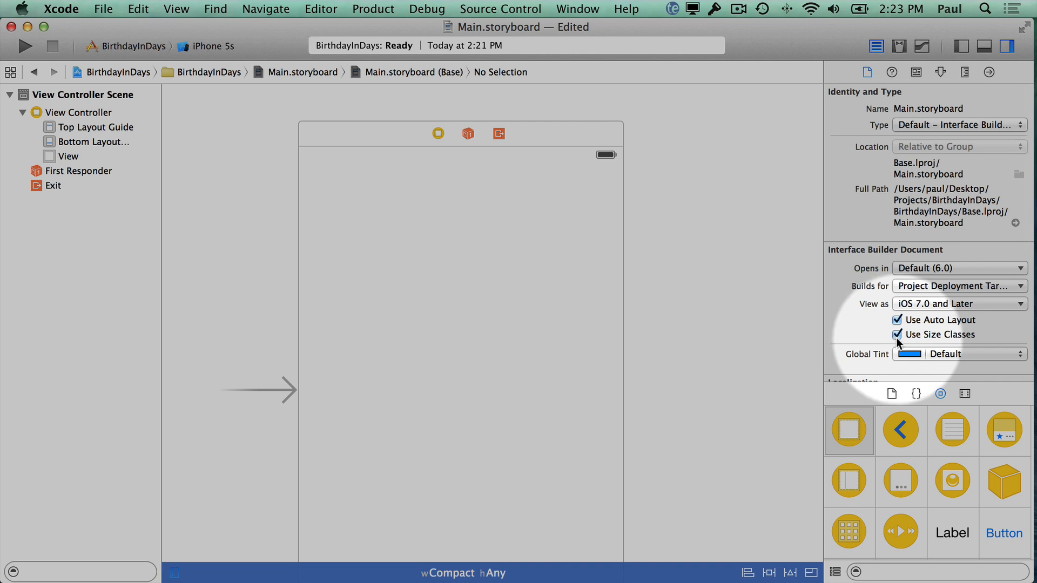
pyautogui.click(897, 335)
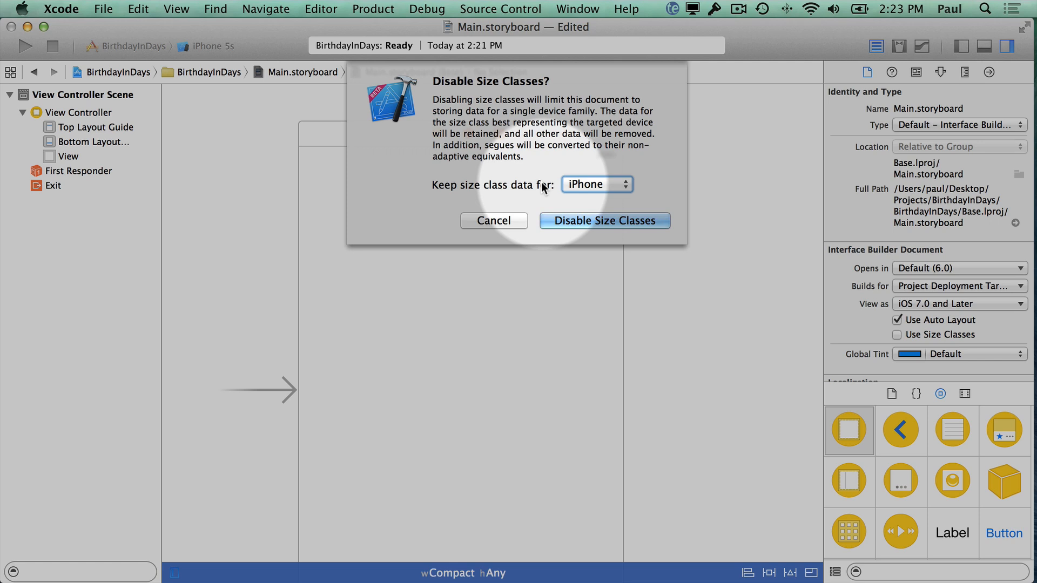
pyautogui.click(603, 220)
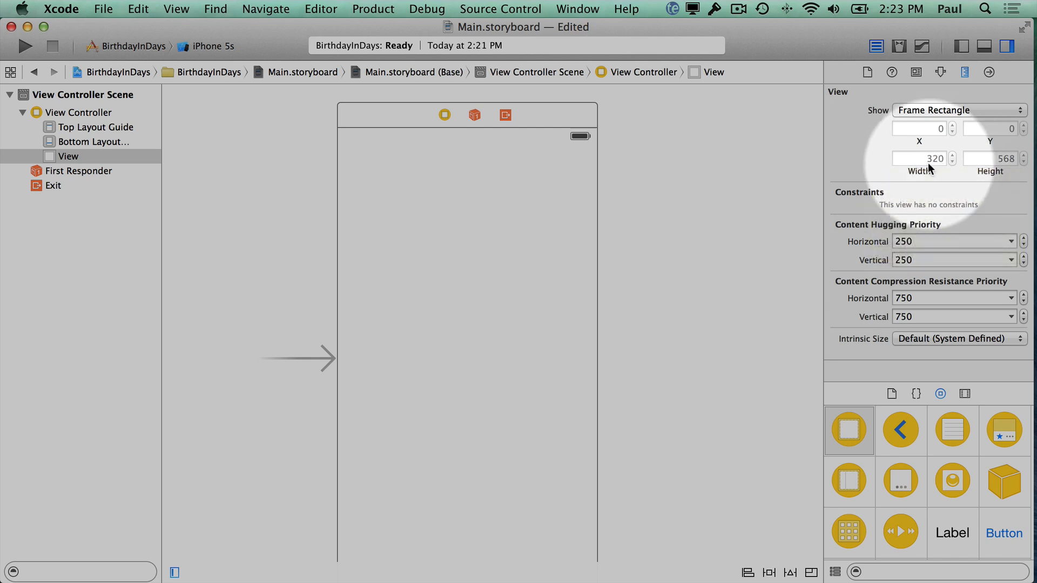
pyautogui.moveTo(621, 278)
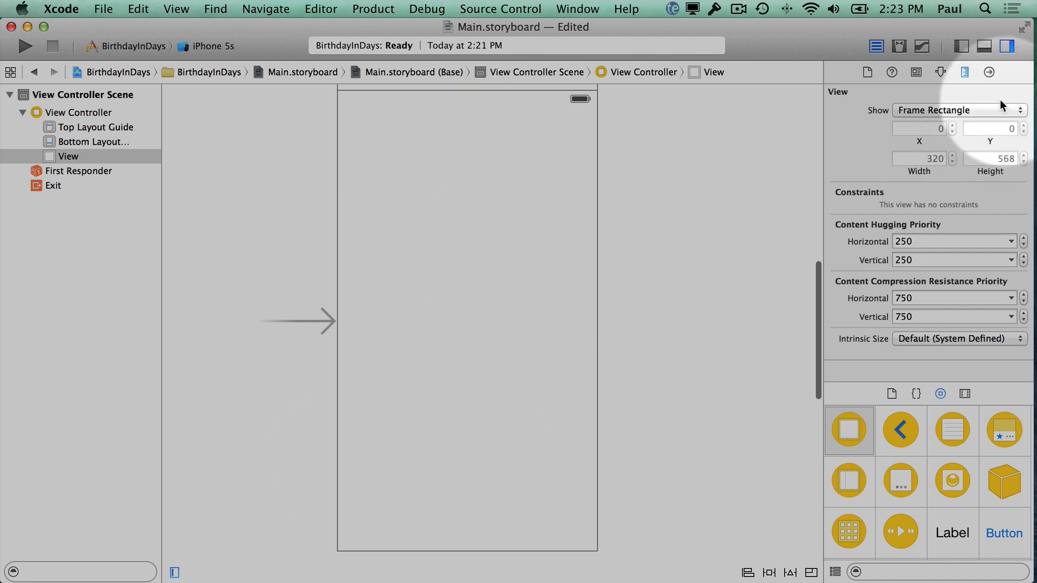
pyautogui.moveTo(201, 265)
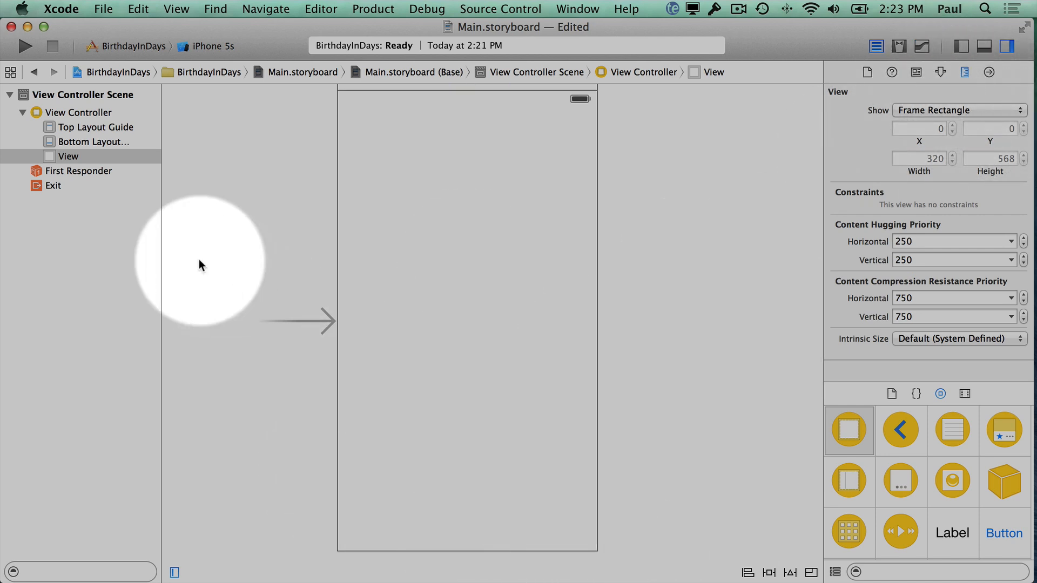
pyautogui.moveTo(23, 52)
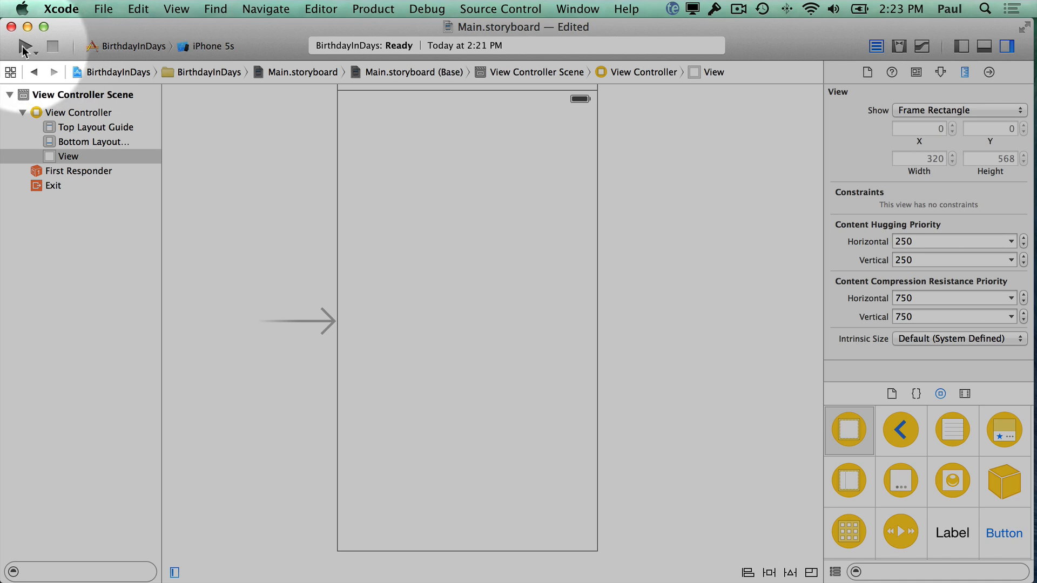
# - Run BirthdayInDays on the iPhone 5s simulator
pyautogui.click(25, 47)
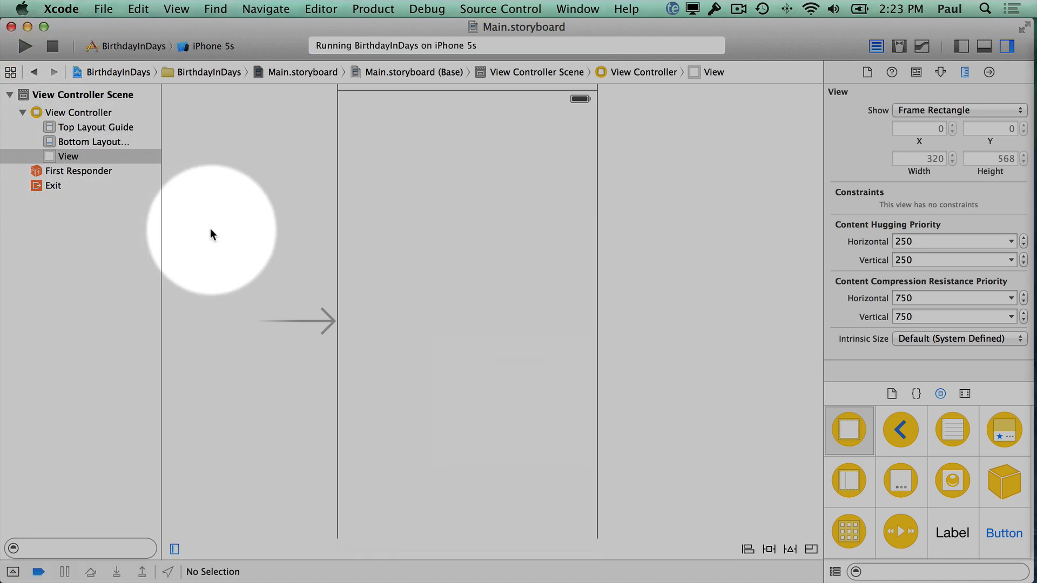
pyautogui.click(24, 47)
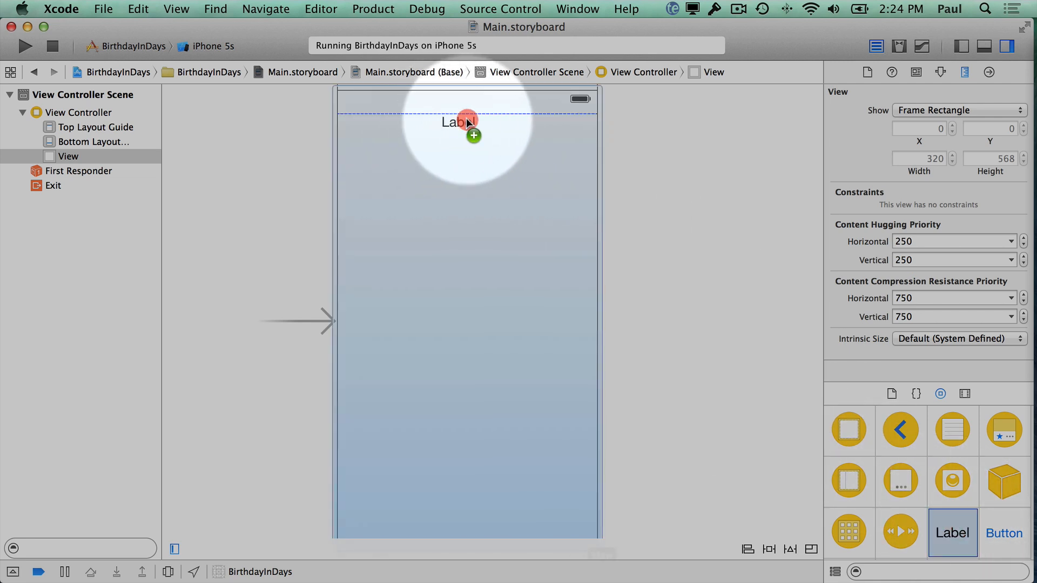
# - Retitle the label 'Birth Date?', centre it at the top, and relaunch the app
pyautogui.click(466, 123)
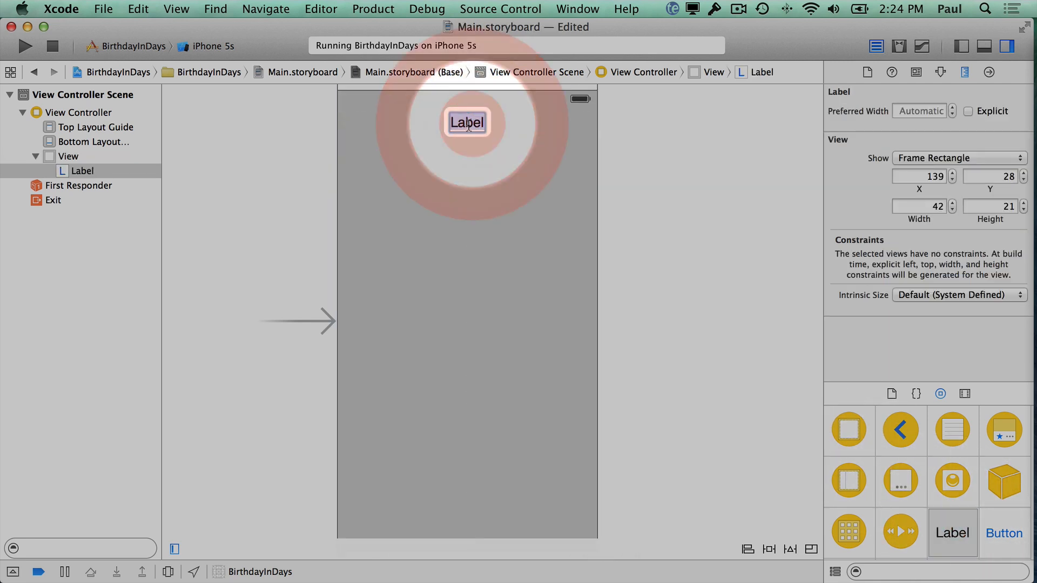
pyautogui.write('Da')
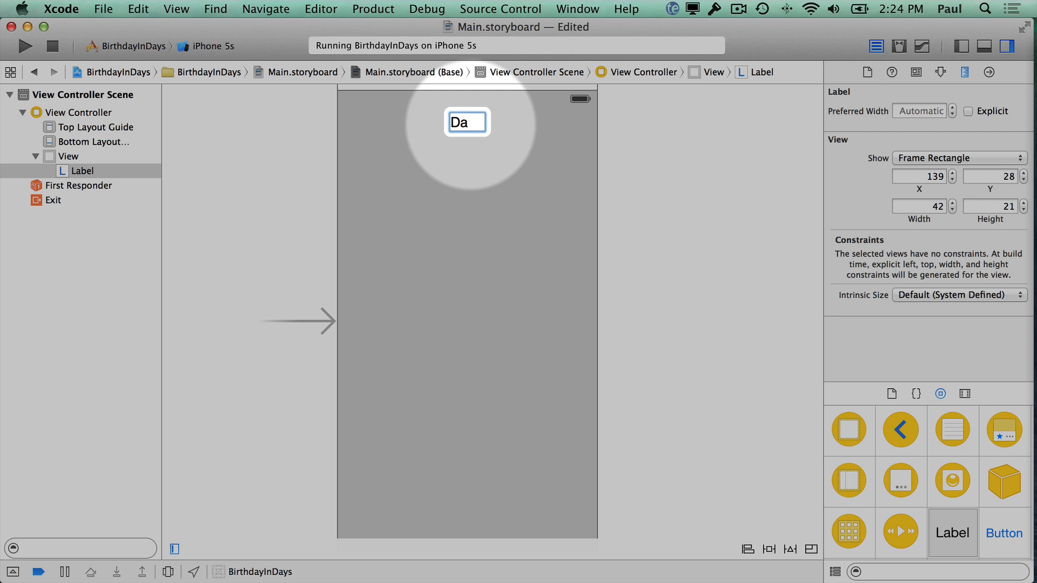
pyautogui.write('B')
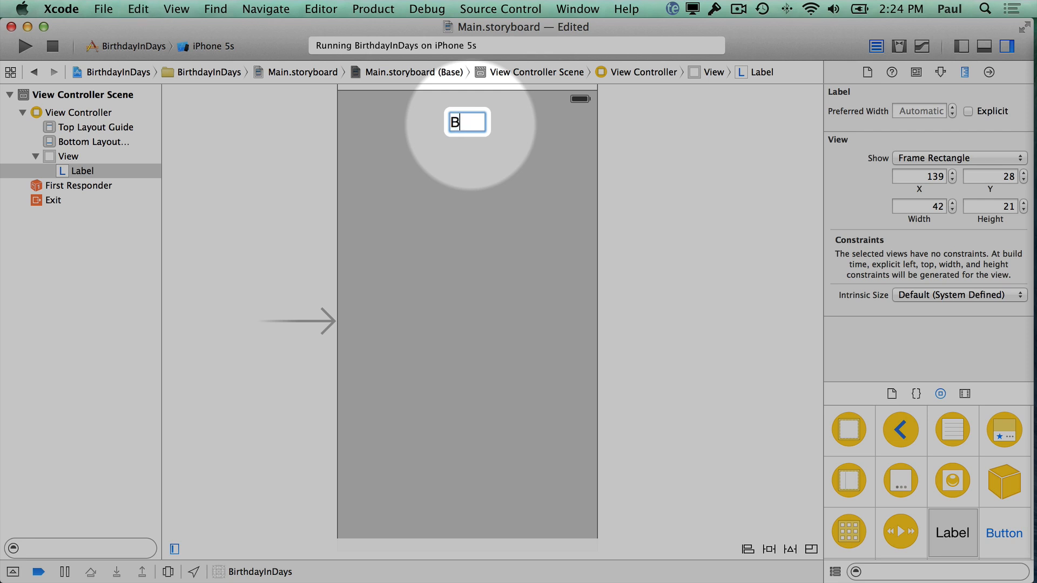
pyautogui.write('irthday')
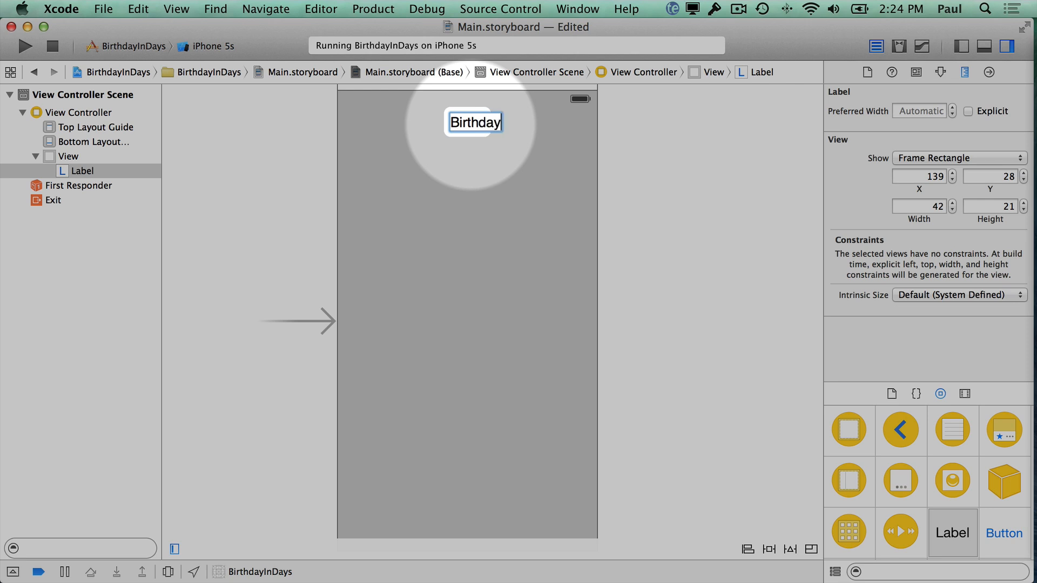
pyautogui.write('Birthdate')
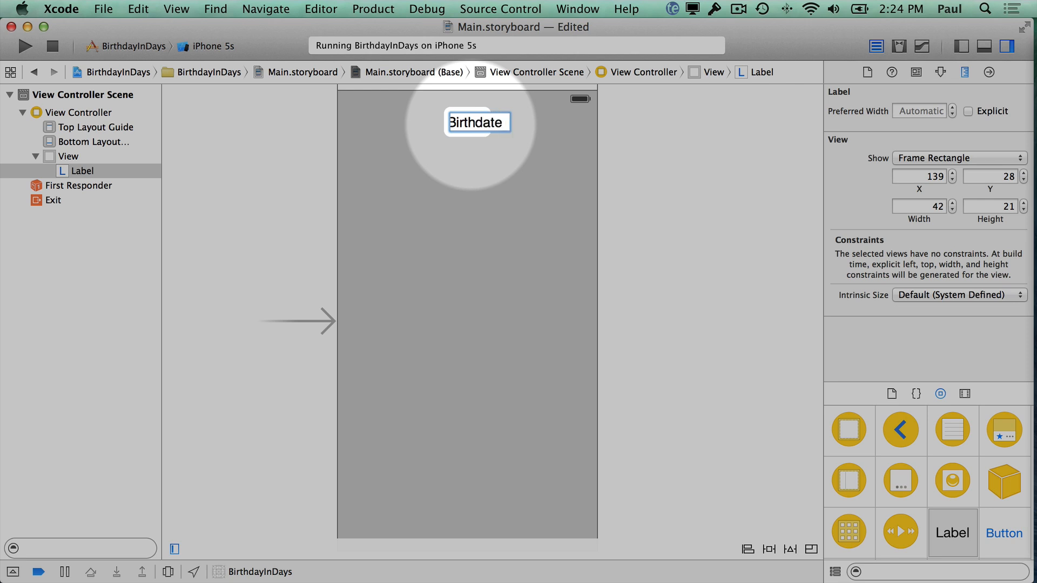
pyautogui.write('Birth Dat')
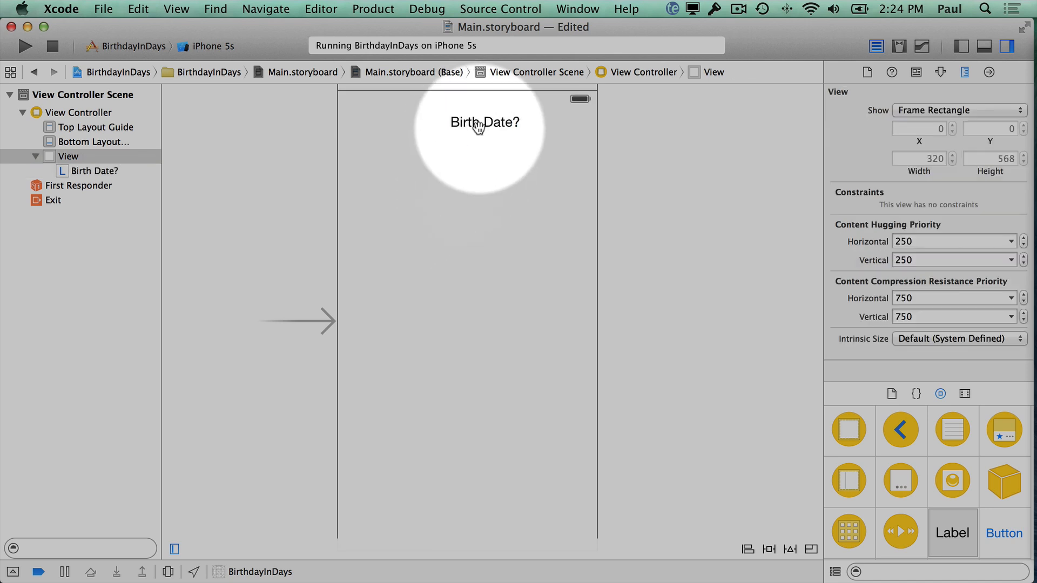
pyautogui.click(483, 121)
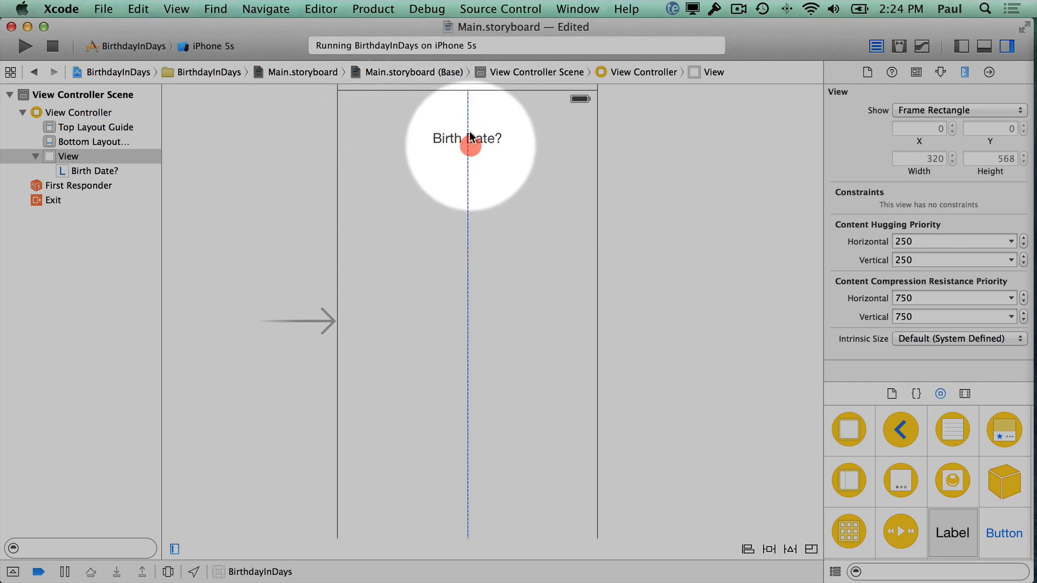
pyautogui.click(466, 138)
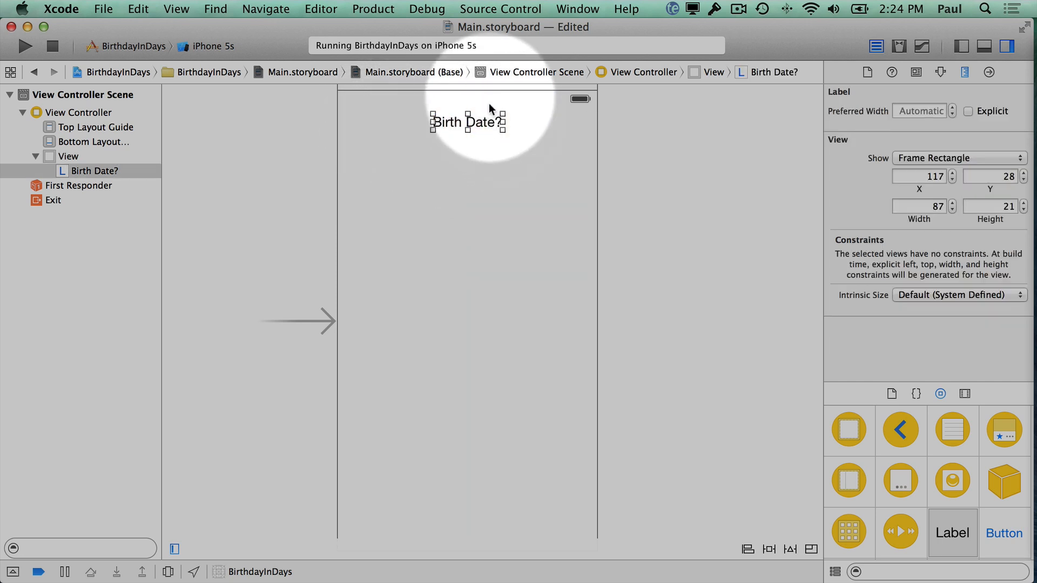
pyautogui.moveTo(25, 52)
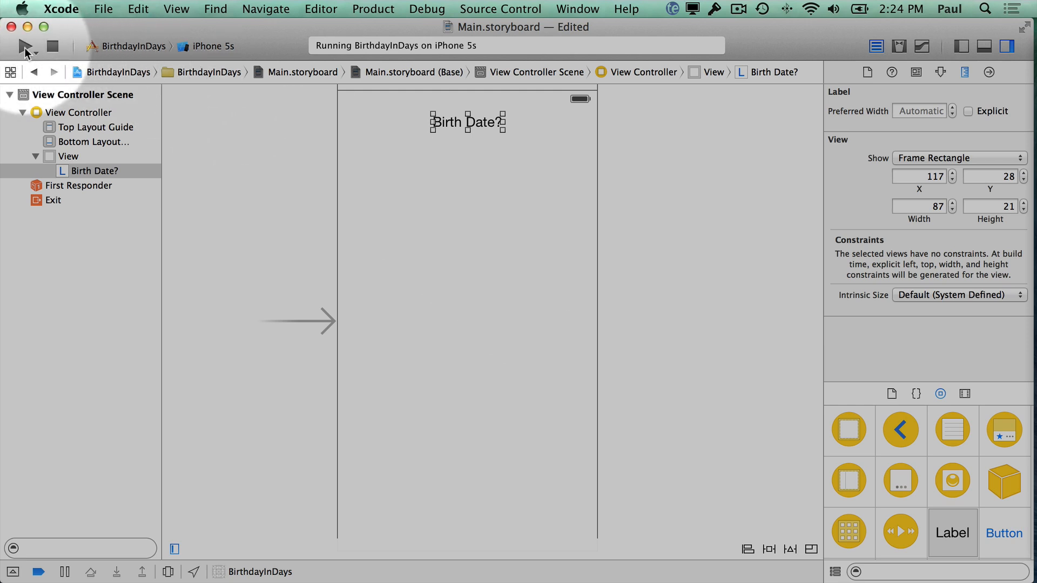
pyautogui.click(25, 45)
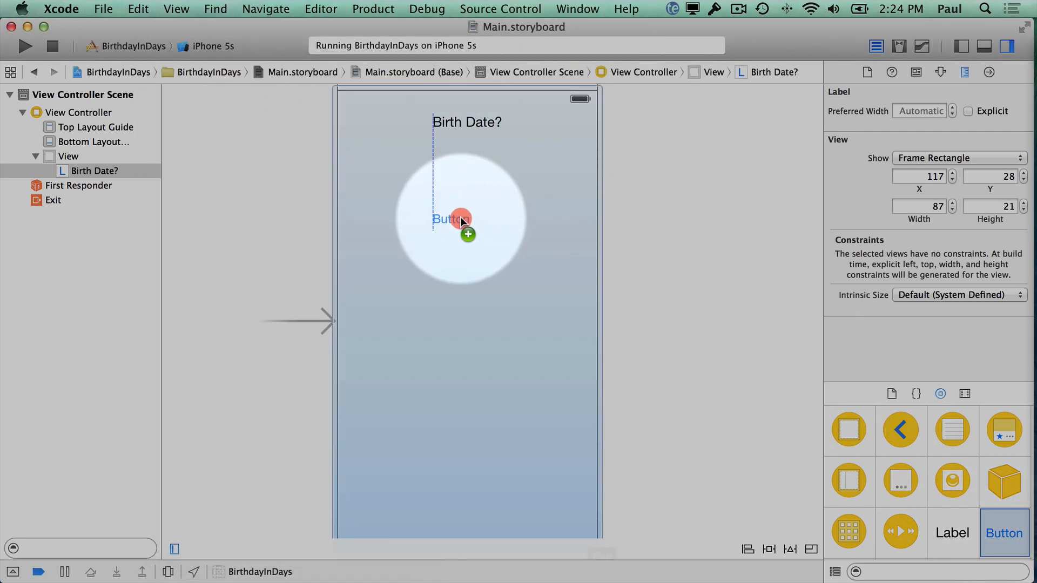
# - Drop a button below the label and title it 'How many days old am I?'
pyautogui.moveTo(457, 219); pyautogui.dragTo(468, 221)
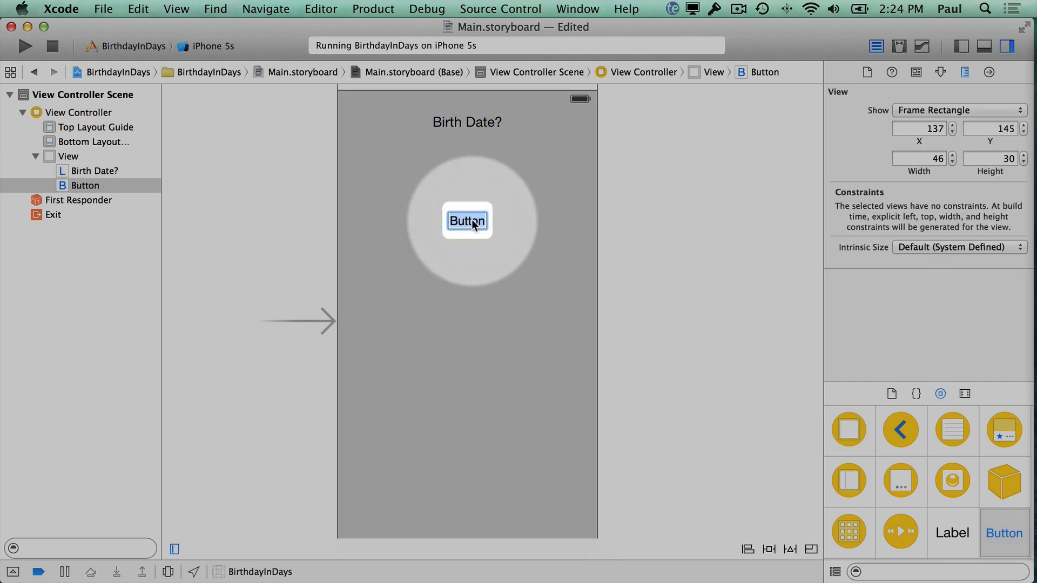
pyautogui.write('Calculate')
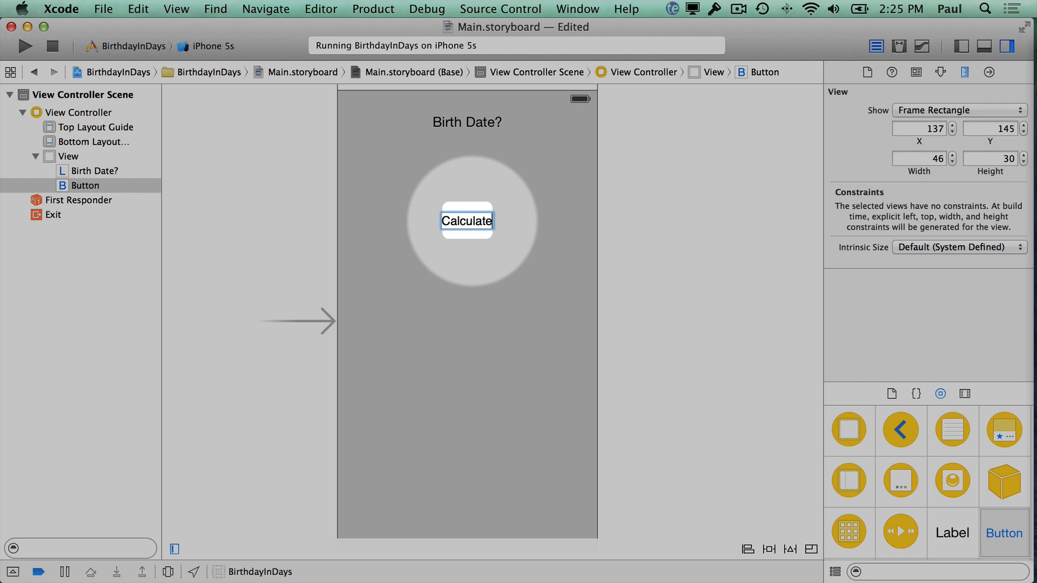
pyautogui.click(466, 219)
pyautogui.write('H')
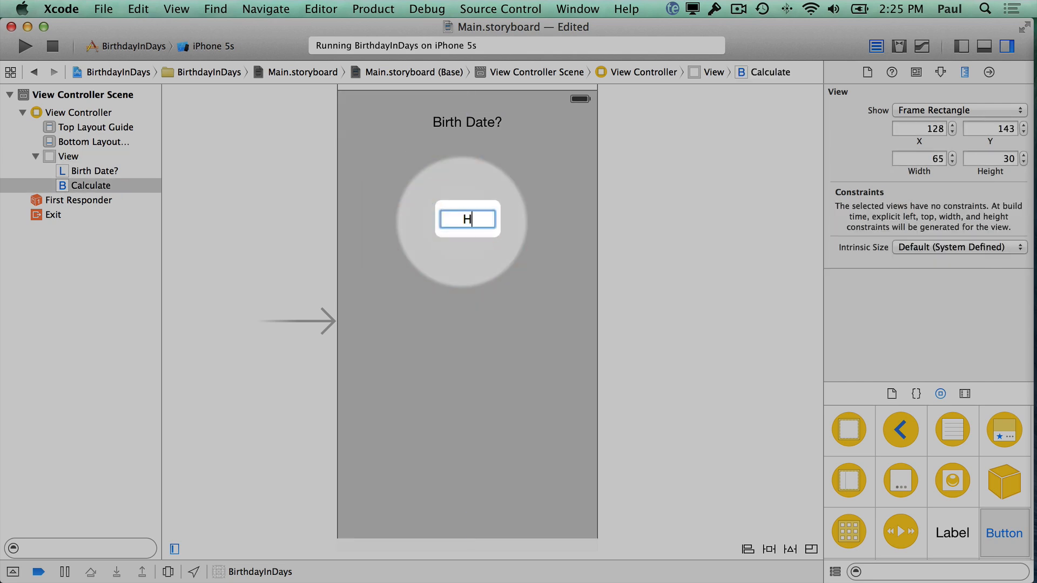
pyautogui.write('ow many days old am I?')
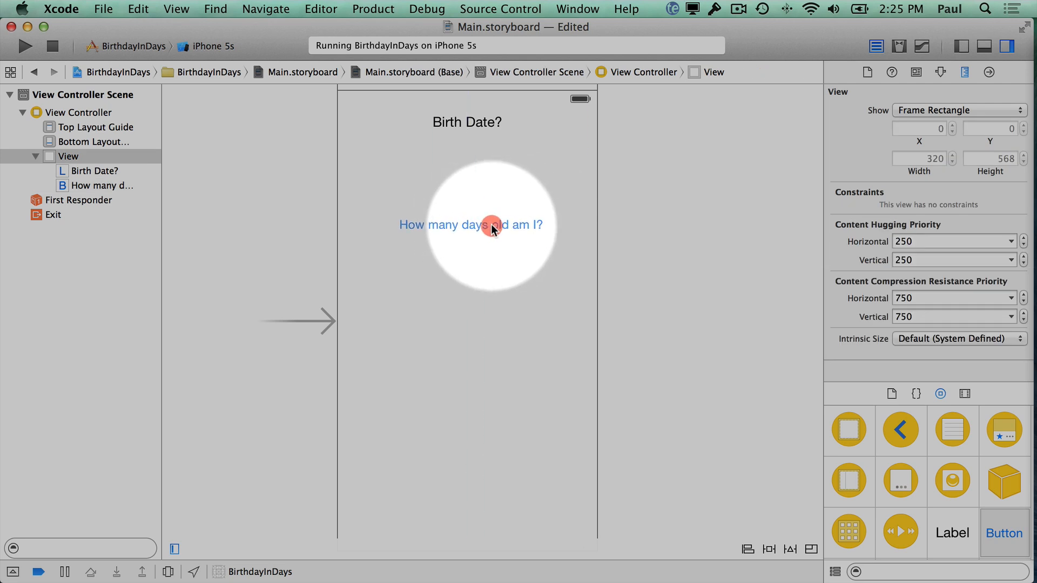
pyautogui.click(470, 225)
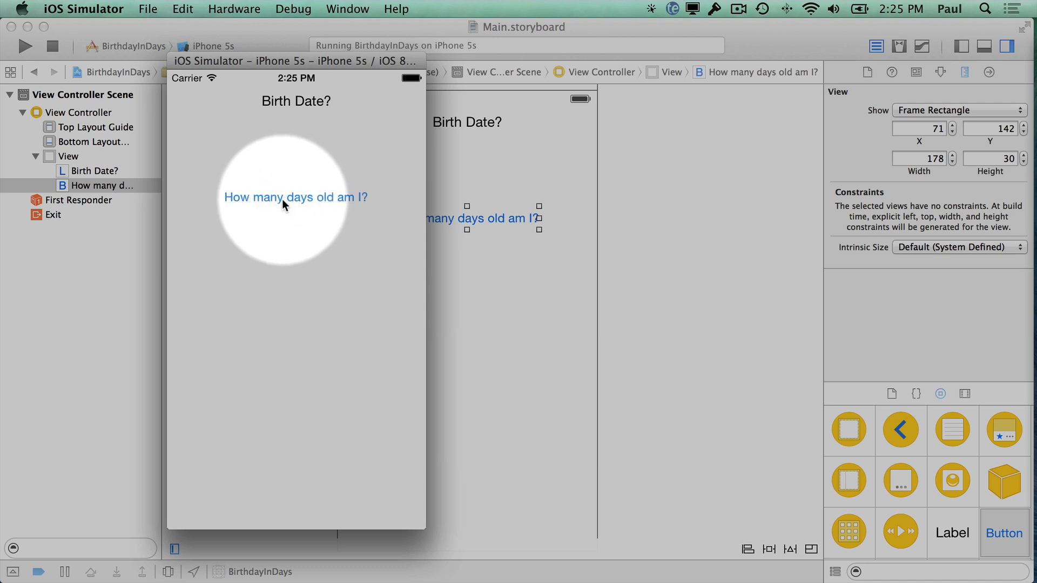
pyautogui.moveTo(277, 212)
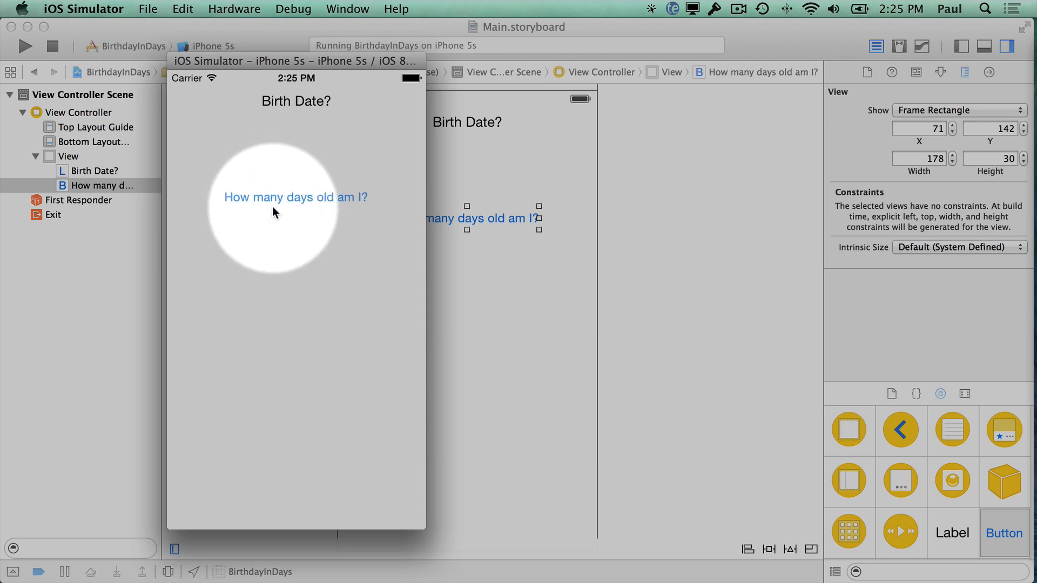
pyautogui.moveTo(298, 186)
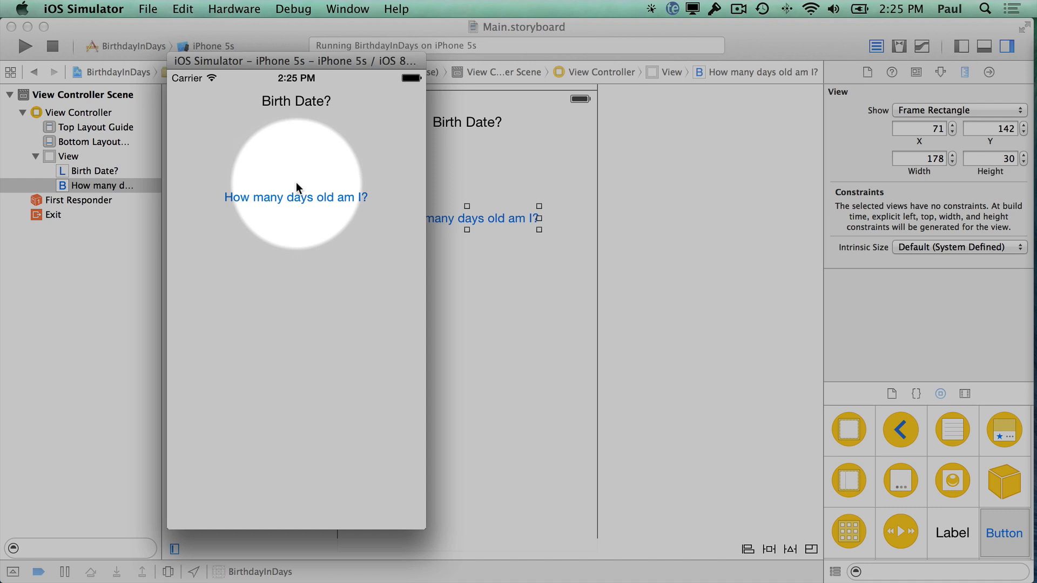
pyautogui.moveTo(292, 213)
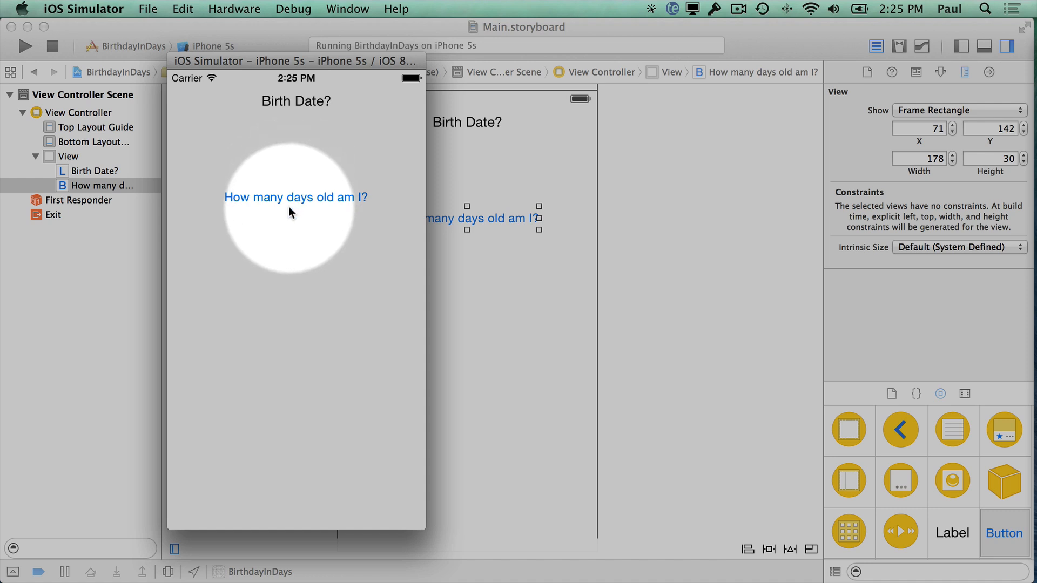
pyautogui.moveTo(442, 259)
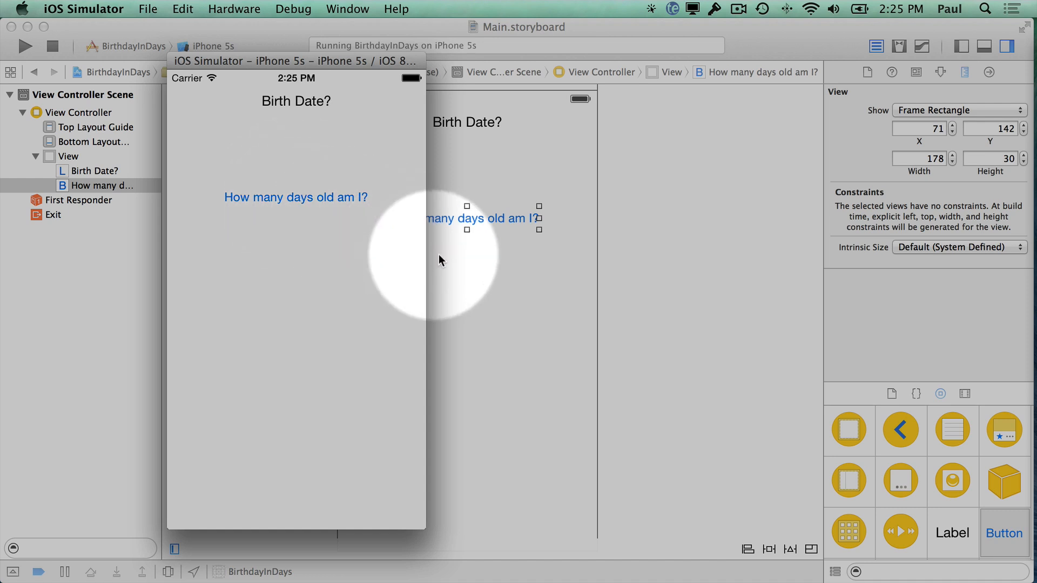
pyautogui.moveTo(651, 271)
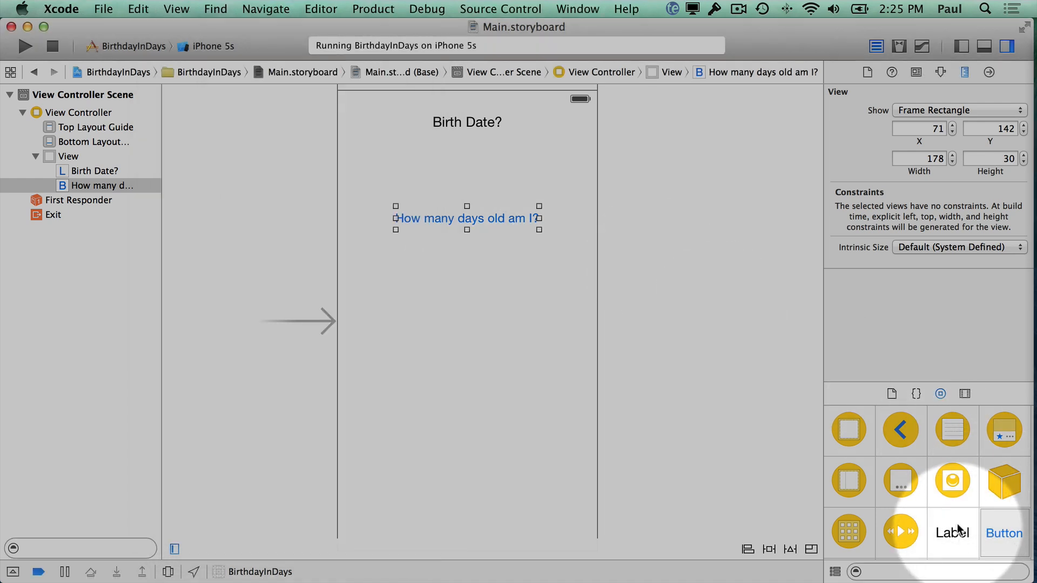
# - Drag round-style text fields below Birth Date?, toggling the library view and Utilities pane
pyautogui.moveTo(900, 503); pyautogui.dragTo(386, 156)
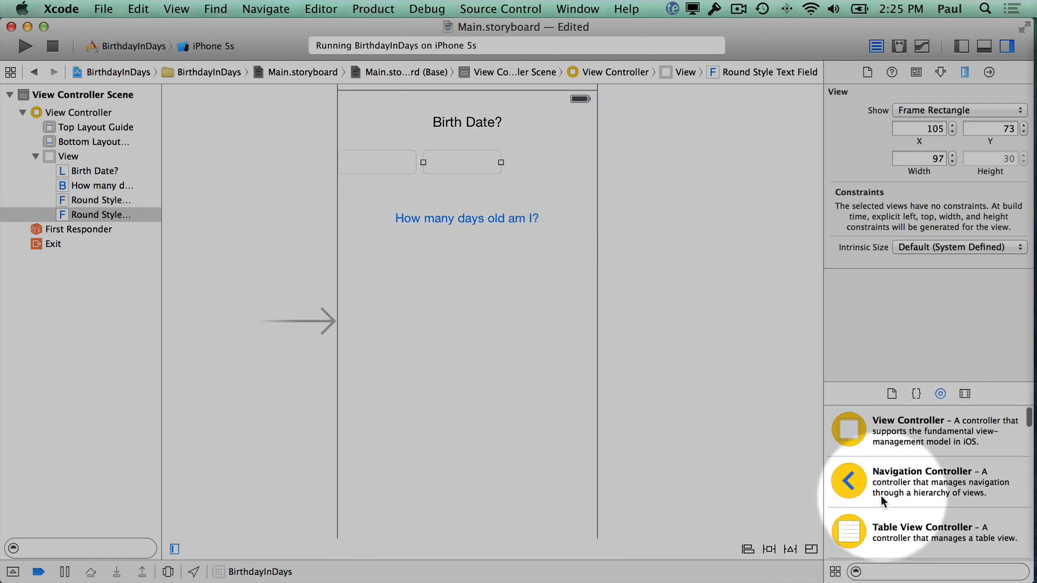
pyautogui.click(834, 572)
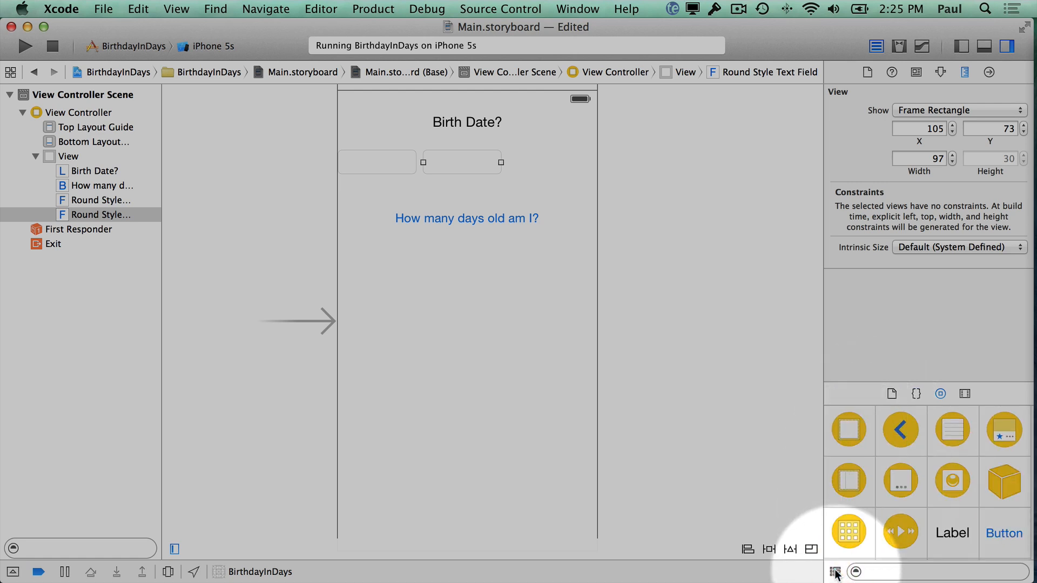
pyautogui.click(836, 572)
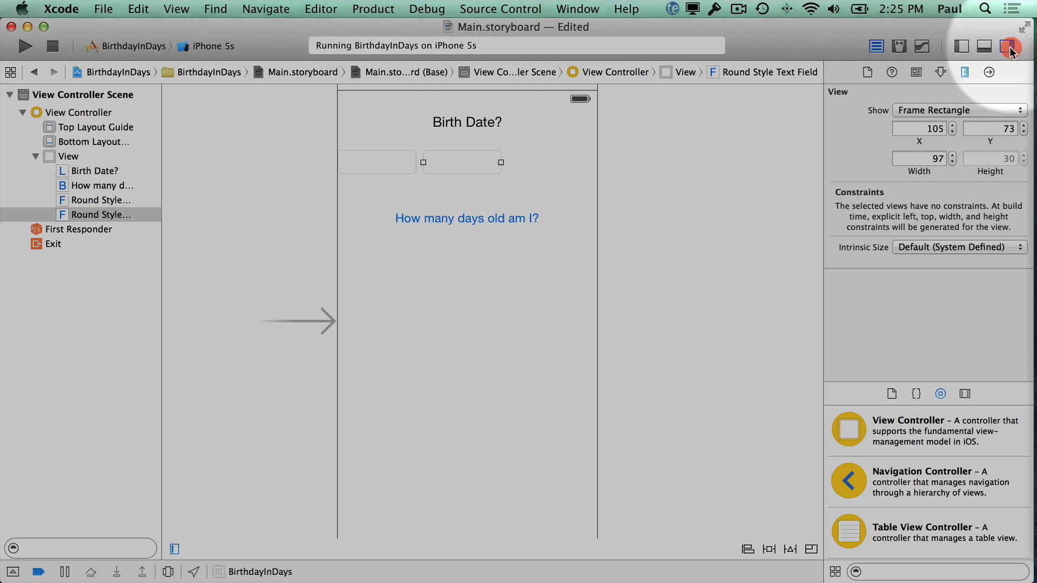
pyautogui.click(1008, 47)
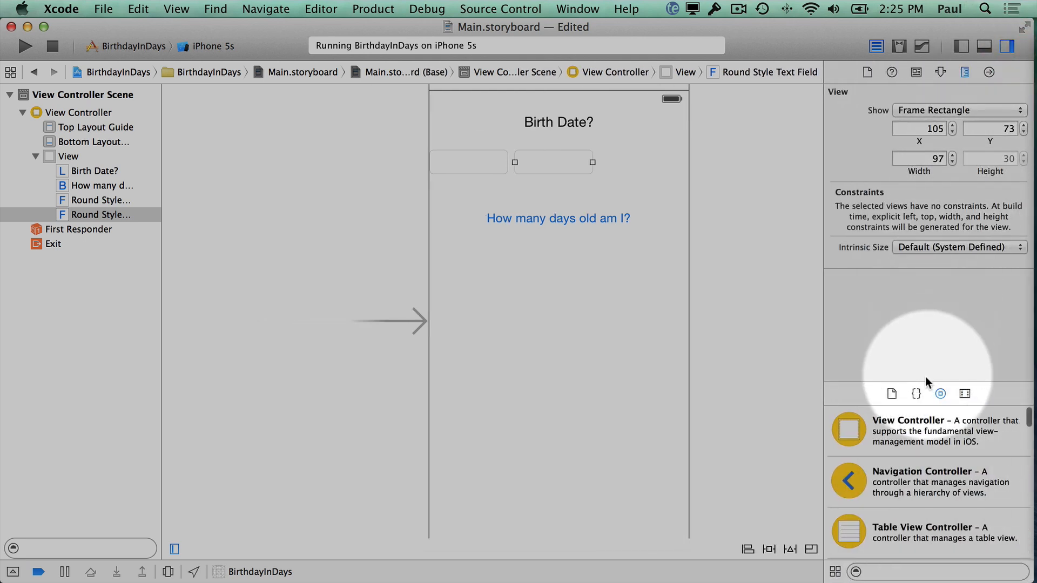
pyautogui.moveTo(947, 402)
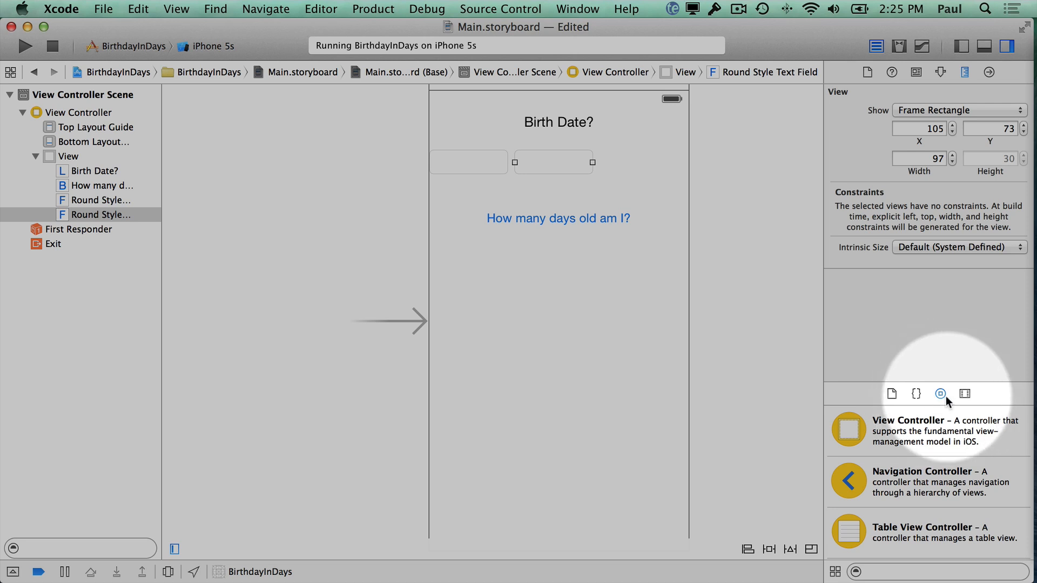
pyautogui.moveTo(941, 394)
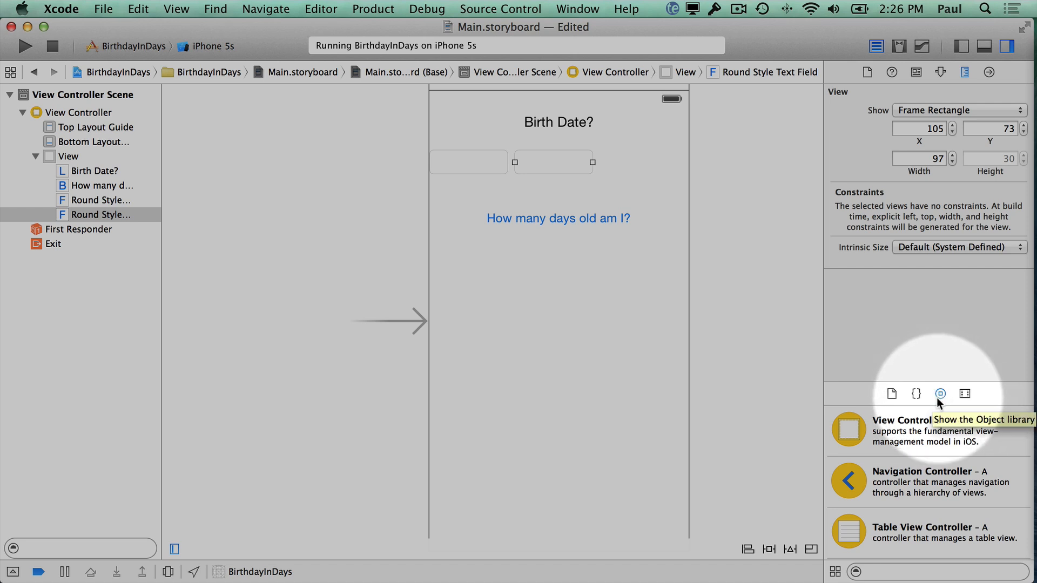
pyautogui.moveTo(945, 403)
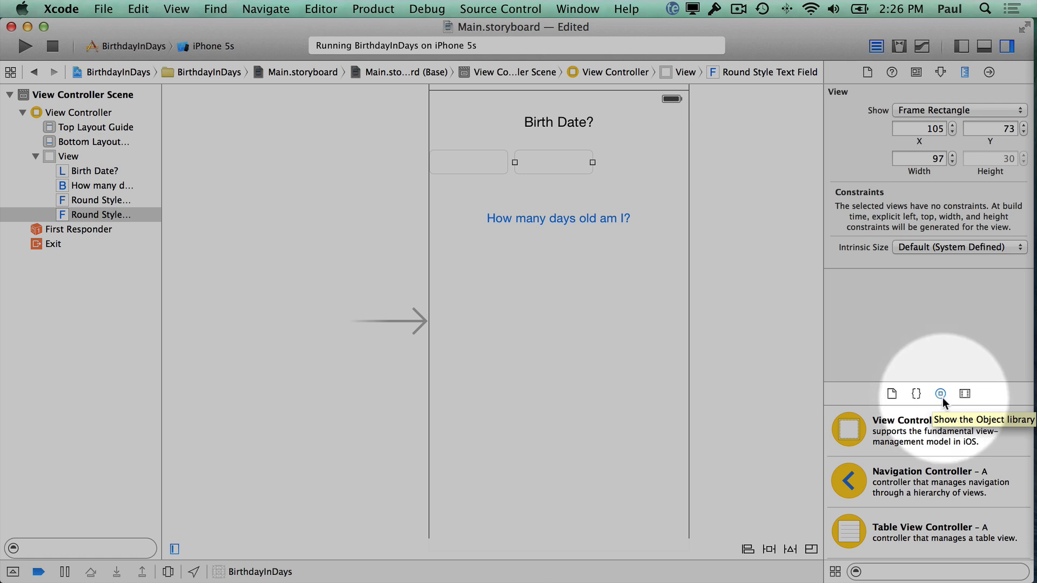
pyautogui.moveTo(944, 400)
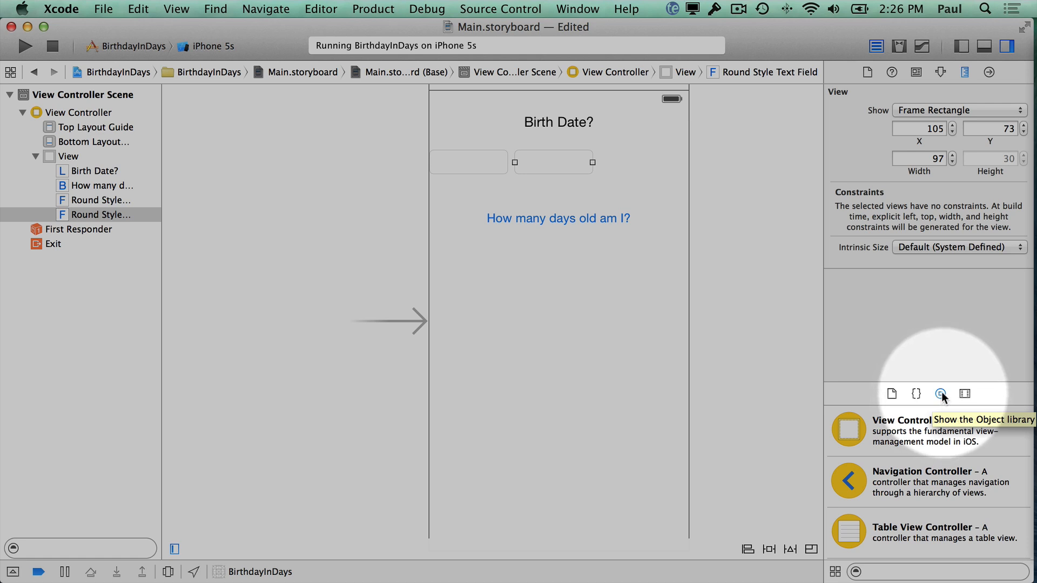
pyautogui.moveTo(917, 380)
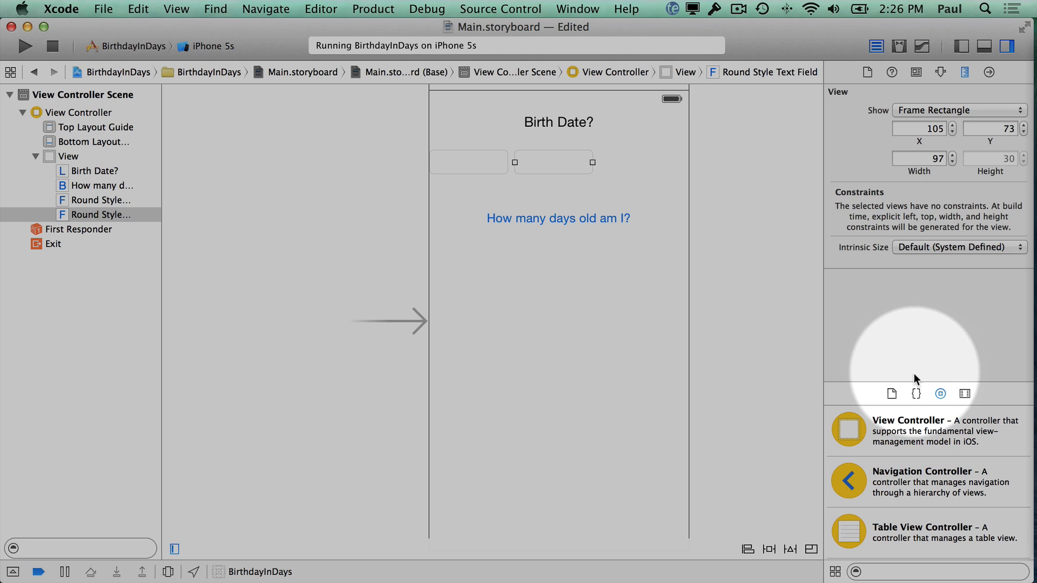
# - Restore the Object Library and filter it for 'text' to show Text Field and Text View
pyautogui.click(940, 394)
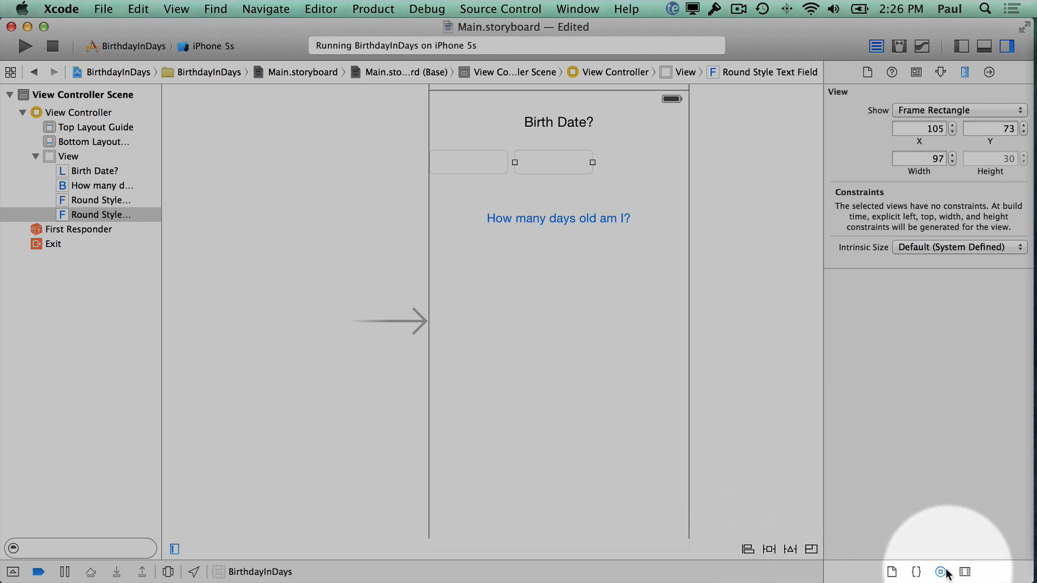
pyautogui.click(940, 571)
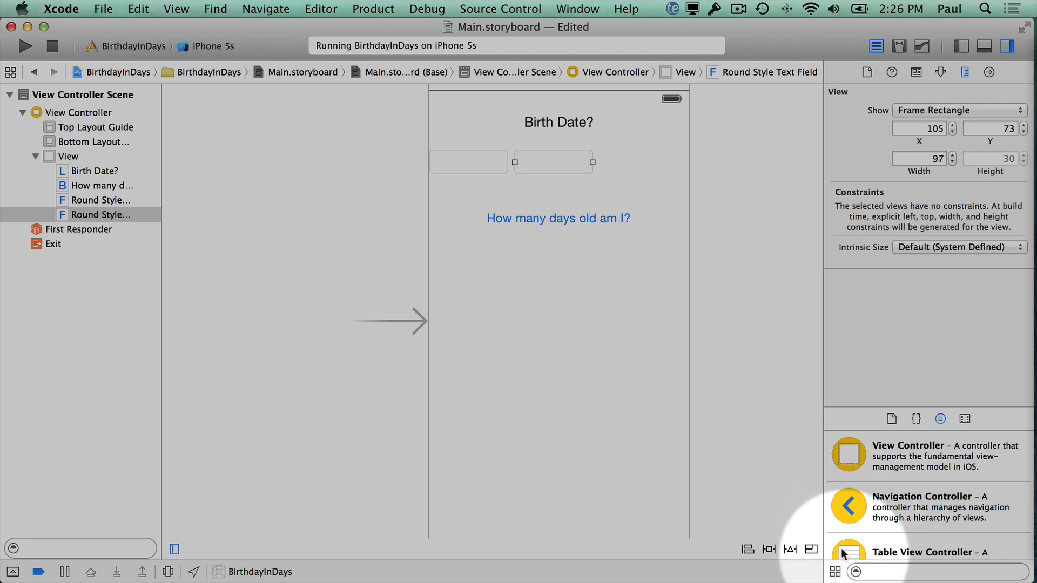
pyautogui.click(836, 571)
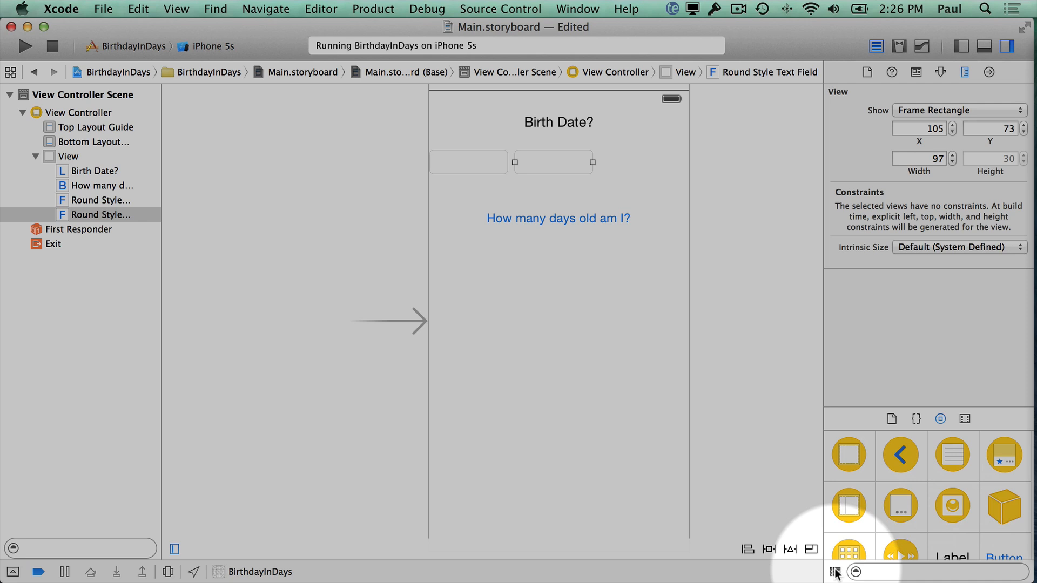
pyautogui.click(836, 571)
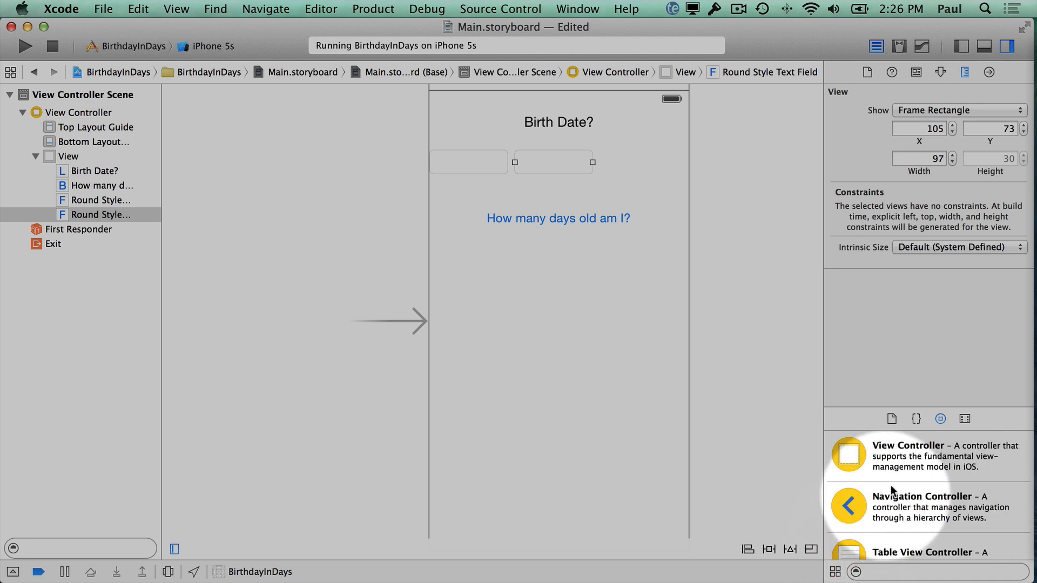
pyautogui.scroll(-3)
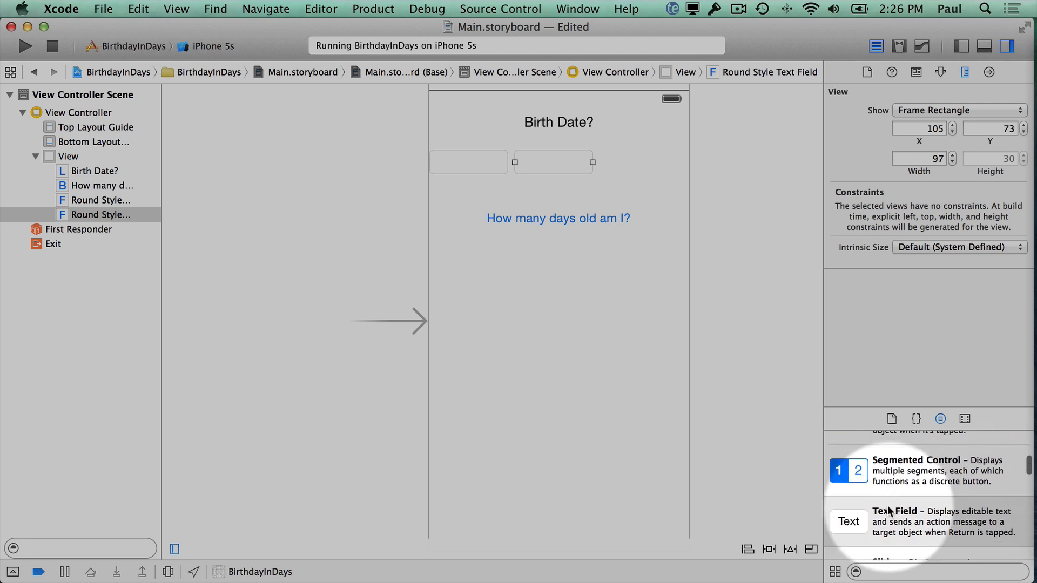
pyautogui.scroll(-3)
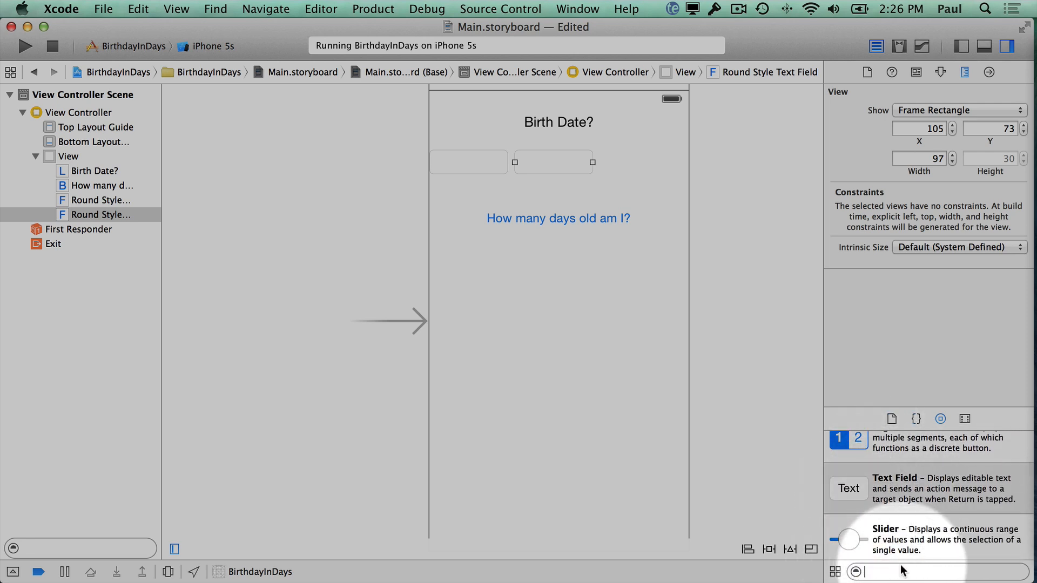
pyautogui.write('text')
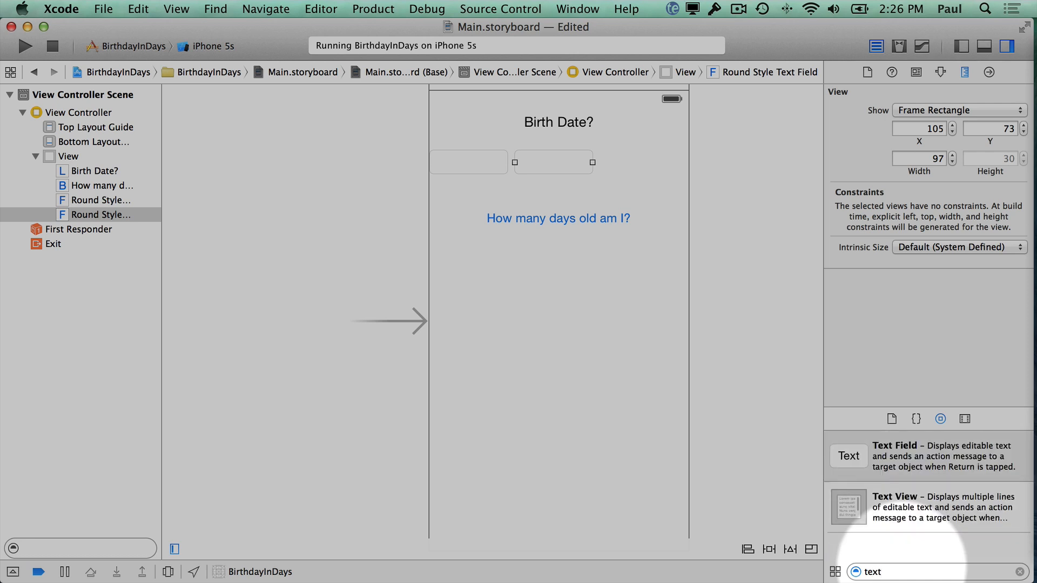
pyautogui.moveTo(885, 506)
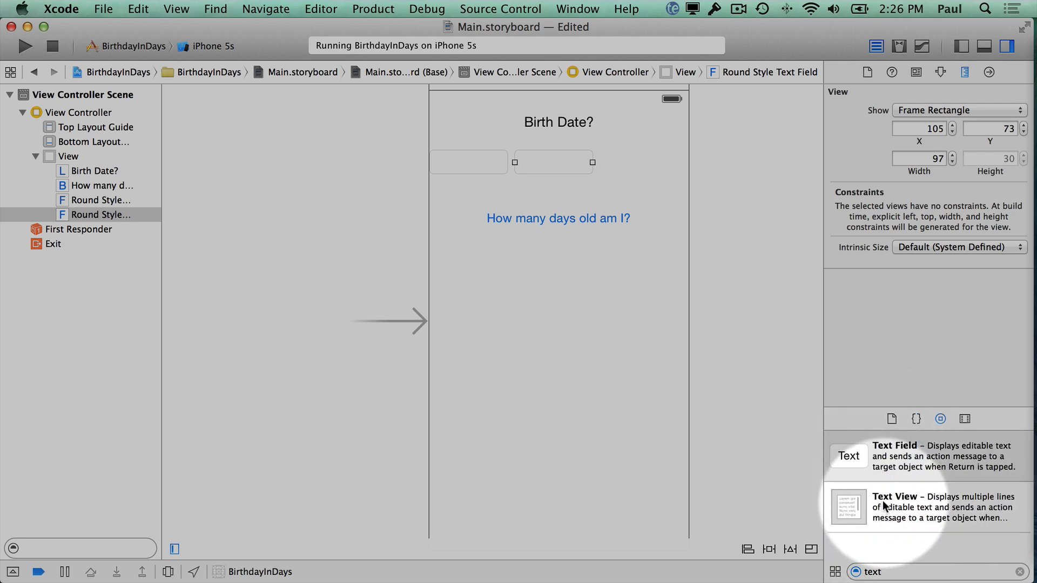
pyautogui.moveTo(869, 448)
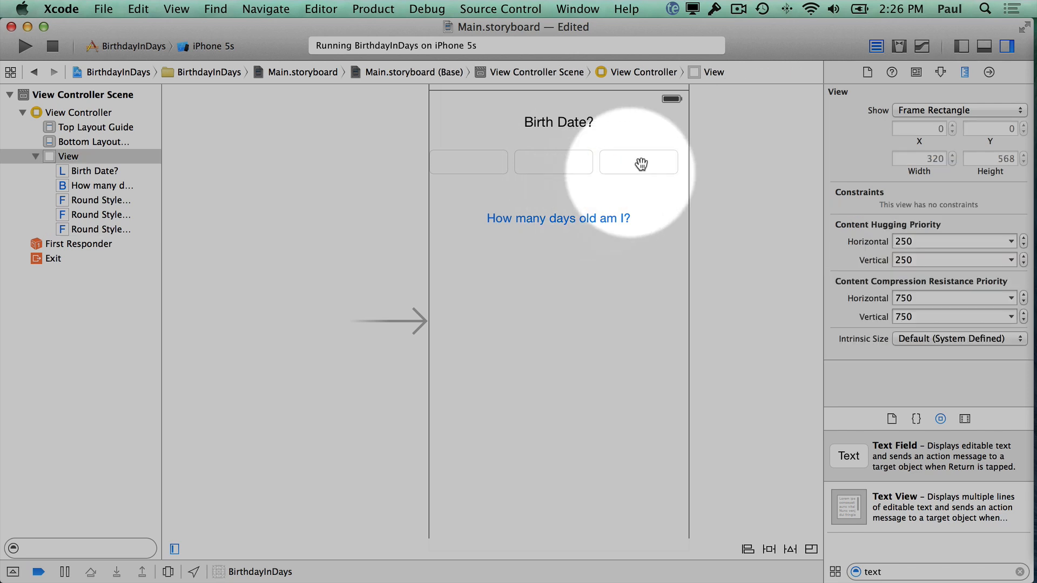
# - Move the third text field into line beside the other two under Birth Date?
pyautogui.click(552, 162)
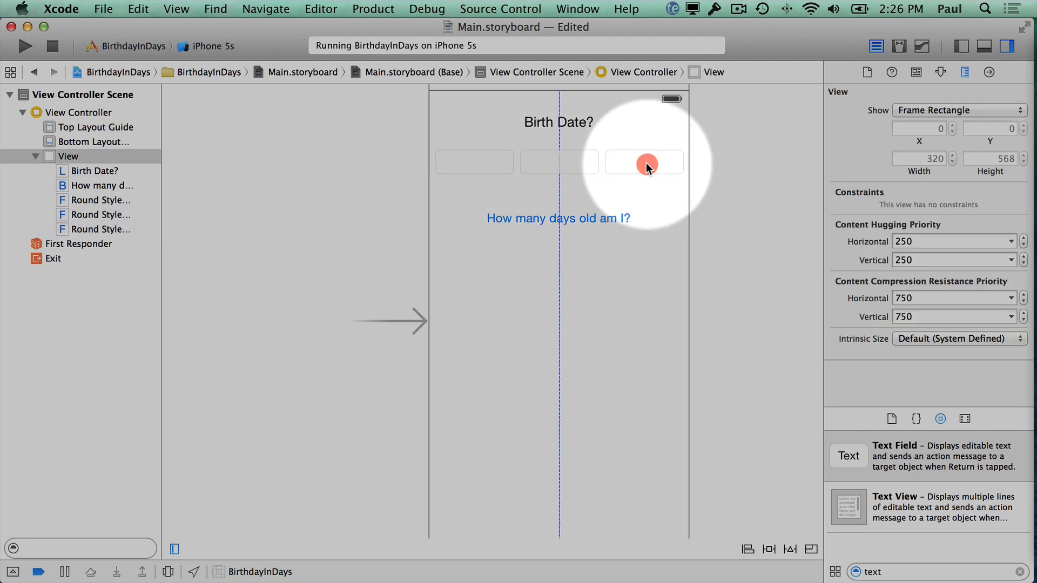
pyautogui.moveTo(674, 205)
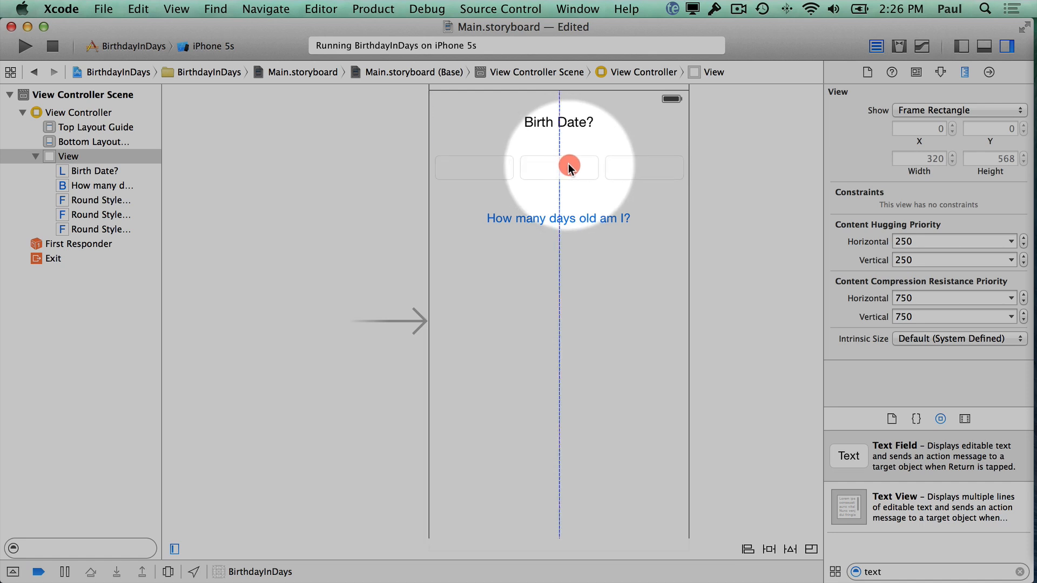
pyautogui.moveTo(514, 176)
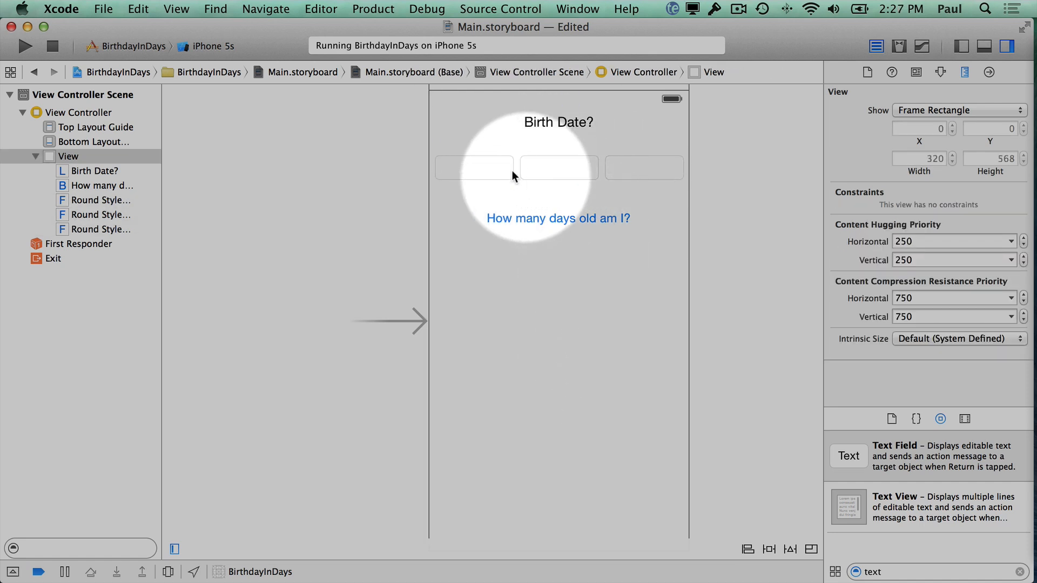
pyautogui.moveTo(914, 489)
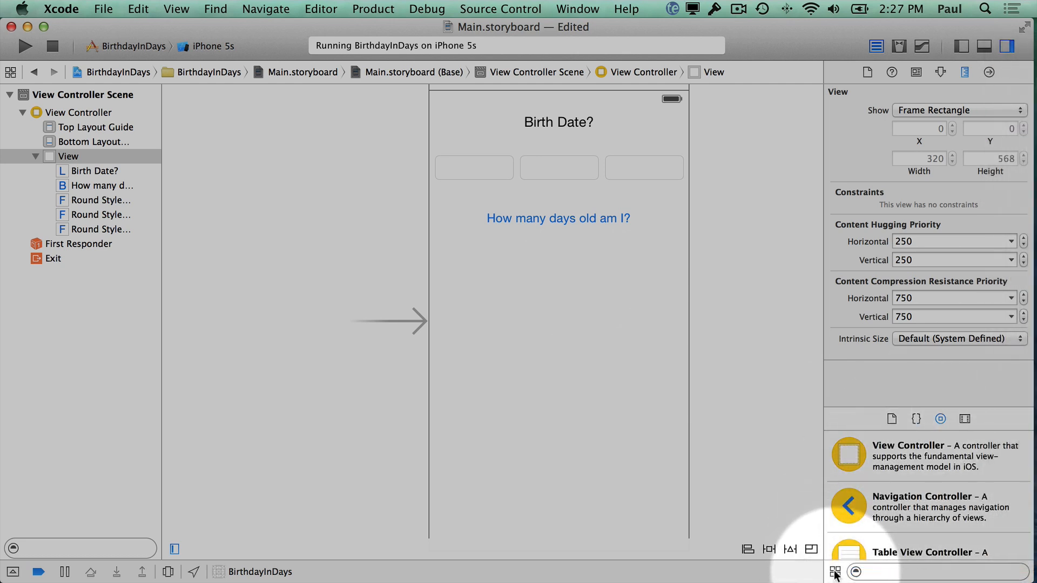
# - Add a label reading 'Day' above the first text field and reselect it for duplication
pyautogui.click(837, 572)
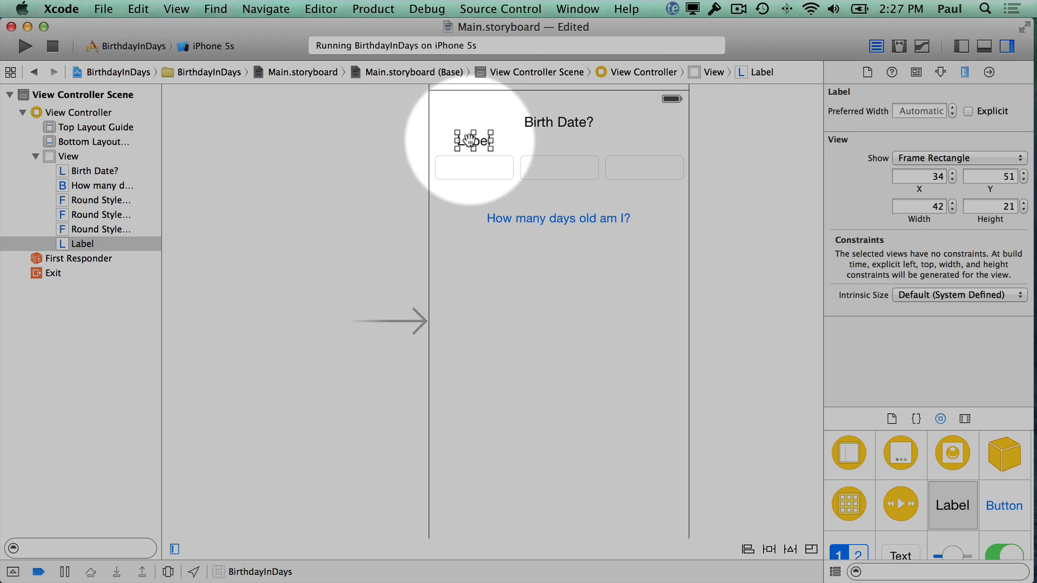
pyautogui.doubleClick(473, 140)
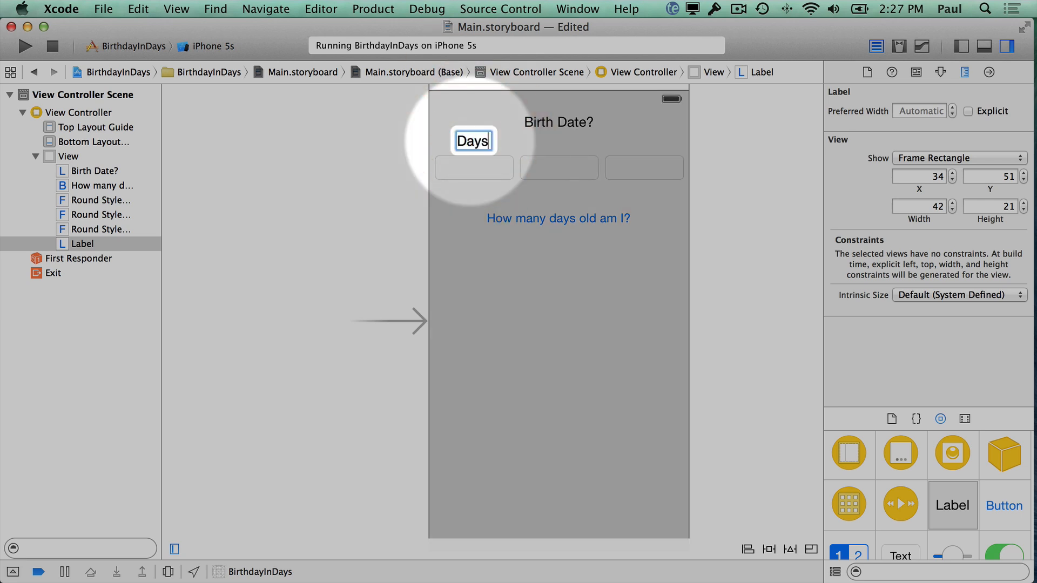
pyautogui.press('Backspace')
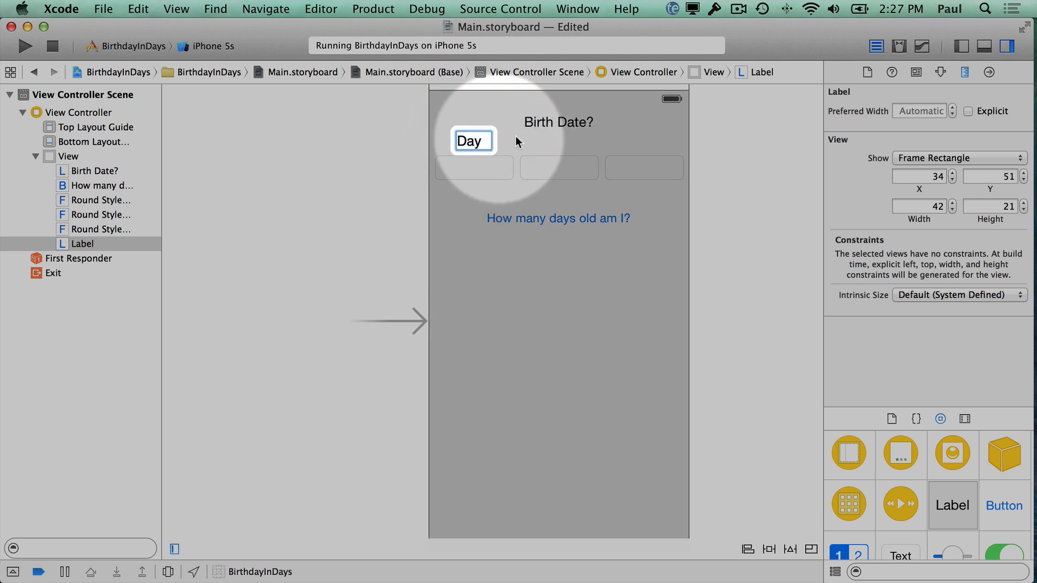
pyautogui.click(472, 141)
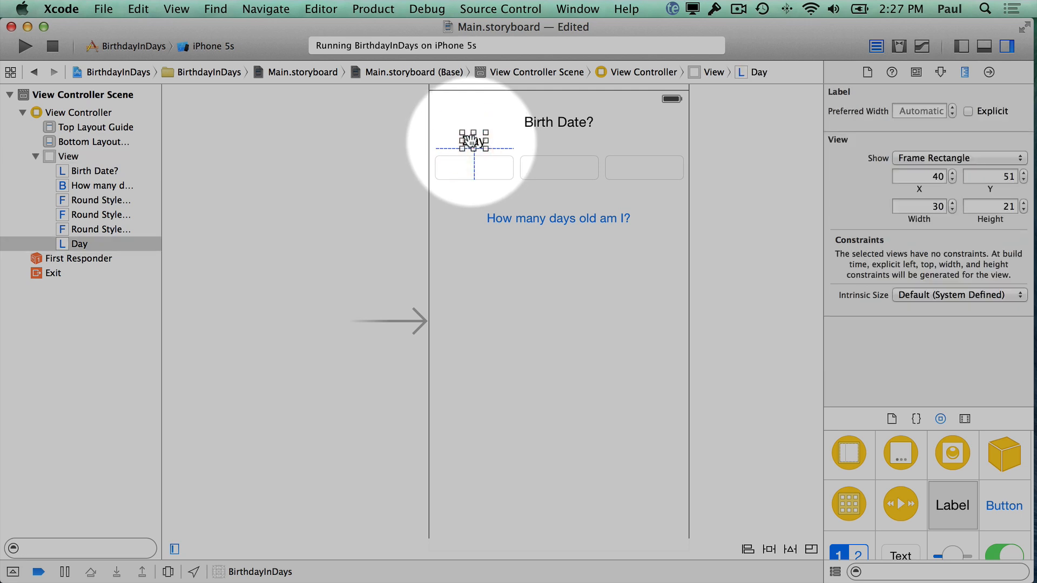
pyautogui.click(67, 156)
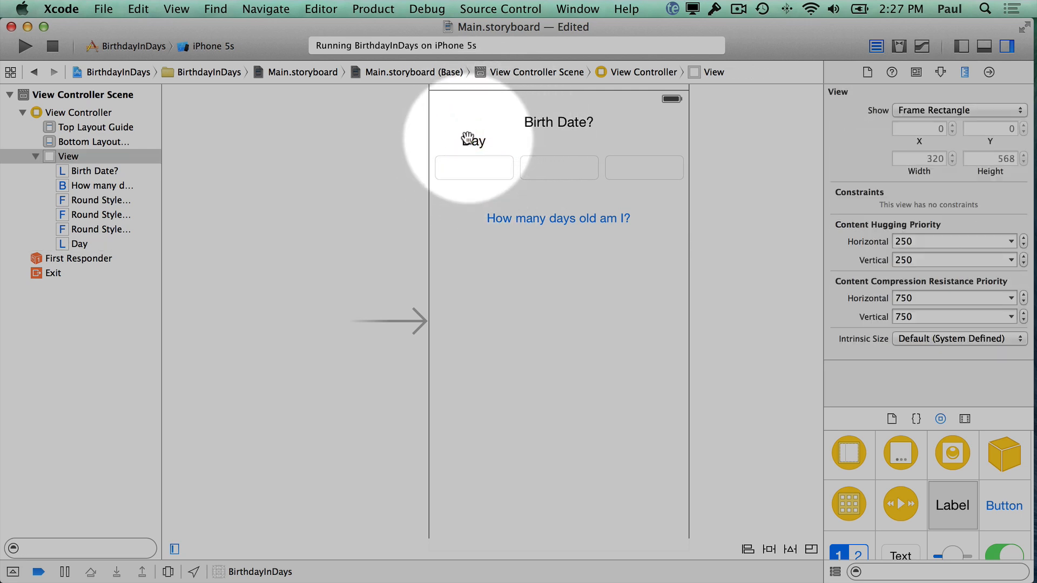
pyautogui.click(472, 140)
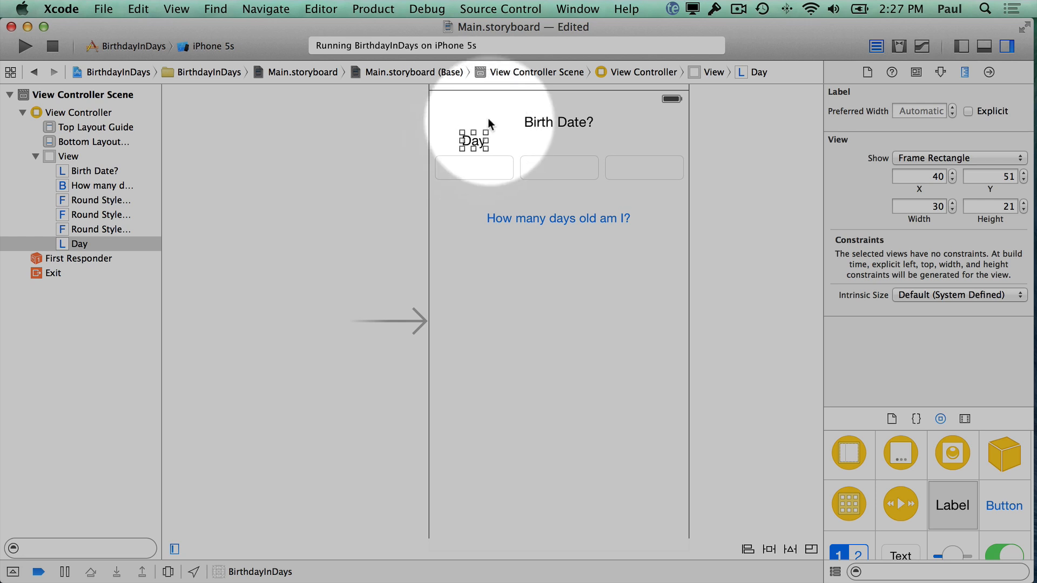
pyautogui.click(68, 157)
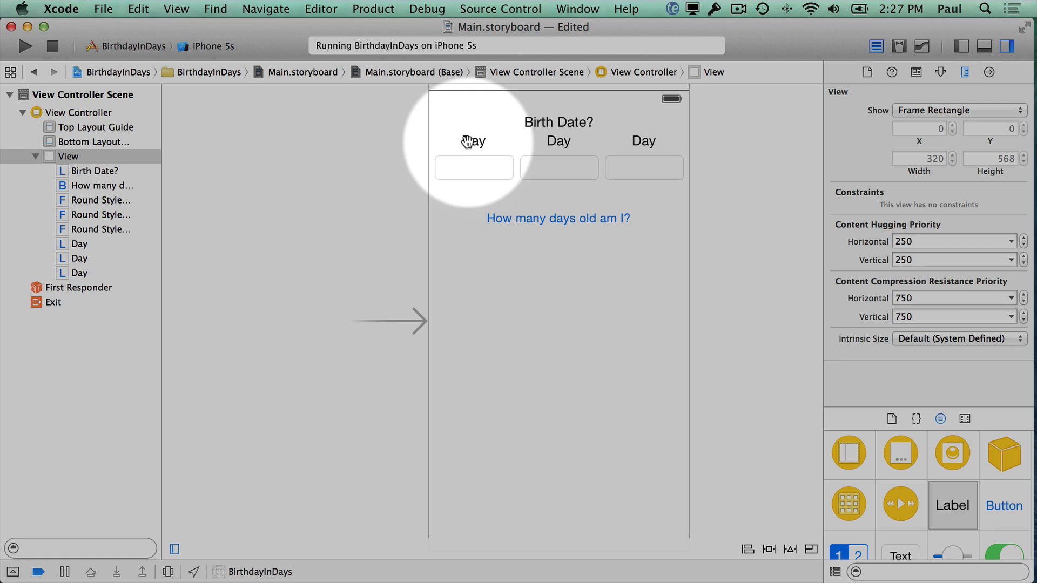
# - Rename the first label 'Month' and realign it above the first text field
pyautogui.click(473, 141)
pyautogui.write('Month')
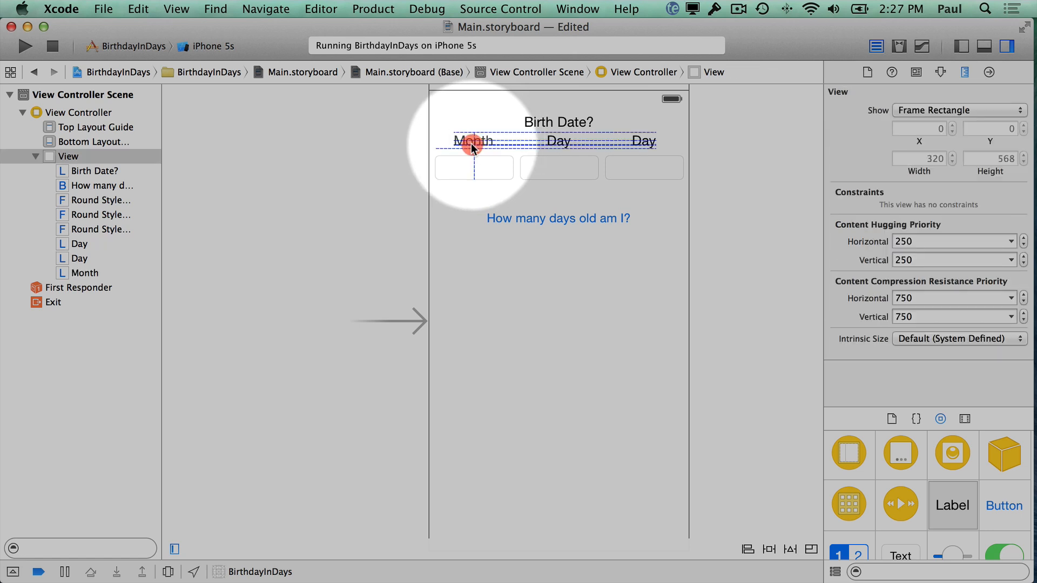
pyautogui.click(643, 141)
pyautogui.write('Year')
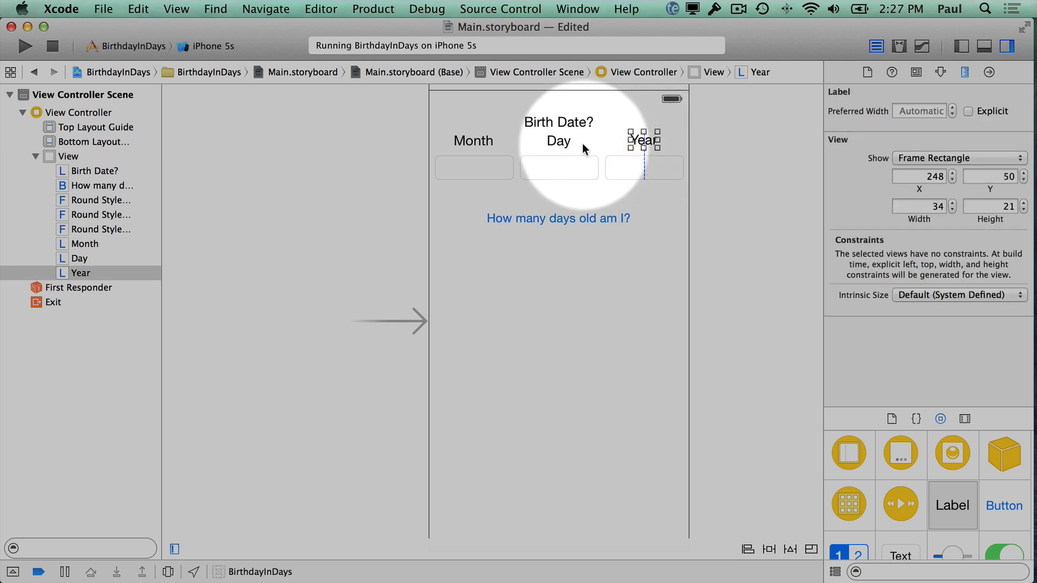
pyautogui.click(559, 141)
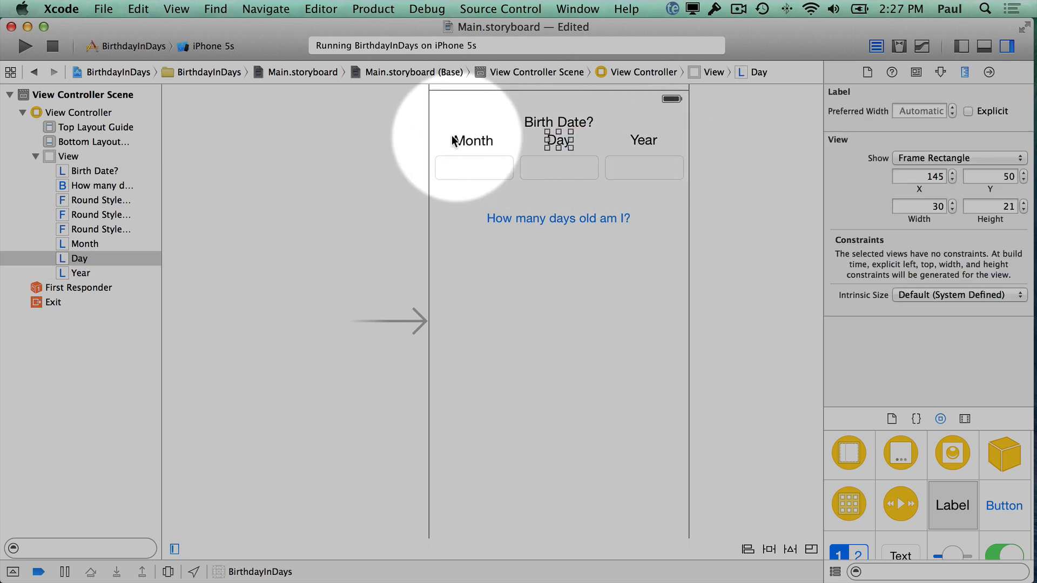
pyautogui.click(473, 141)
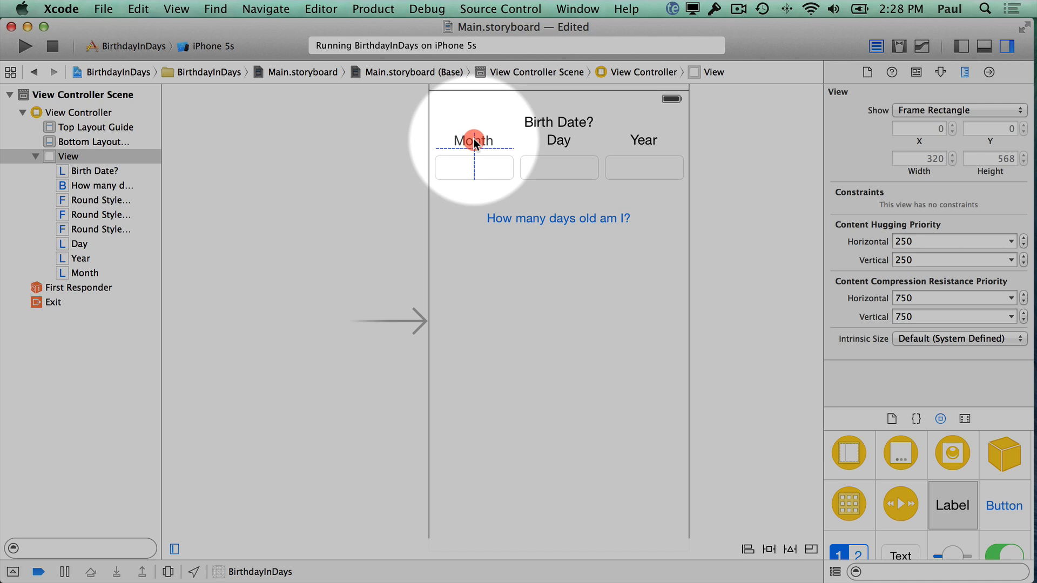
pyautogui.click(472, 140)
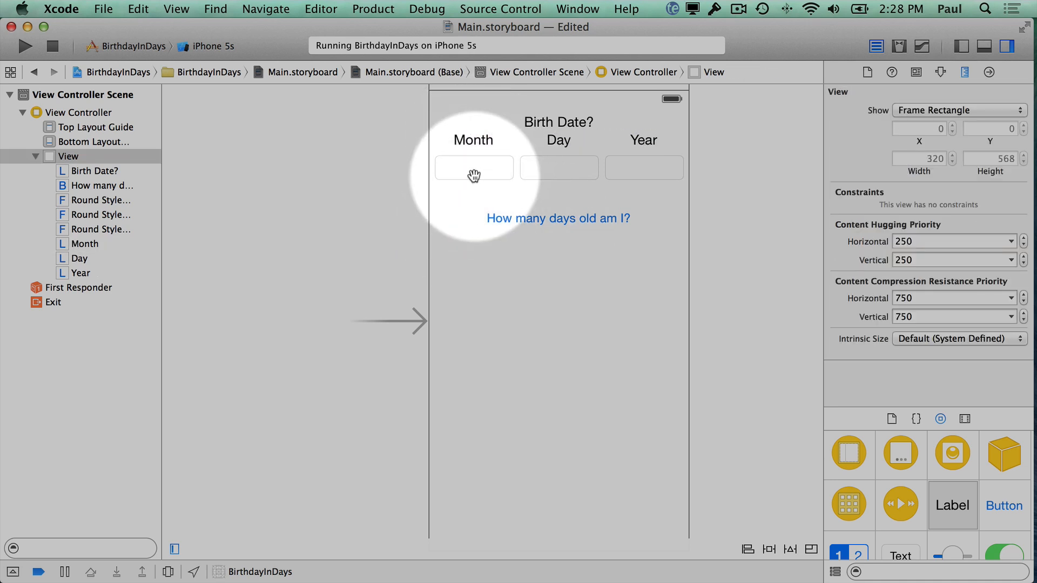
pyautogui.click(474, 168)
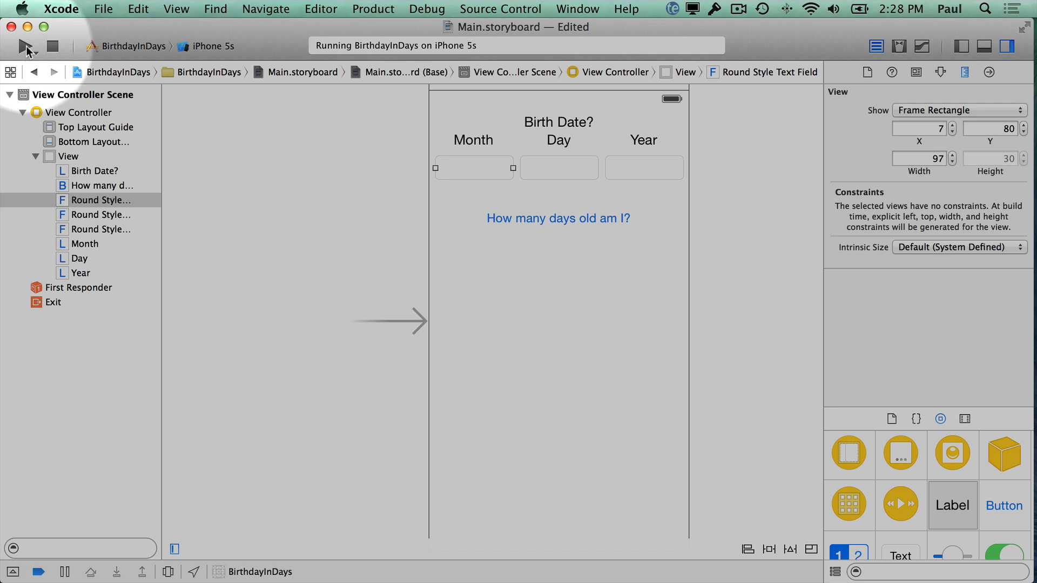
# - Build and run BirthdayInDays, then type test numbers 234 and 12 into the date fields
pyautogui.click(24, 47)
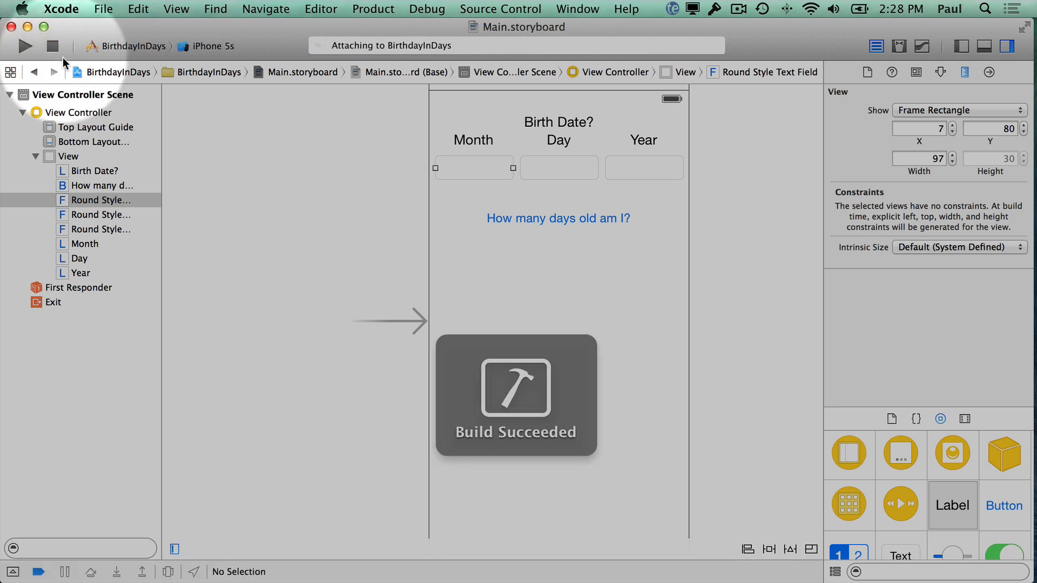
pyautogui.click(25, 46)
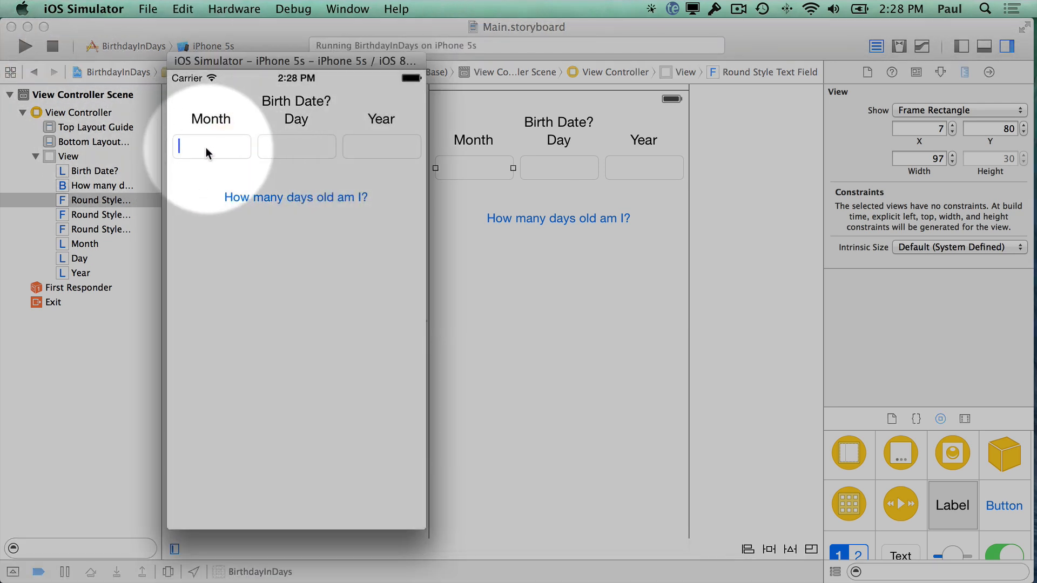
pyautogui.write('234')
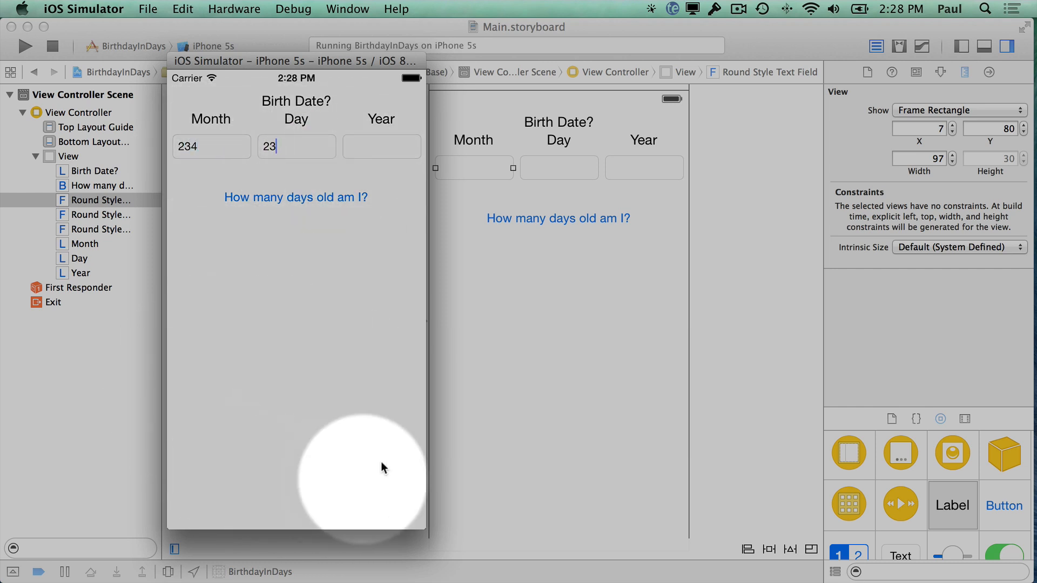
pyautogui.write('12')
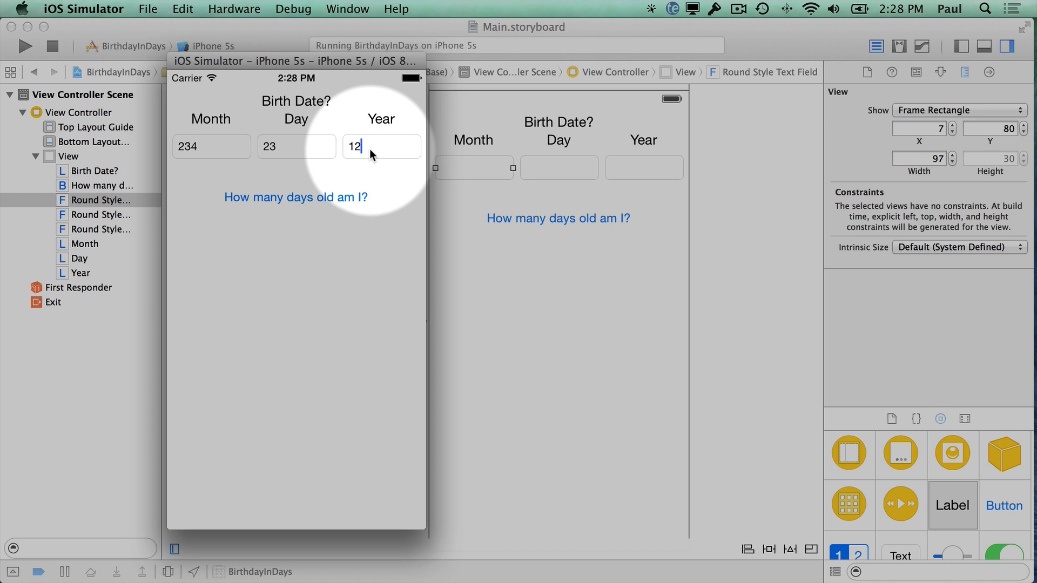
pyautogui.click(234, 9)
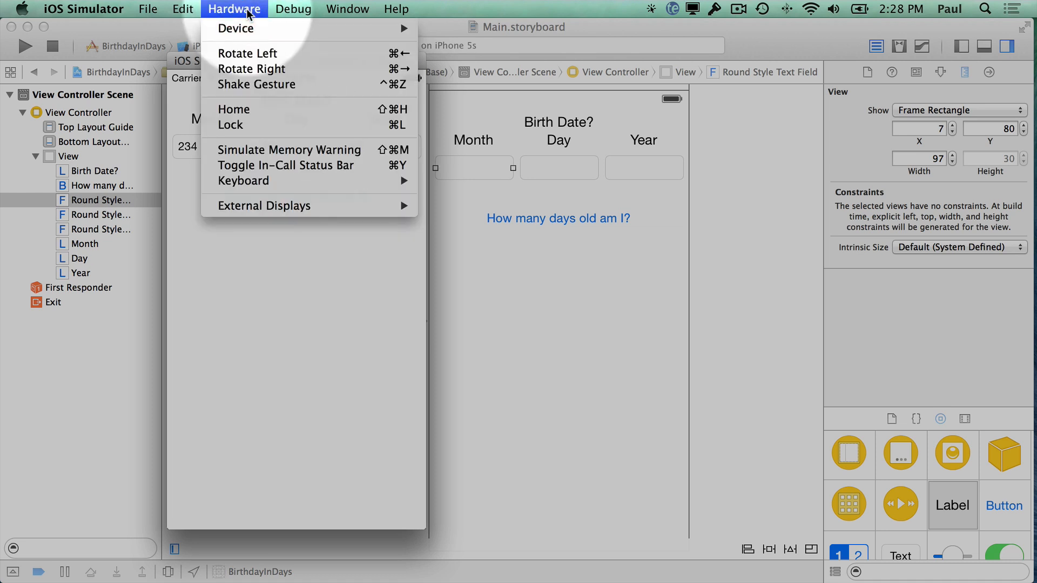
pyautogui.moveTo(284, 165)
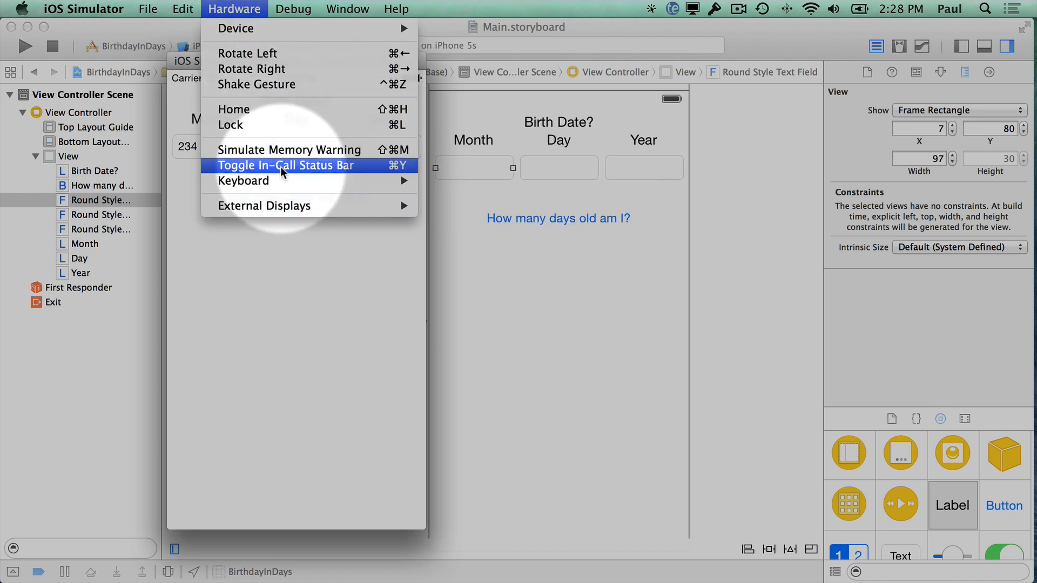
pyautogui.moveTo(243, 180)
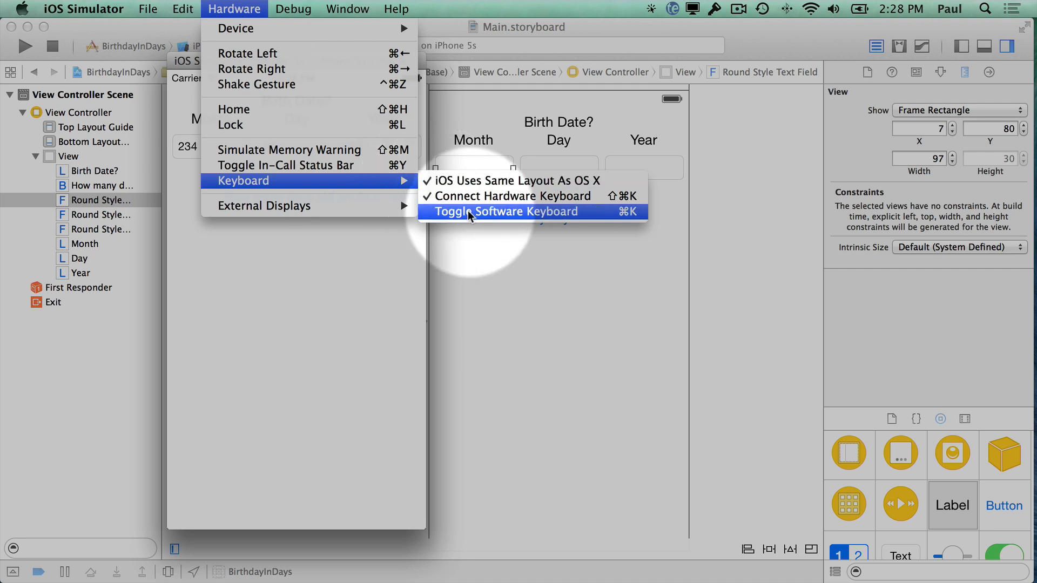
pyautogui.moveTo(522, 221)
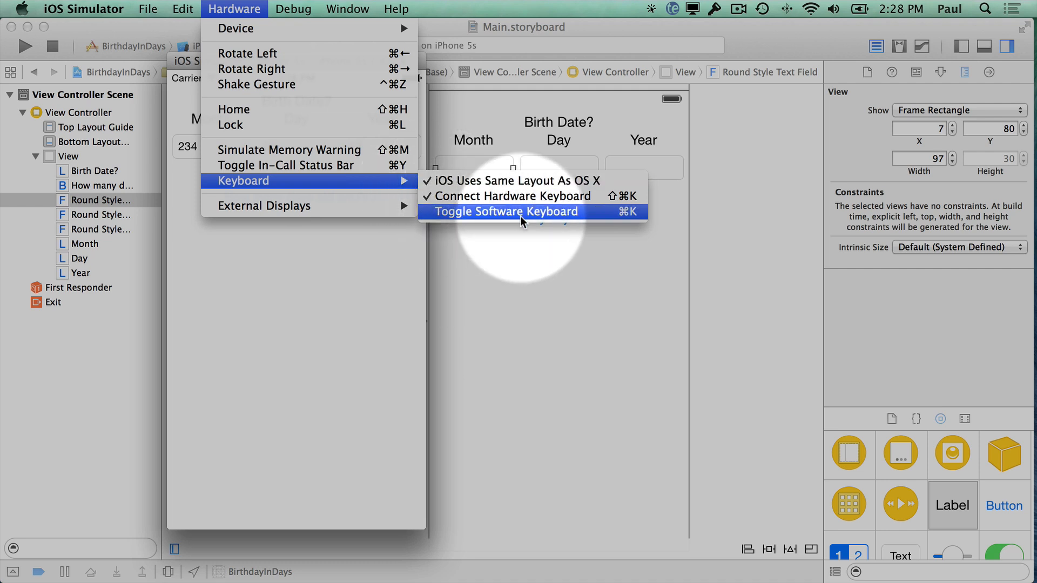
pyautogui.moveTo(615, 220)
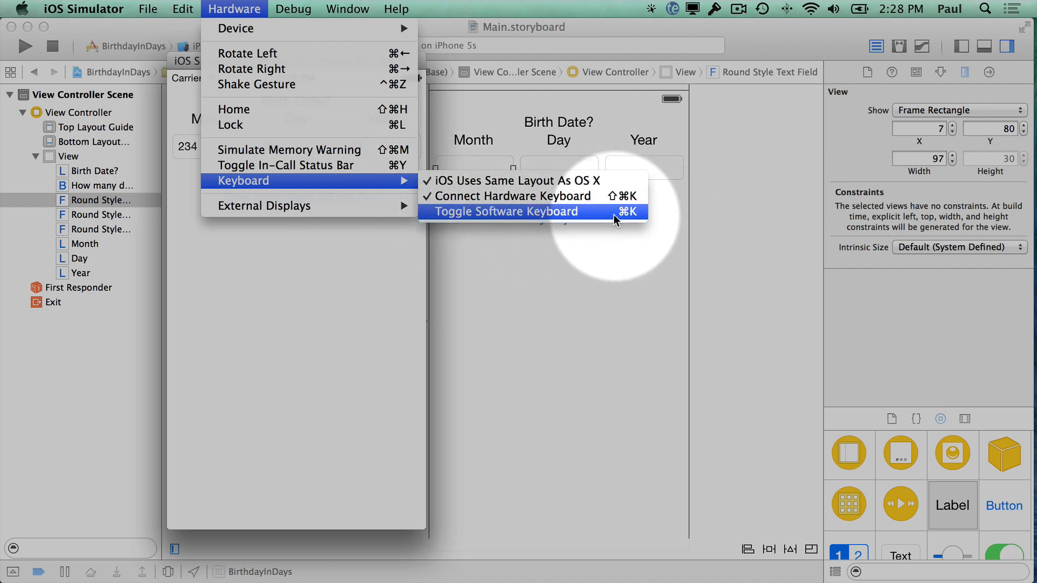
pyautogui.moveTo(469, 221)
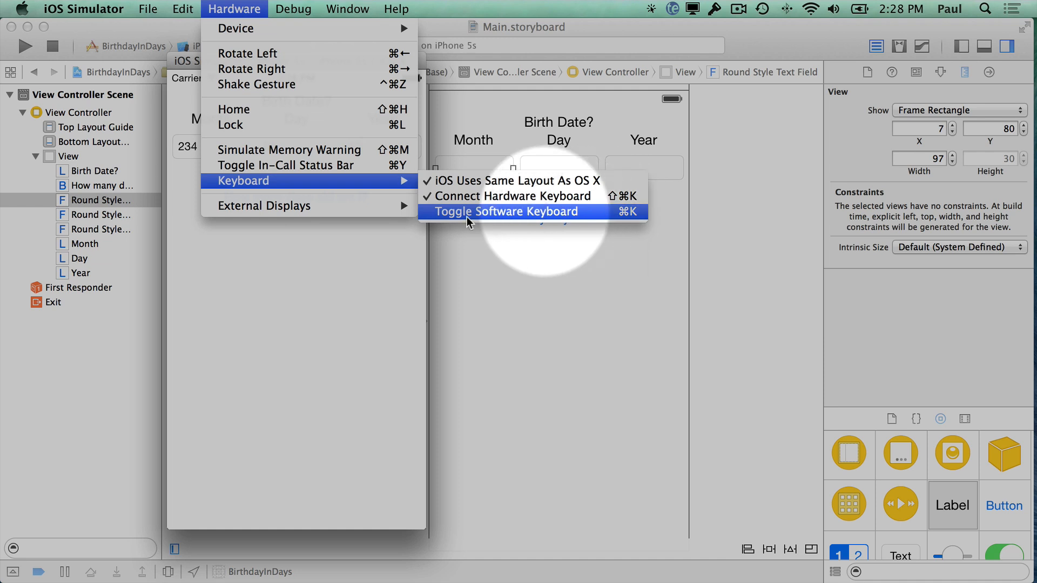
# - Toggle the simulator's software keyboard from the Hardware > Keyboard menu
pyautogui.click(506, 212)
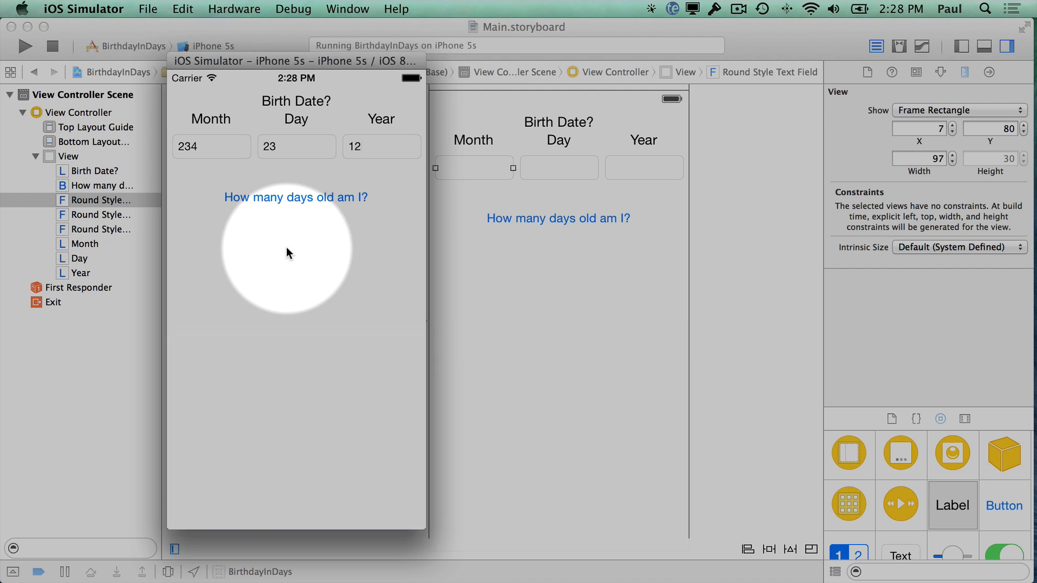
# - Type the Year and Day values (1900, 12) and bring up the keyboard on Month
pyautogui.click(296, 146)
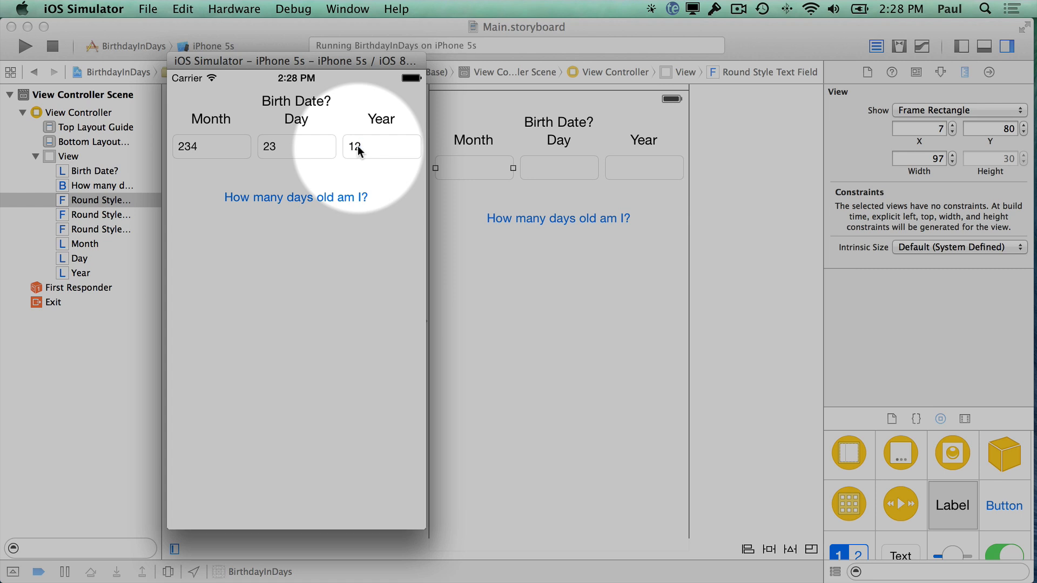
pyautogui.write('900')
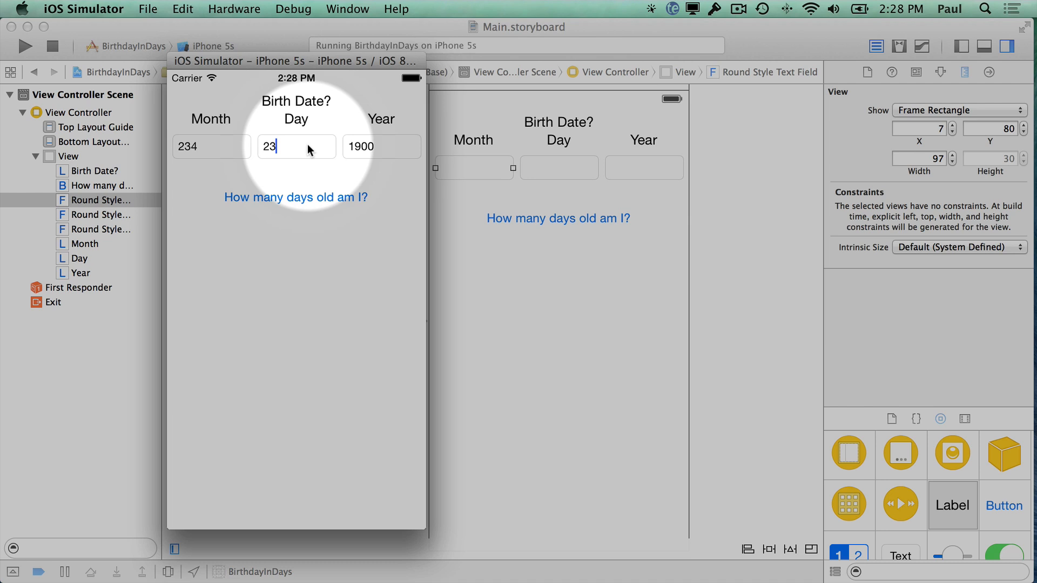
pyautogui.write('12')
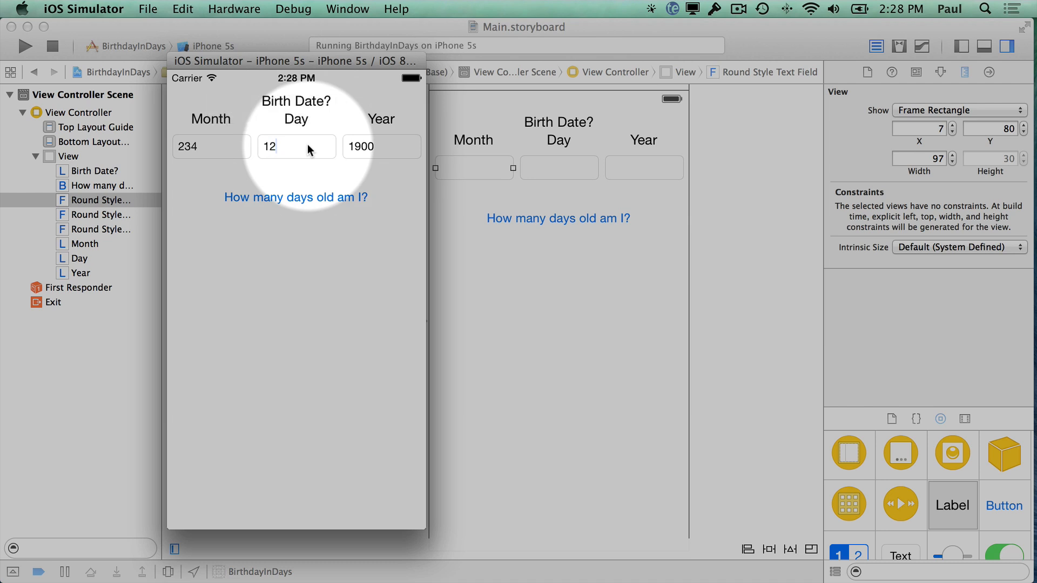
pyautogui.click(199, 146)
pyautogui.write('4')
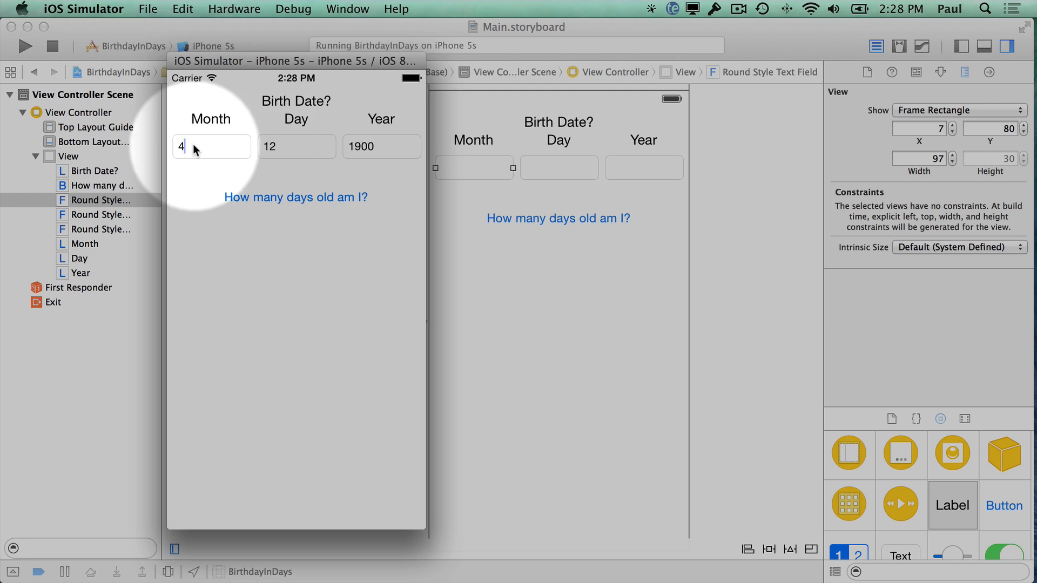
pyautogui.moveTo(311, 240)
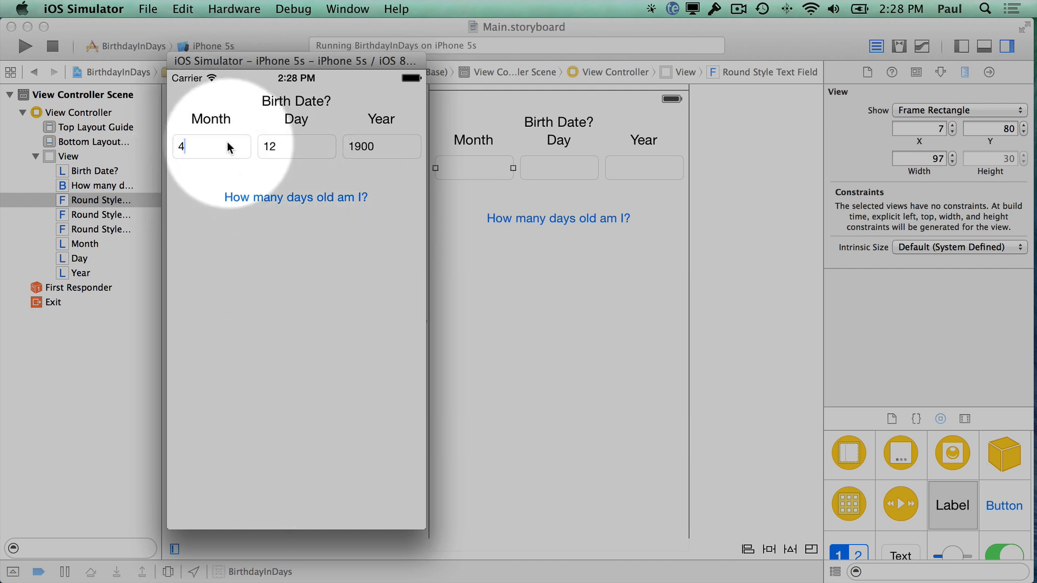
pyautogui.click(225, 147)
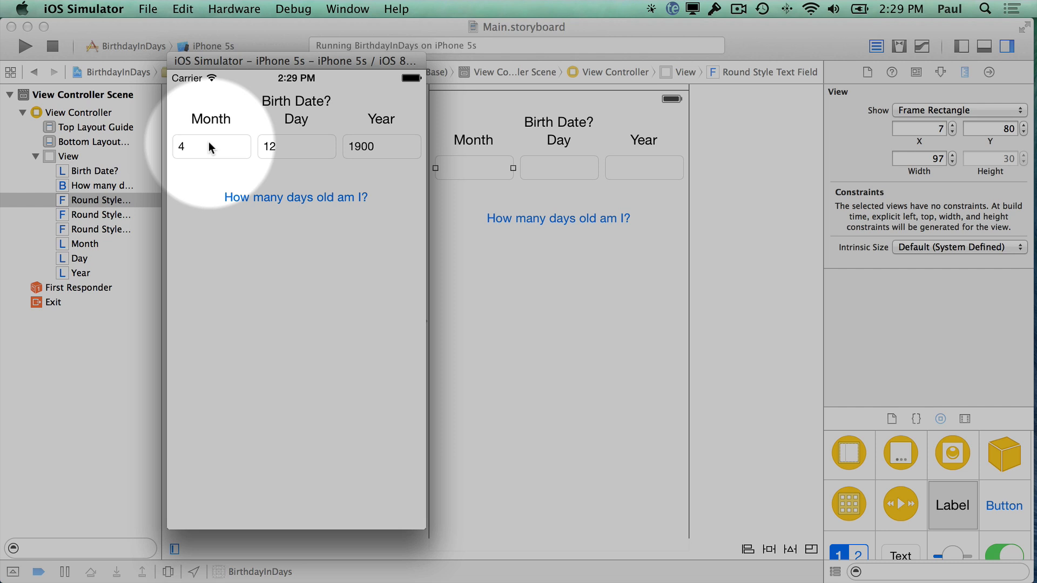
pyautogui.click(211, 147)
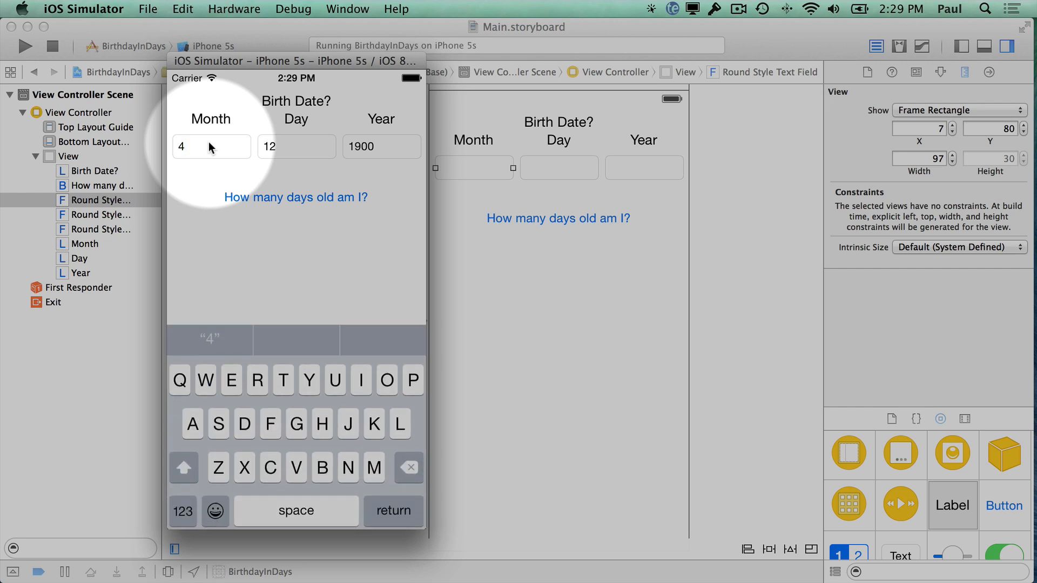
# - Switch the on-screen keyboard to 123 to enter 7, then back to ABC
pyautogui.click(182, 512)
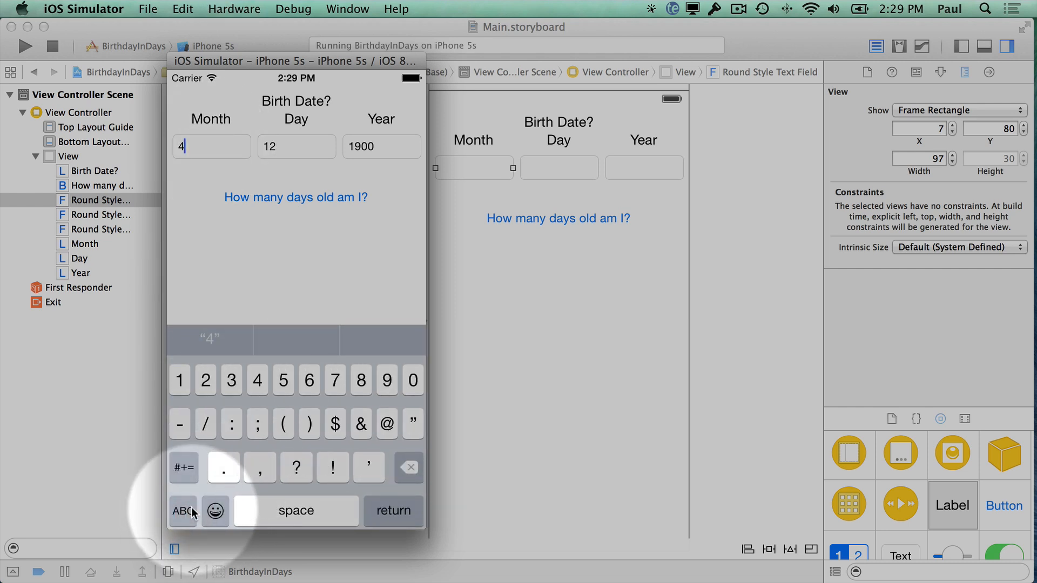
pyautogui.click(409, 467)
pyautogui.write('7')
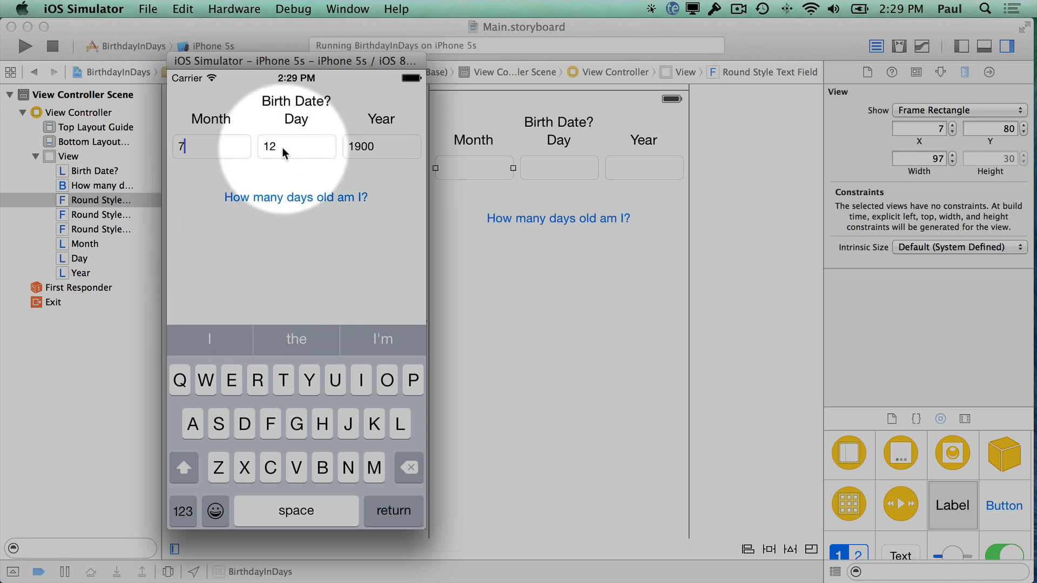
pyautogui.moveTo(256, 209)
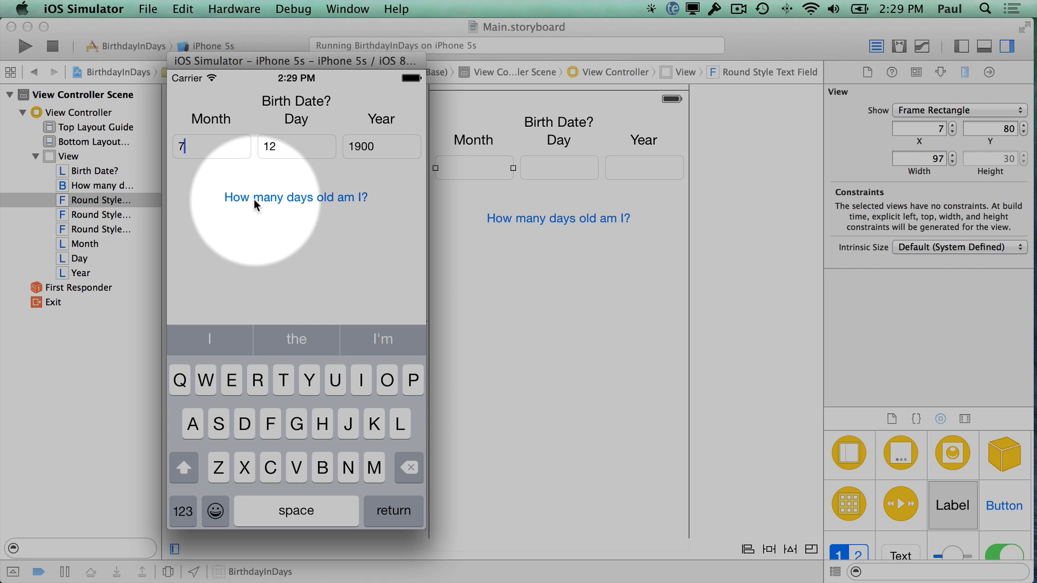
pyautogui.moveTo(269, 213)
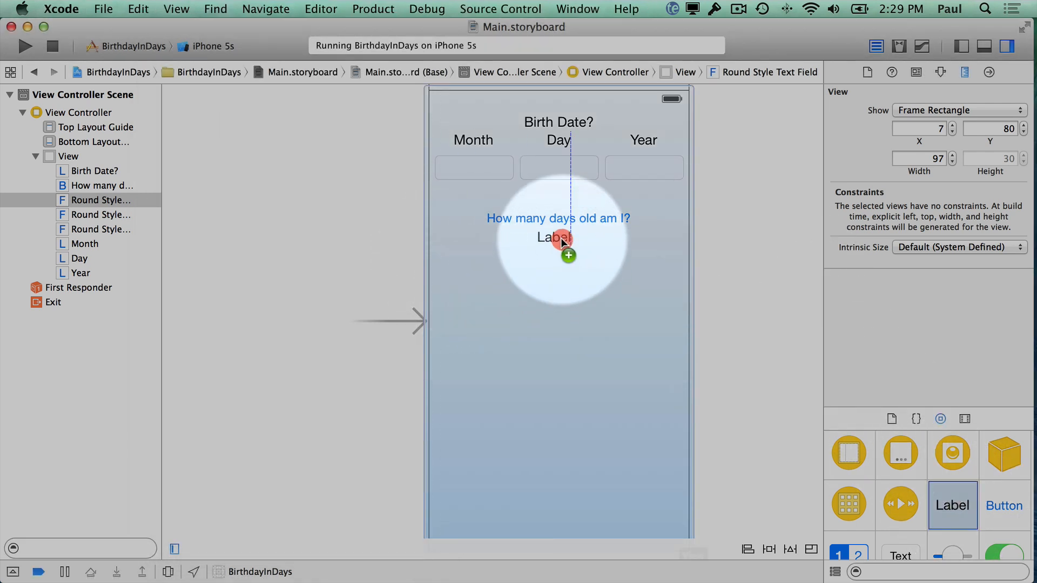
# - Rename the new label below the button to 'Message' and reselect it
pyautogui.click(558, 247)
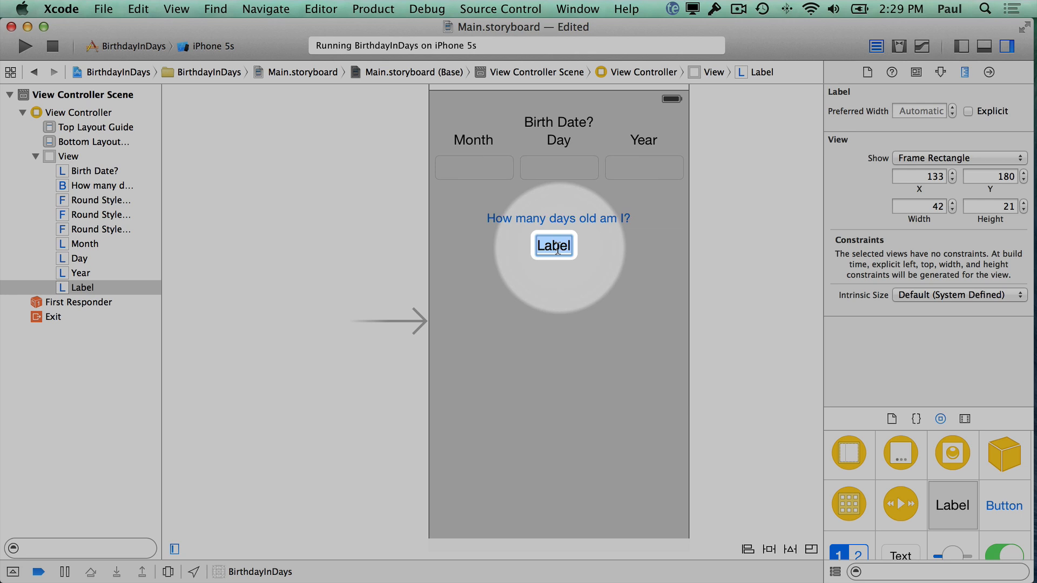
pyautogui.write('Message')
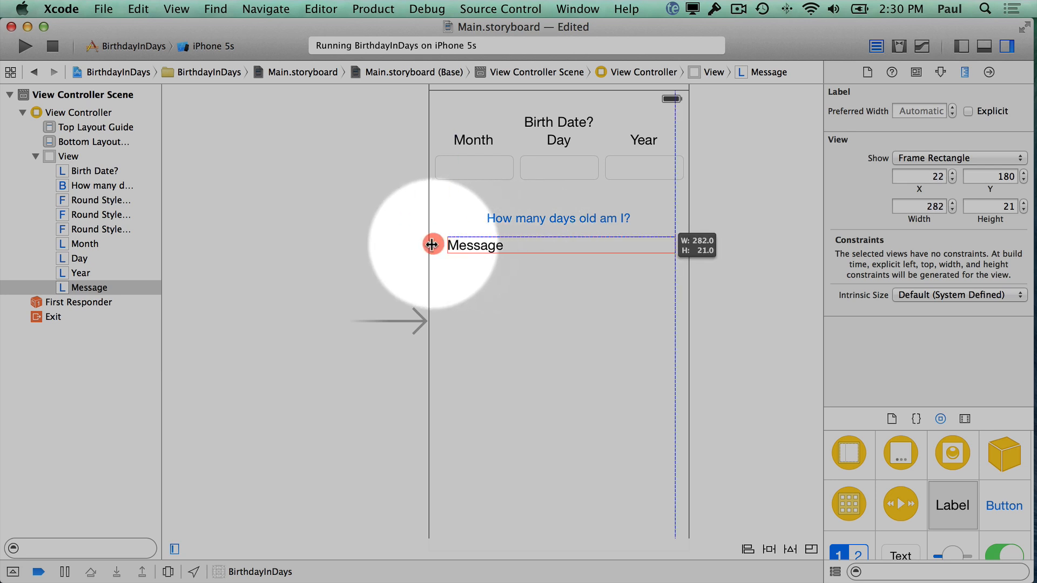
pyautogui.click(66, 156)
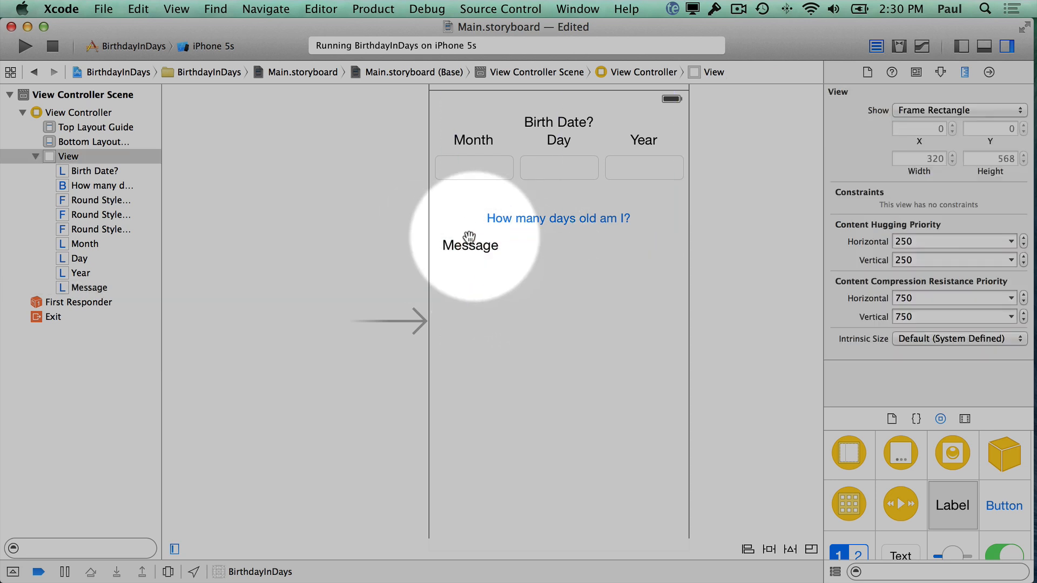
pyautogui.click(469, 245)
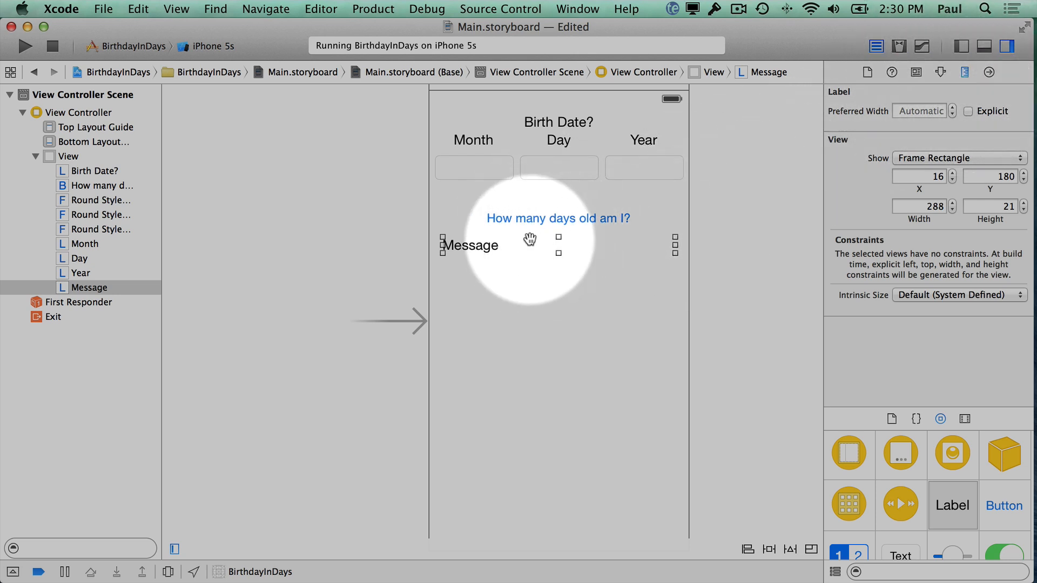
pyautogui.moveTo(522, 259)
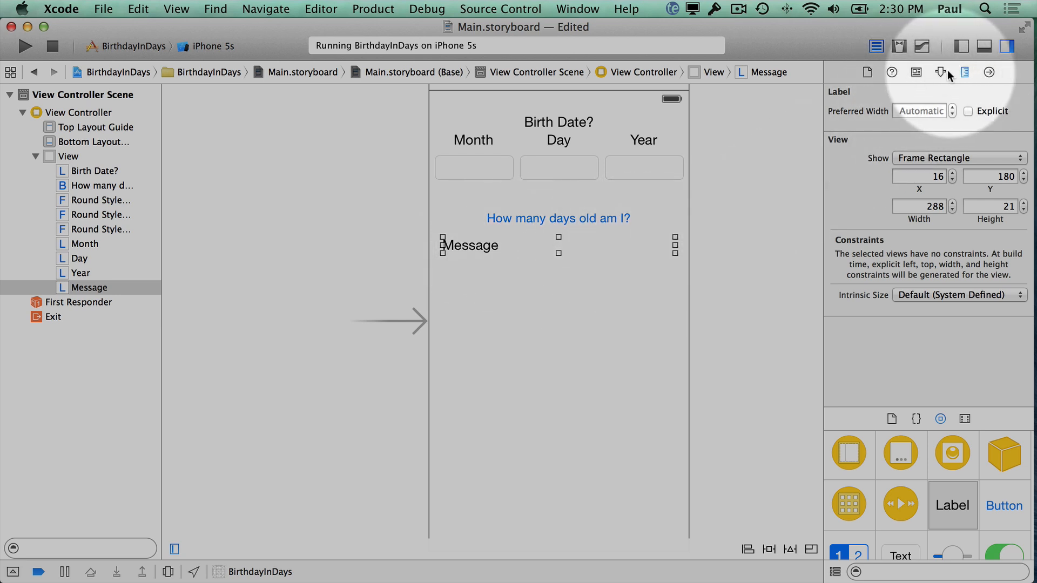
# - Set the Message label's alignment to centered in the Attributes Inspector, then stop the run
pyautogui.click(940, 73)
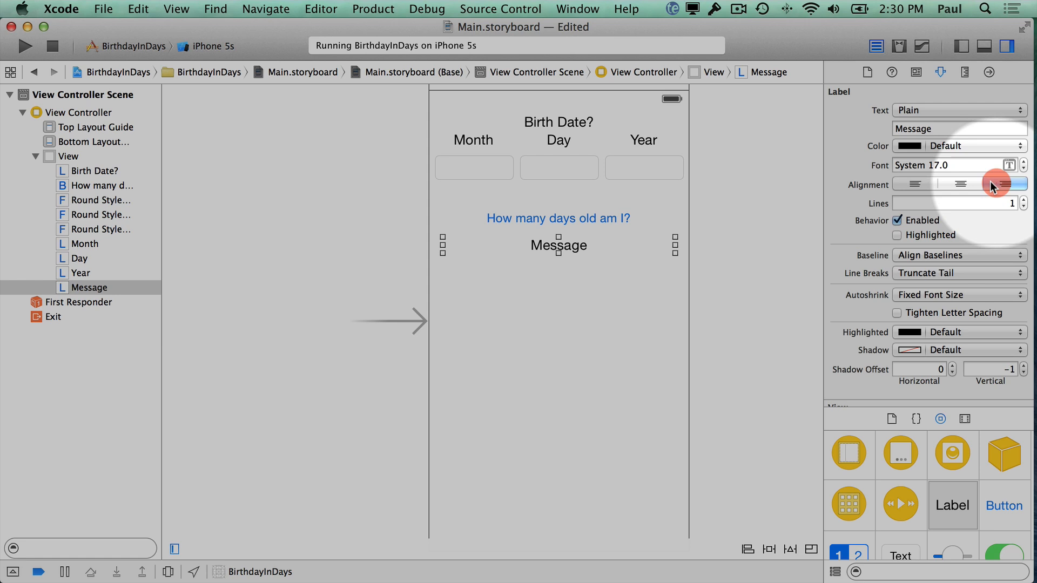
pyautogui.click(959, 184)
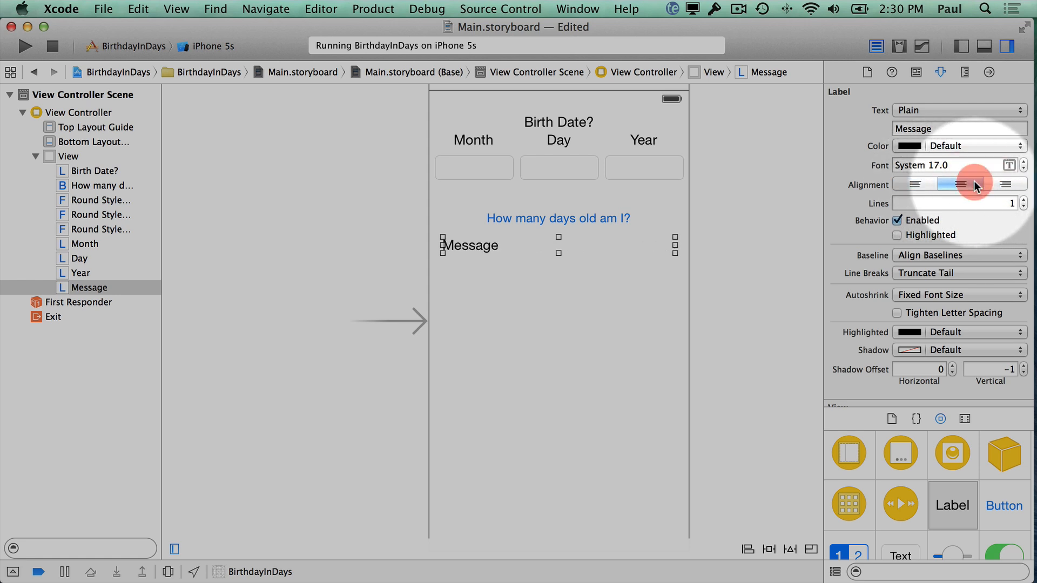
pyautogui.click(959, 184)
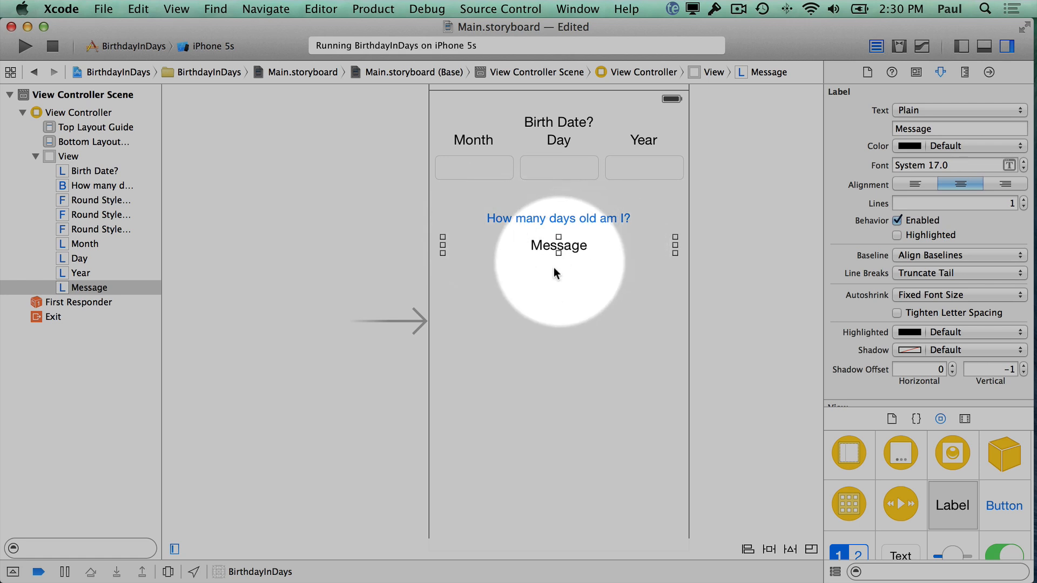
pyautogui.click(53, 46)
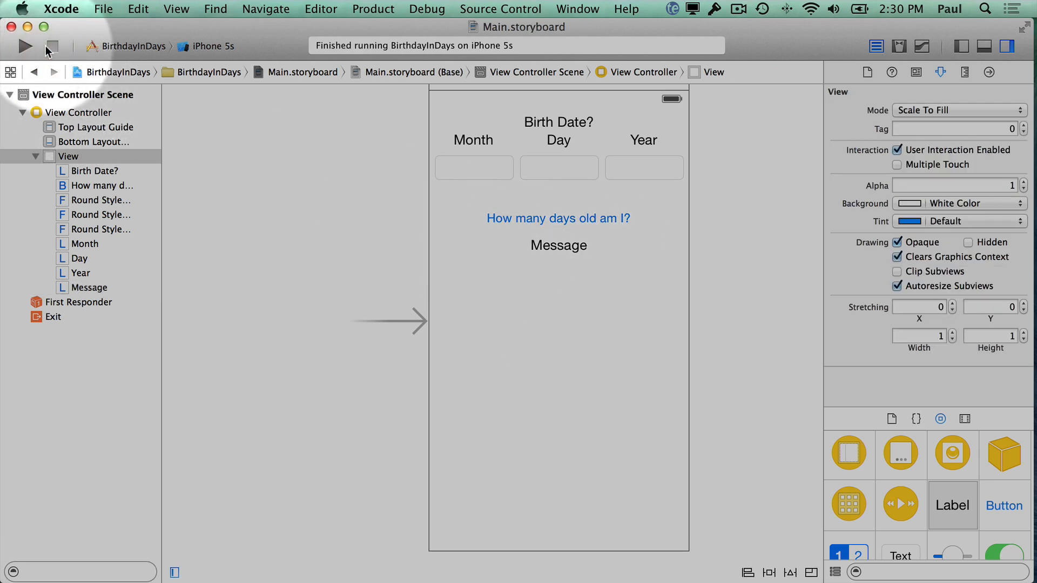
# - Rebuild and run BirthdayInDays in the Simulator to see the new Message label
pyautogui.click(24, 46)
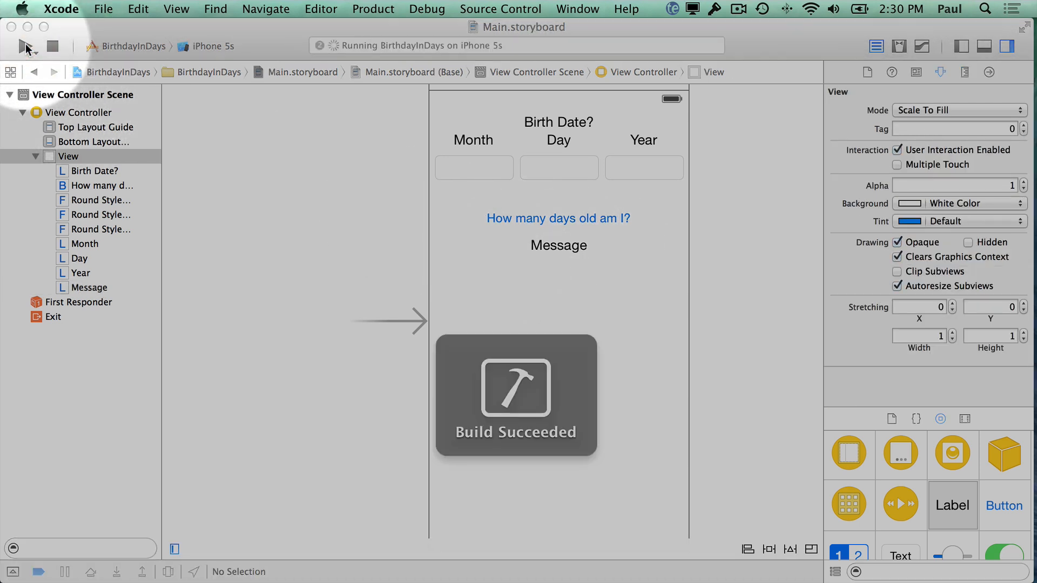
pyautogui.click(25, 47)
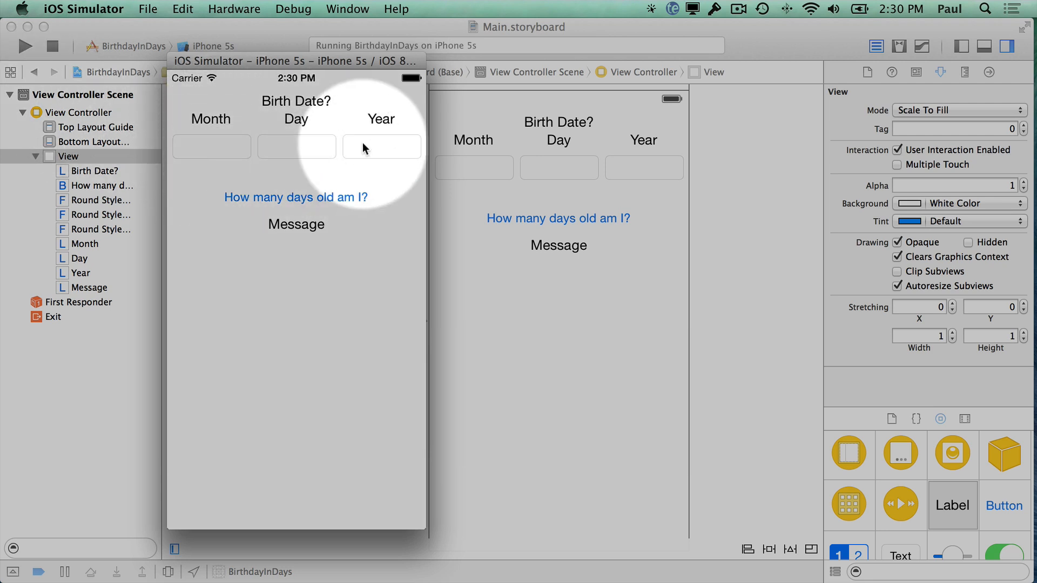
pyautogui.moveTo(326, 146)
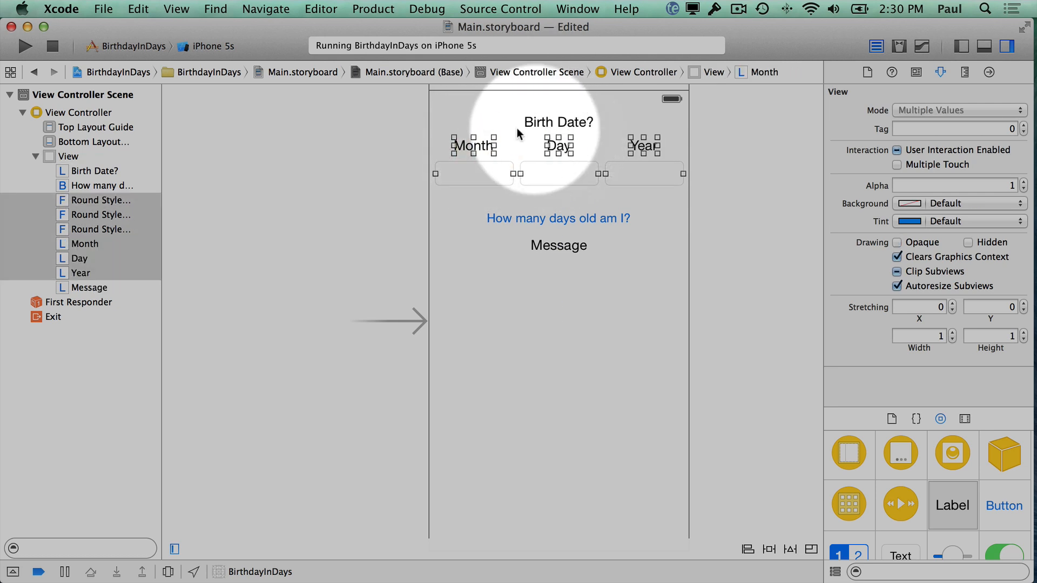
# - Set the Birth Date heading's font to System Bold 17
pyautogui.click(558, 122)
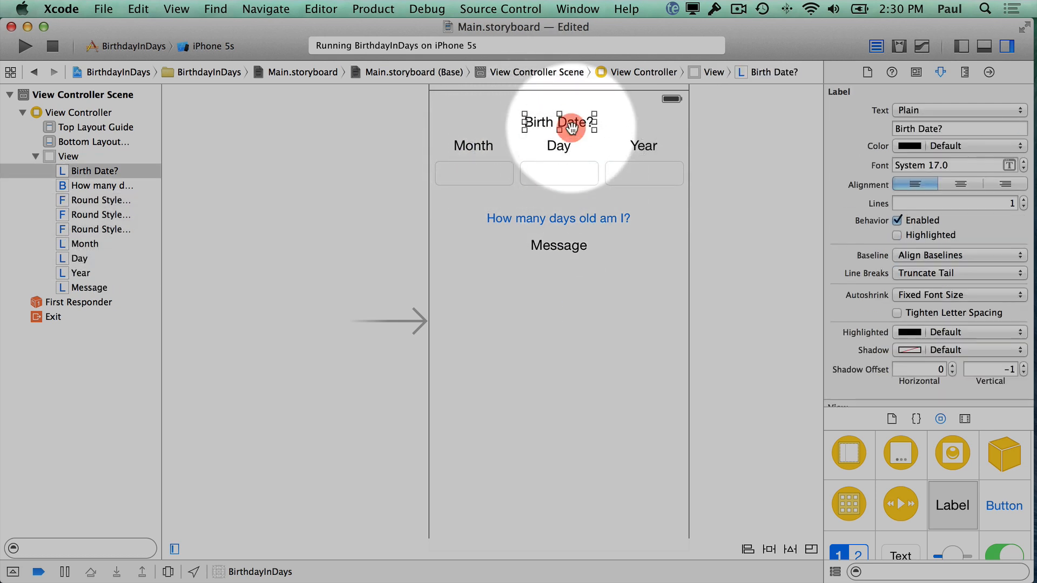
pyautogui.moveTo(821, 135)
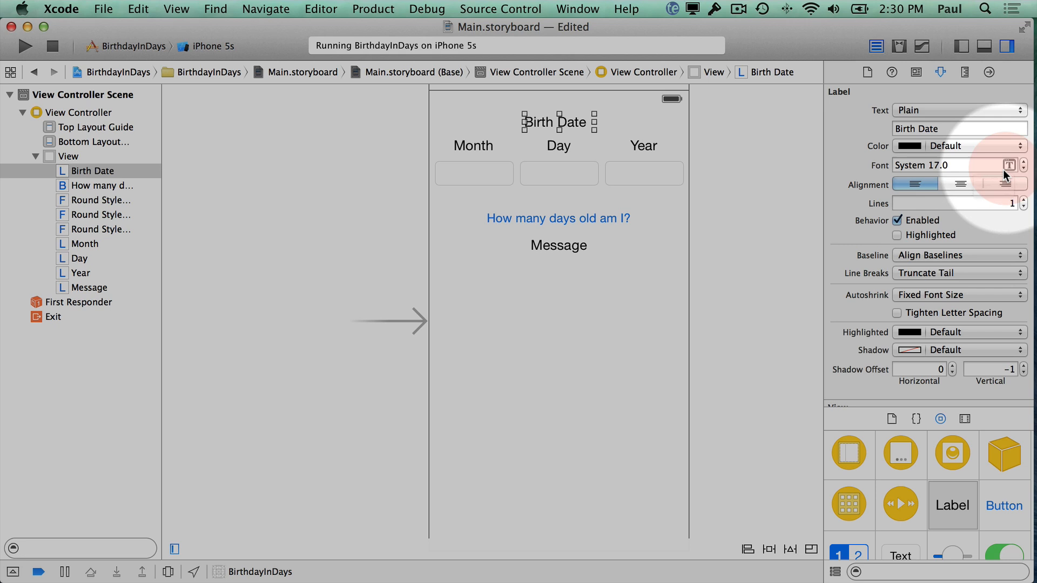
pyautogui.click(1005, 164)
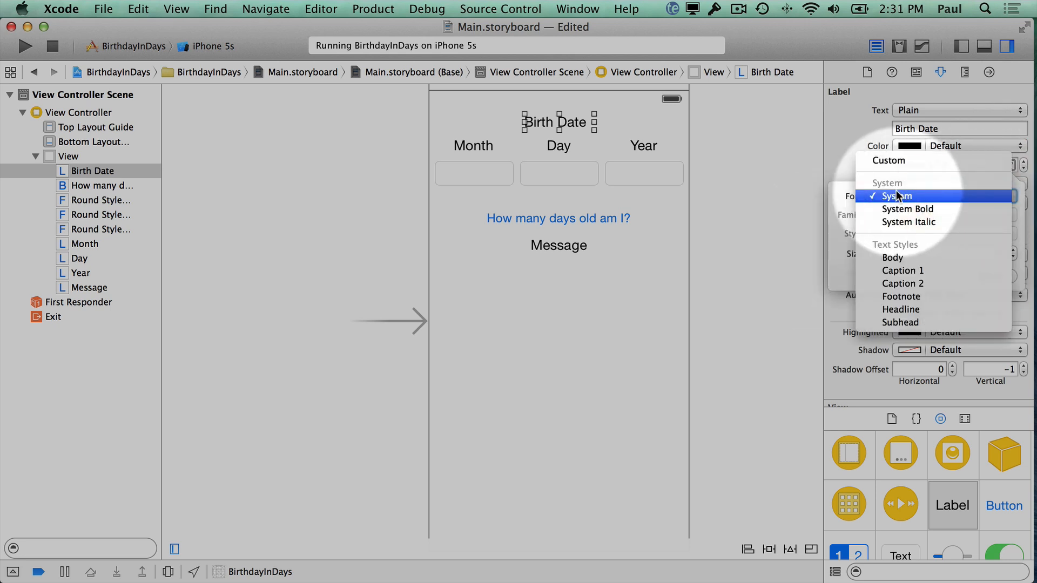
pyautogui.click(900, 195)
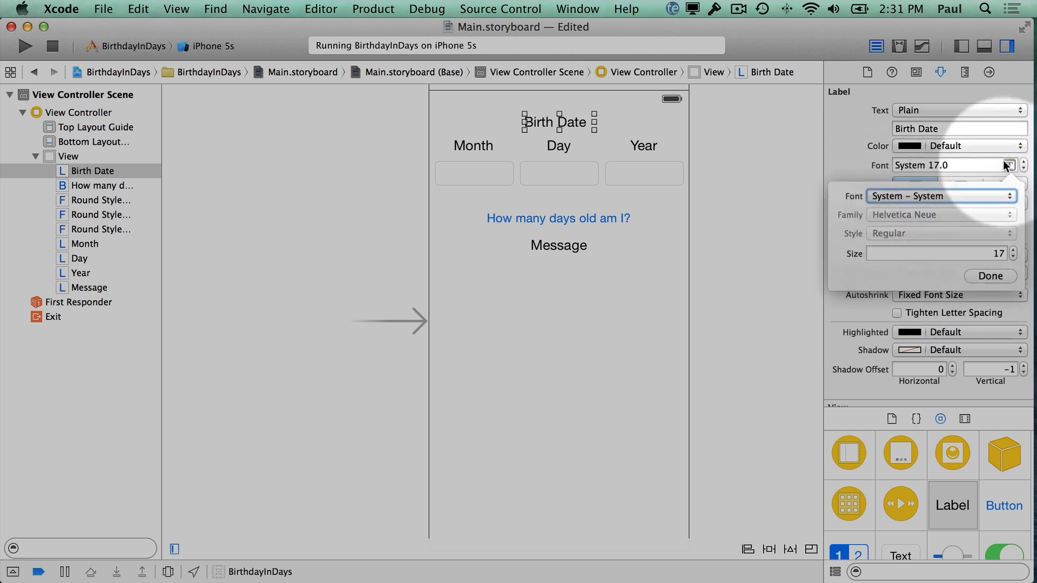
pyautogui.click(943, 196)
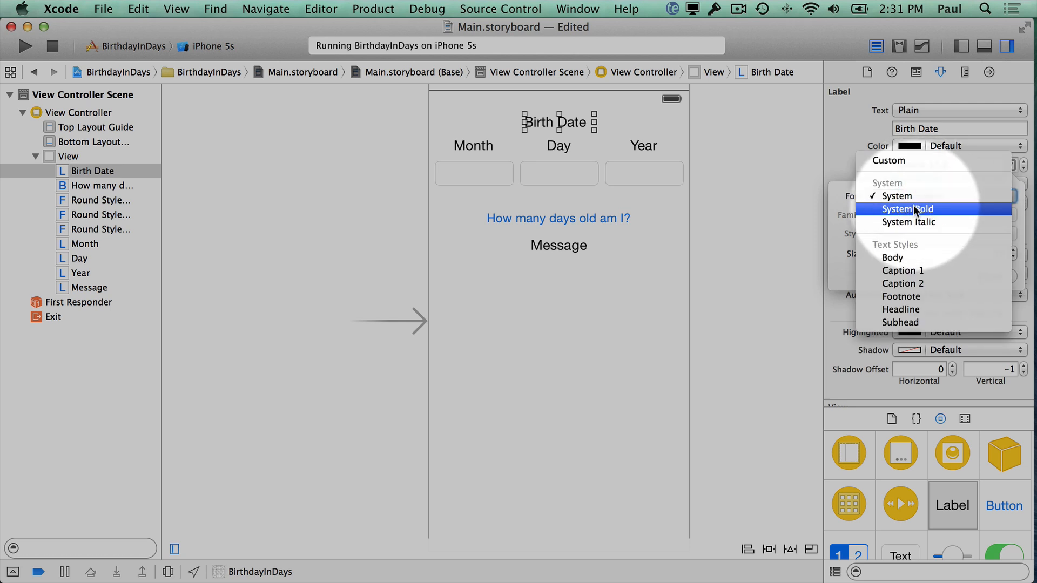
pyautogui.moveTo(916, 221)
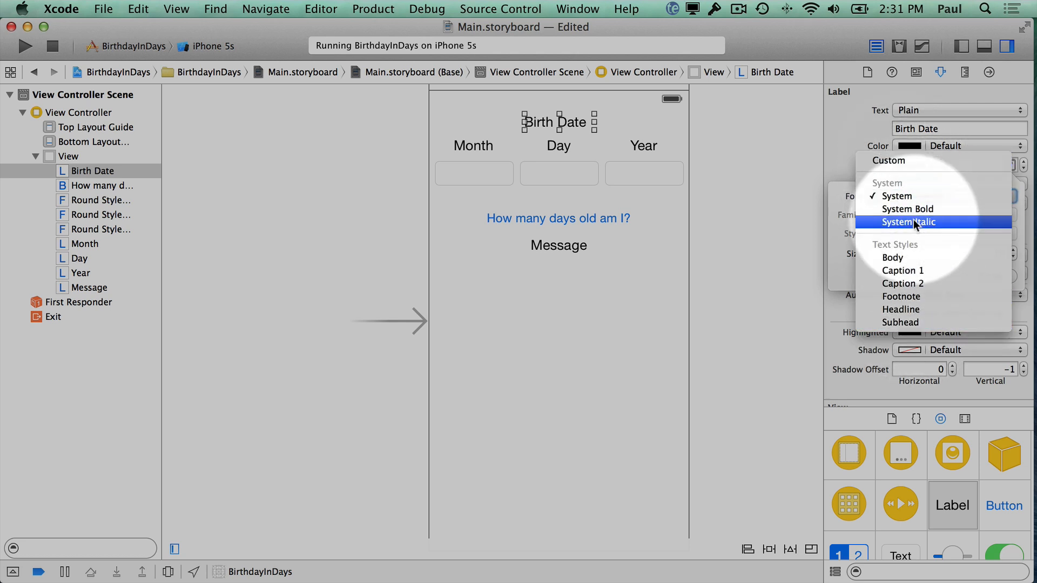
pyautogui.click(907, 209)
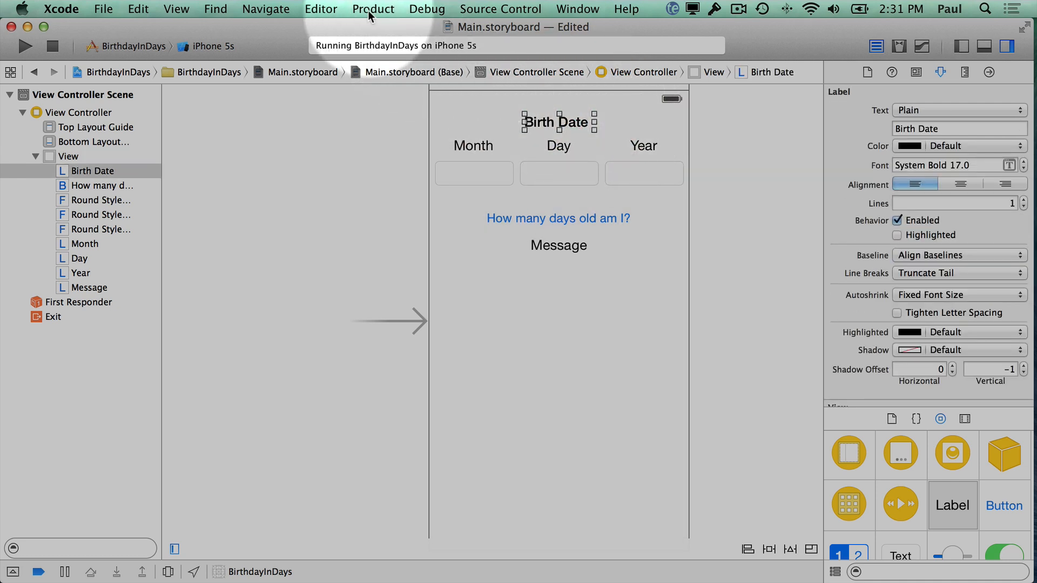
# - Apply Editor > Size to Fit Content to the Birth Date heading, then select the Message label
pyautogui.click(321, 8)
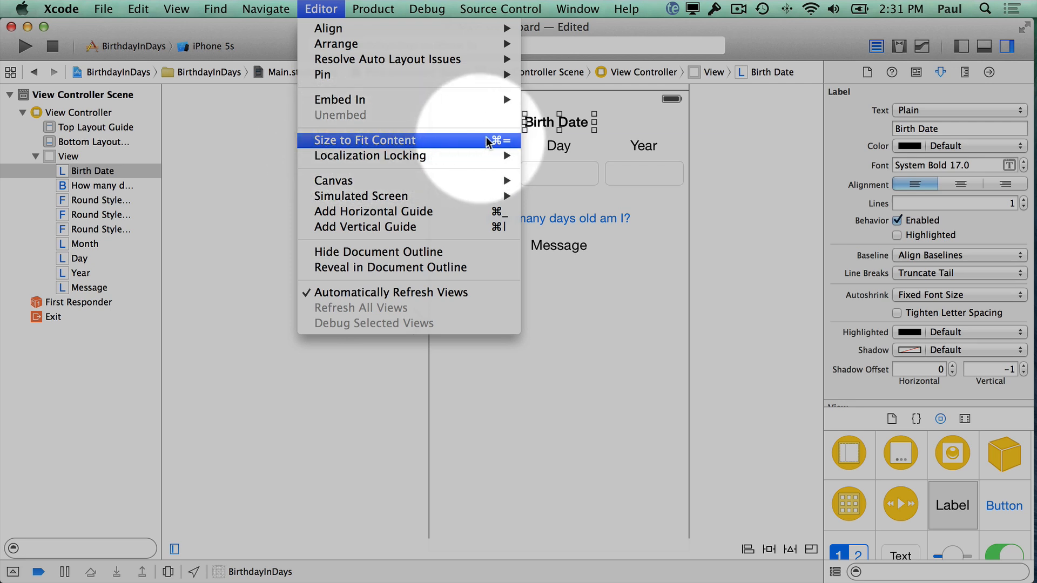
pyautogui.moveTo(515, 146)
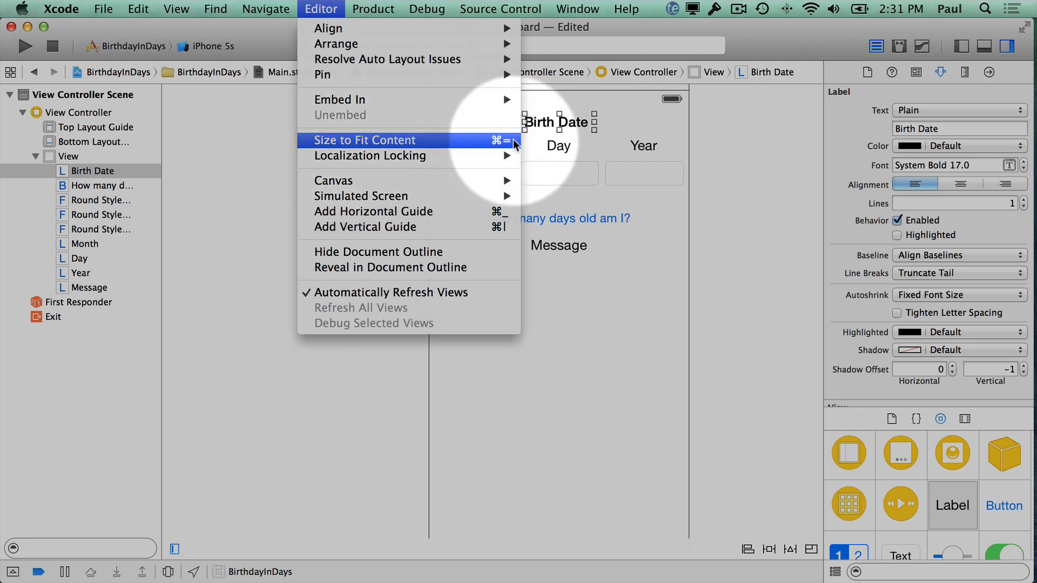
pyautogui.click(365, 141)
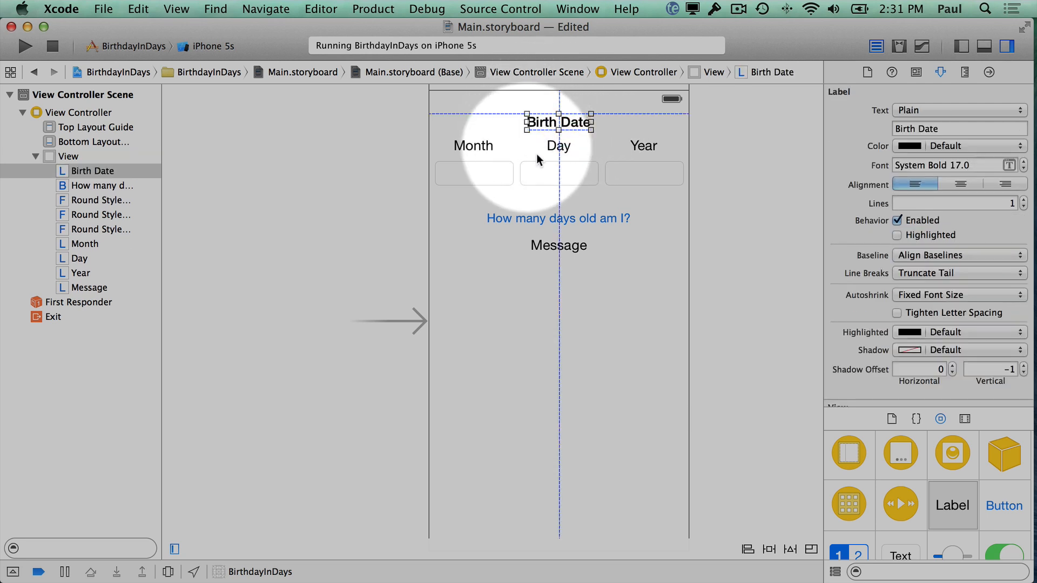
pyautogui.moveTo(563, 248)
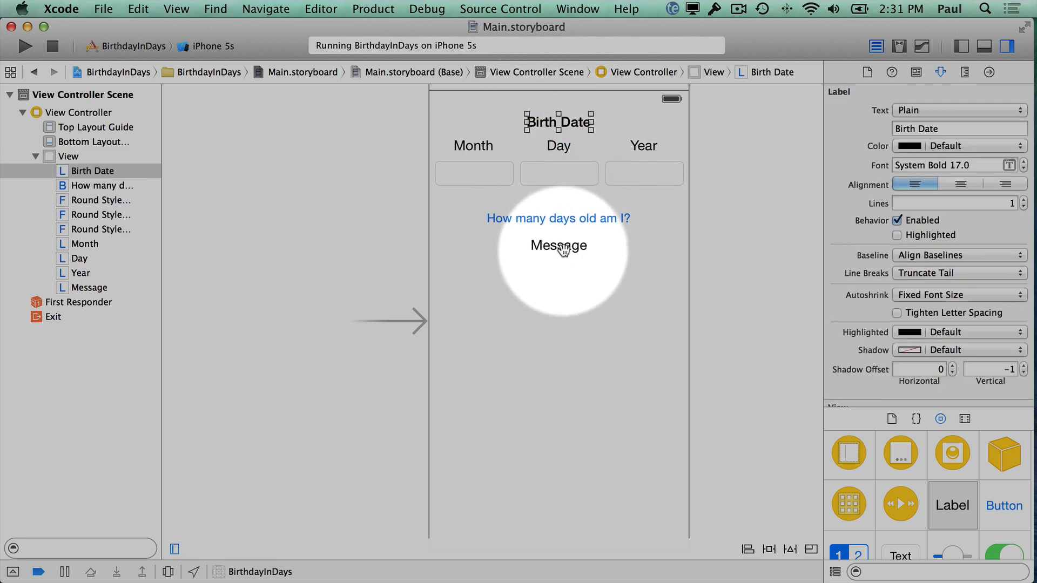
pyautogui.click(558, 246)
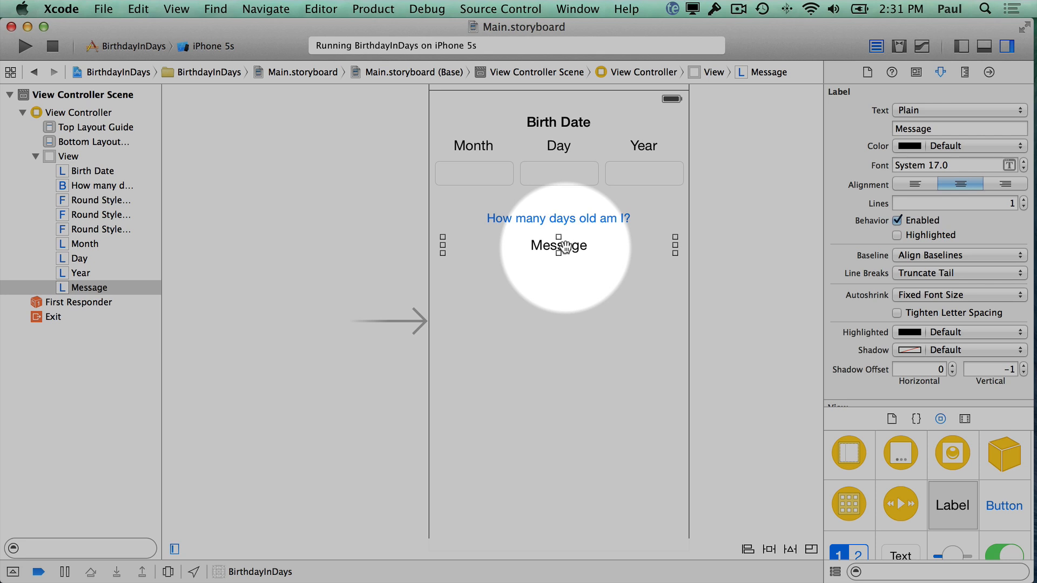